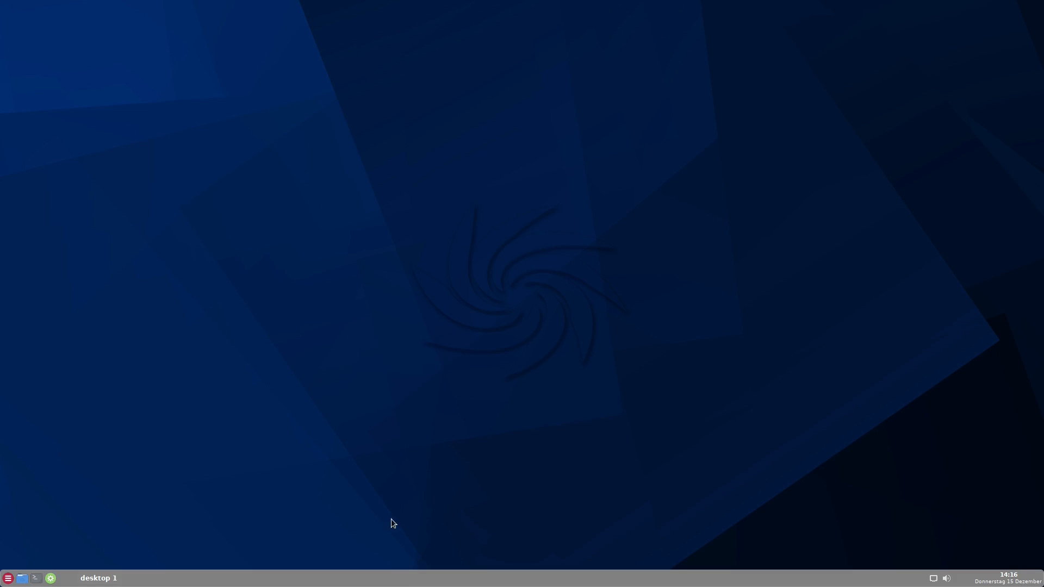
mouse_move(447, 481)
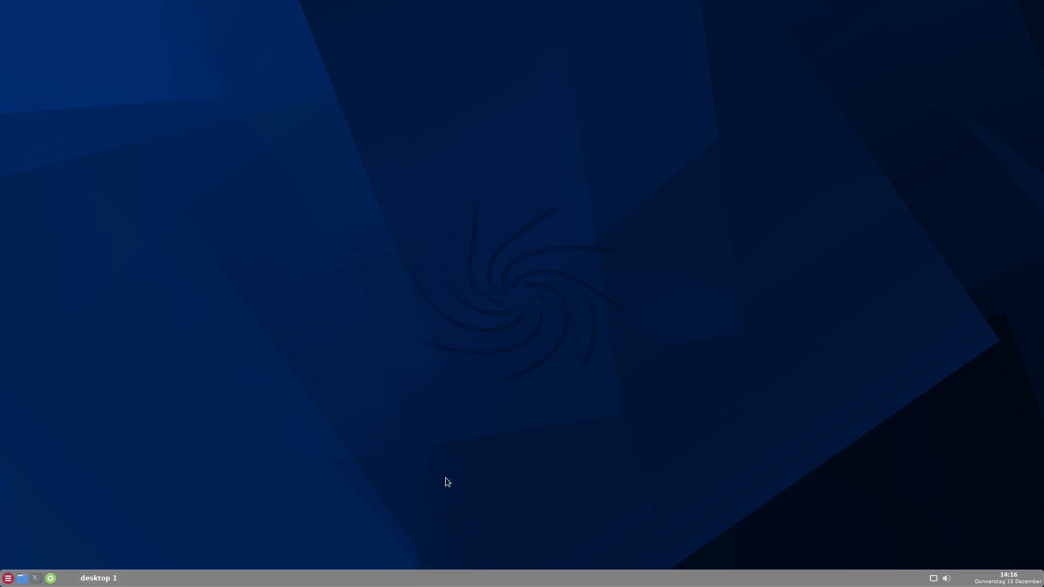
mouse_move(457, 461)
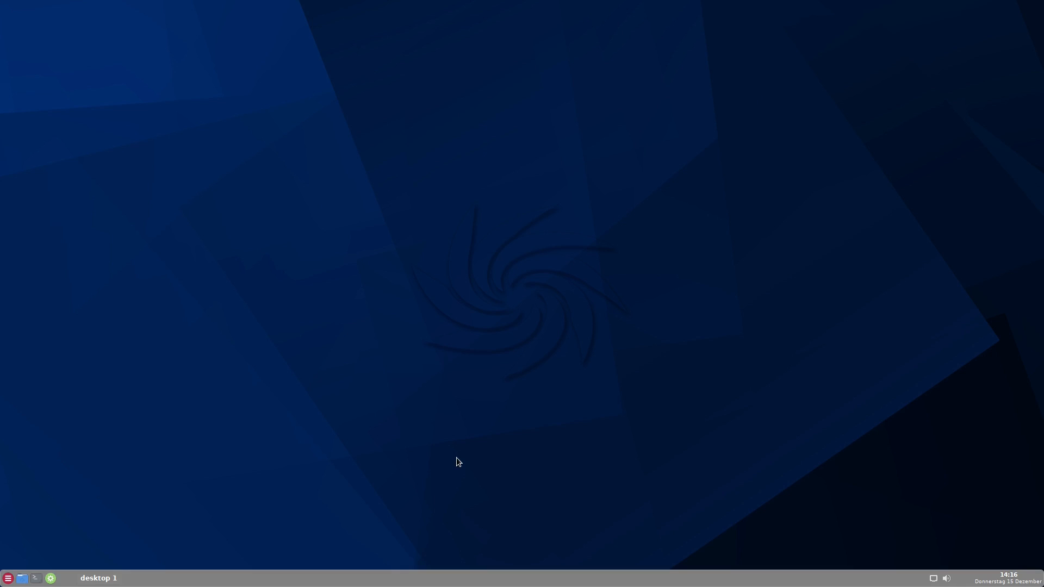
mouse_move(459, 445)
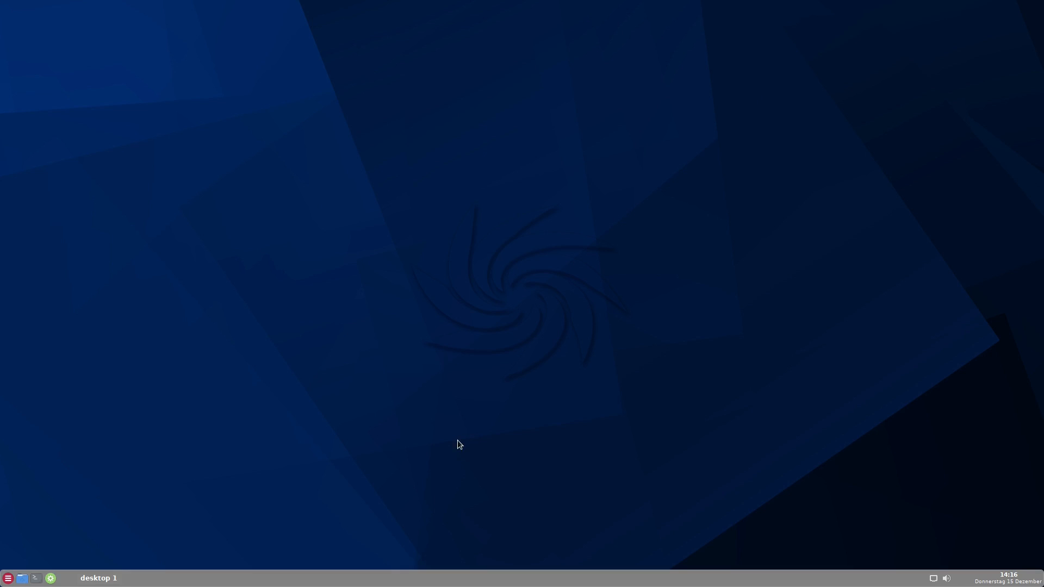
mouse_move(469, 433)
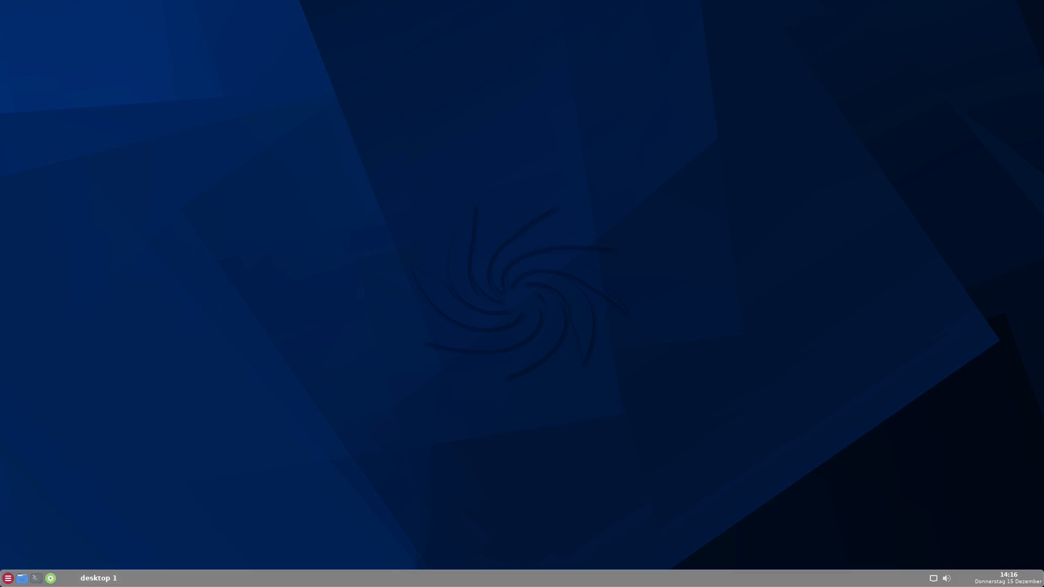
mouse_move(268, 425)
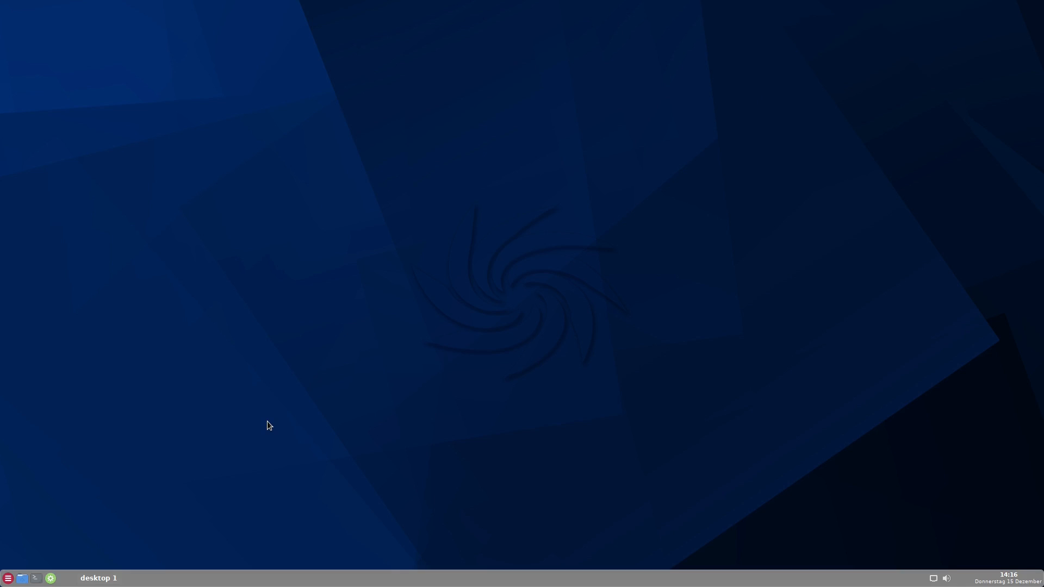
mouse_move(7, 578)
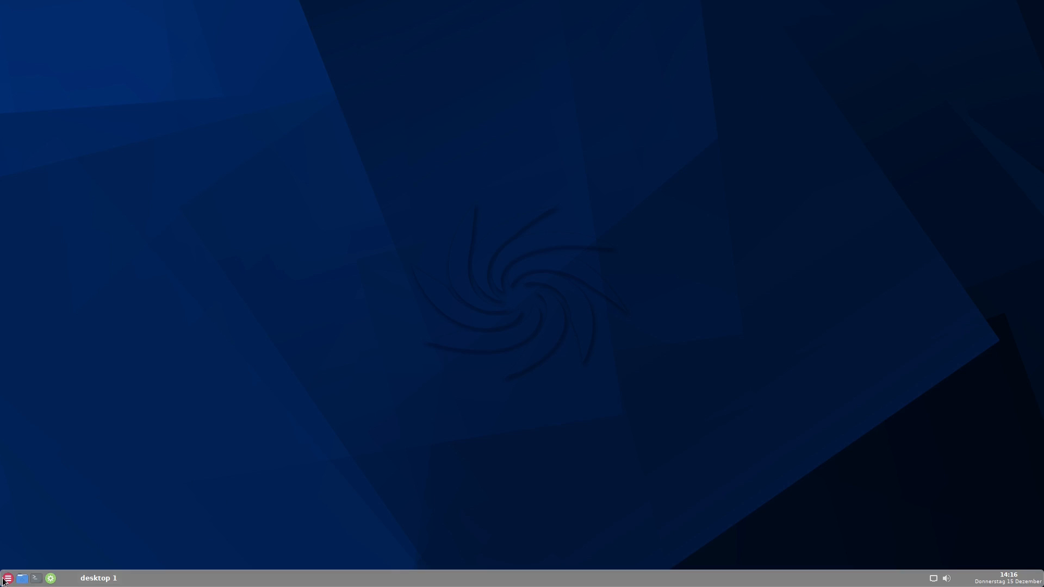
Step: Bring up the full-screen grid of installed applications from the bottom-left launcher
click(7, 578)
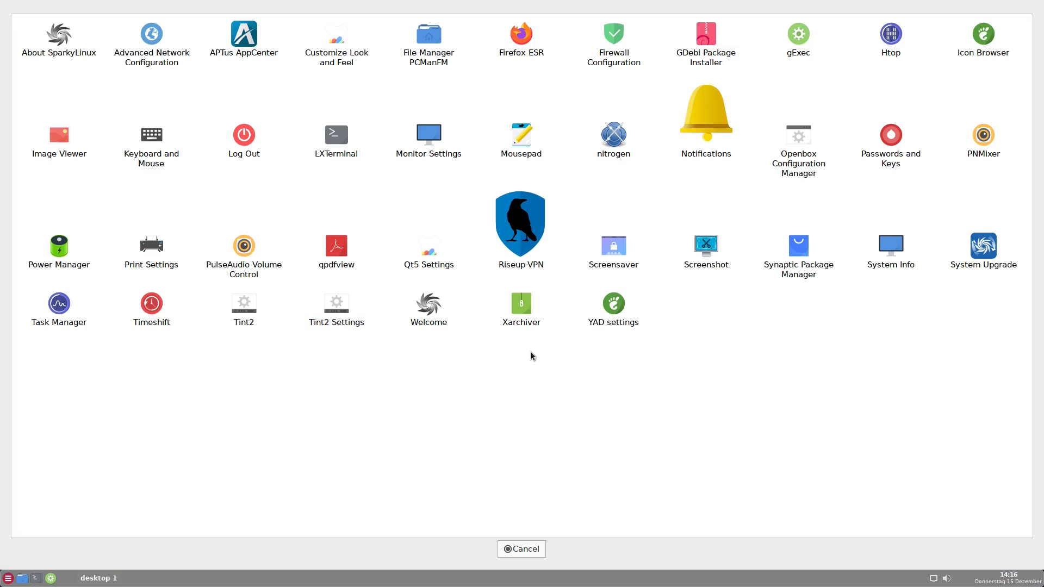
mouse_move(336, 303)
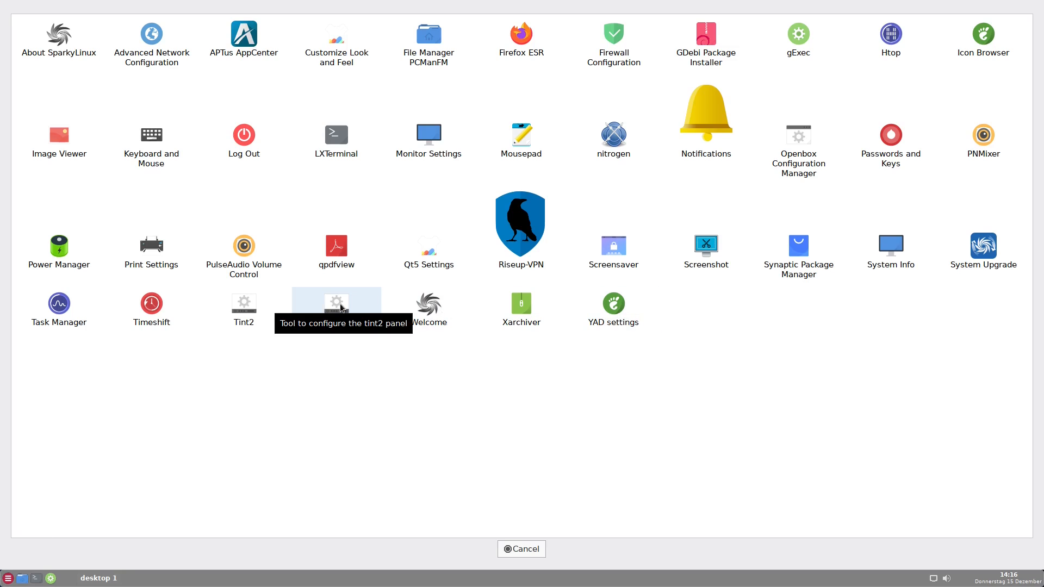
mouse_move(981, 36)
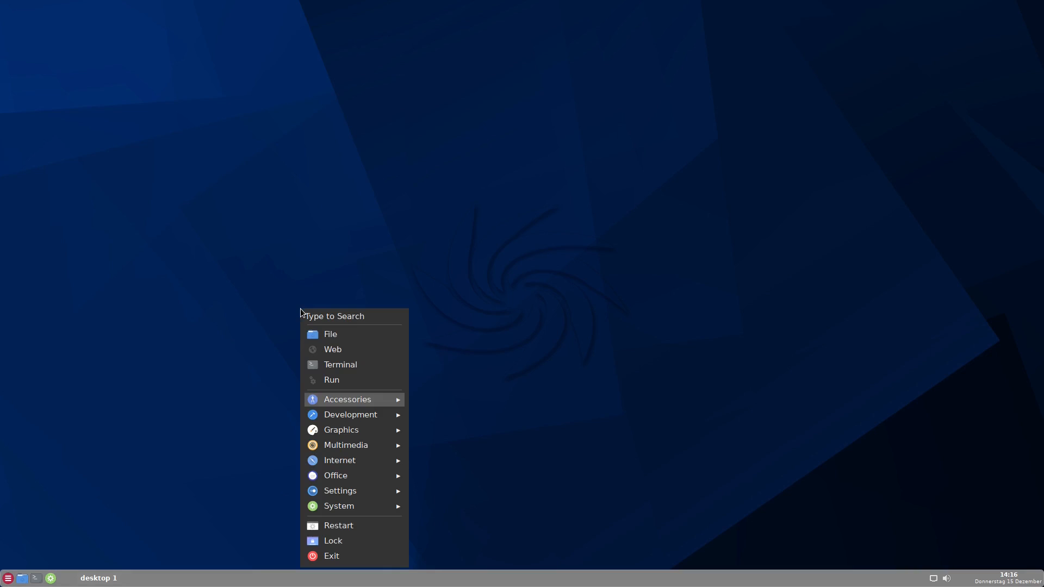
mouse_move(383, 287)
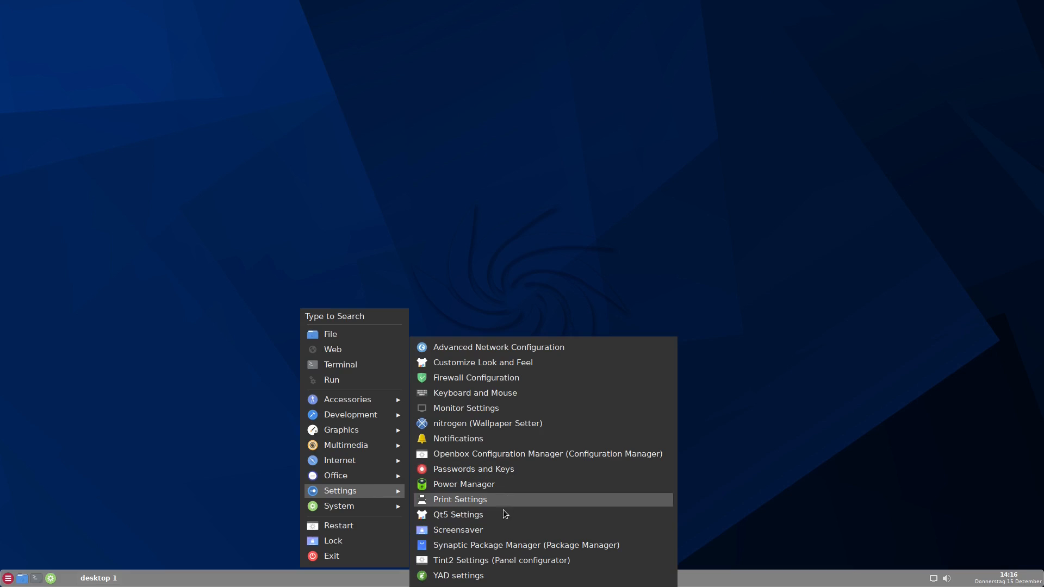
mouse_move(495, 566)
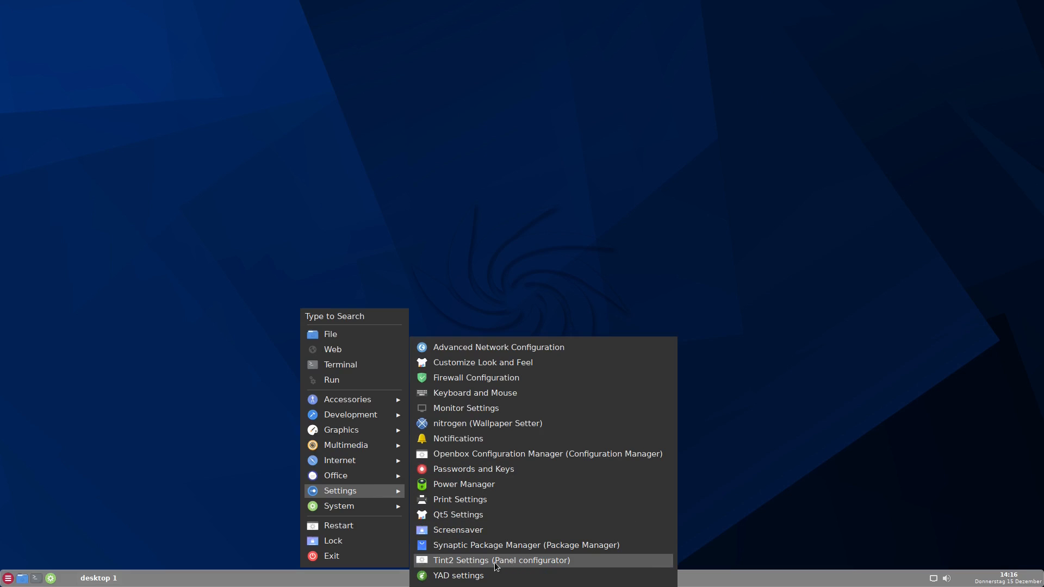
mouse_move(560, 565)
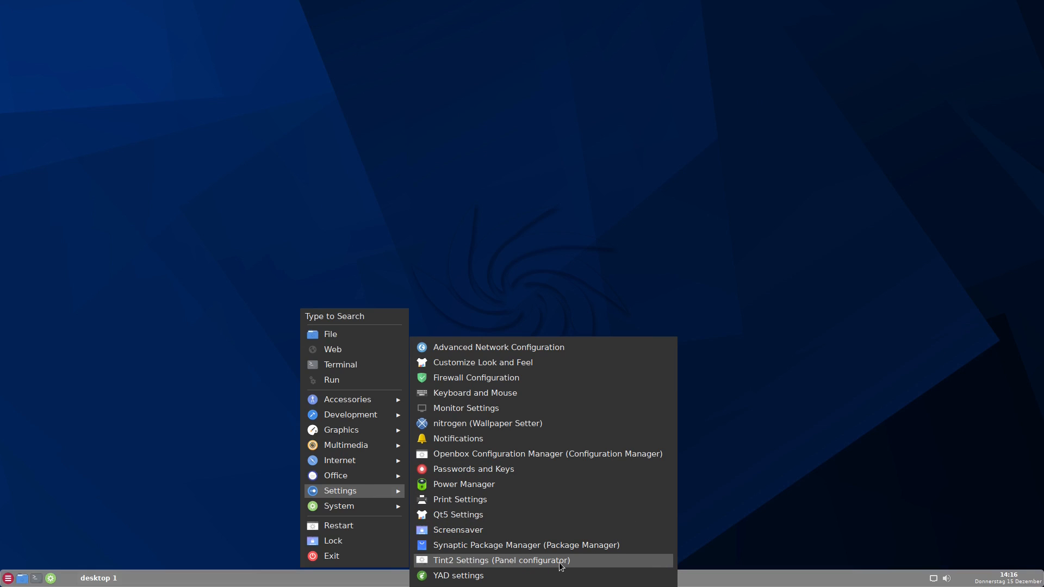
Step: Launch Tint2 Settings (Panel configurator) to show the panel theme list
click(501, 560)
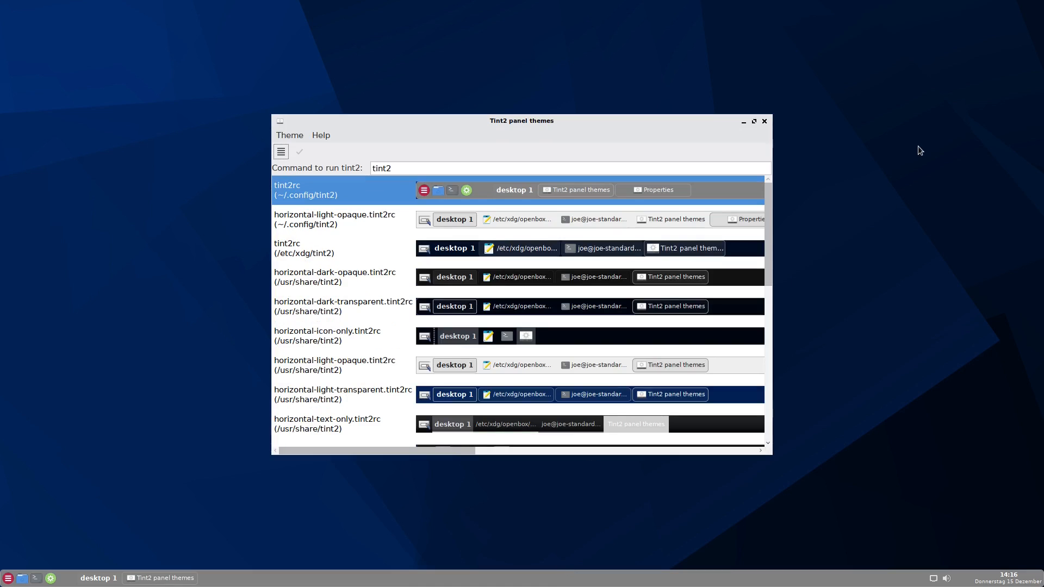
mouse_move(863, 92)
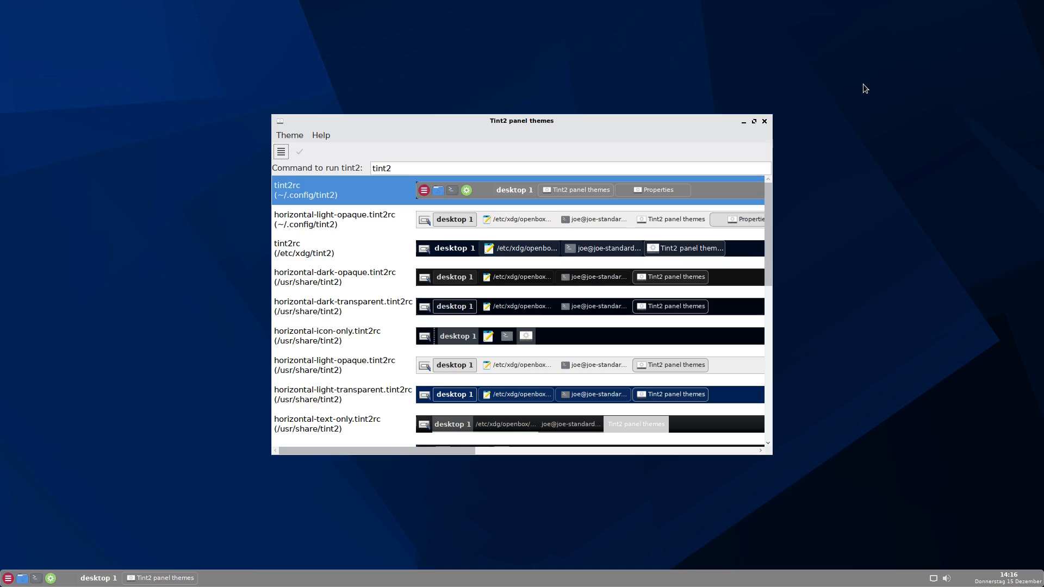
mouse_move(324, 199)
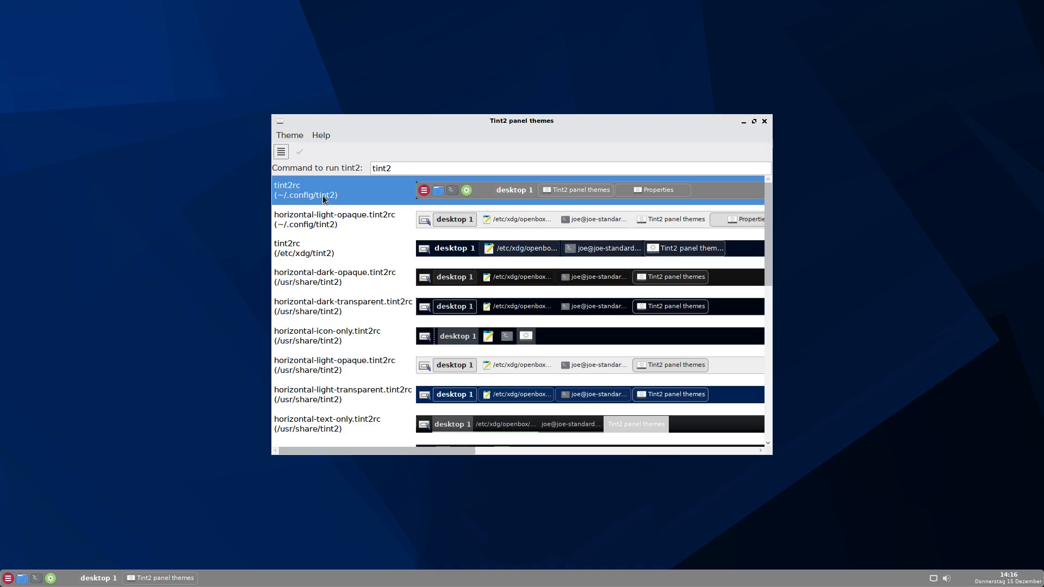
mouse_move(720, 238)
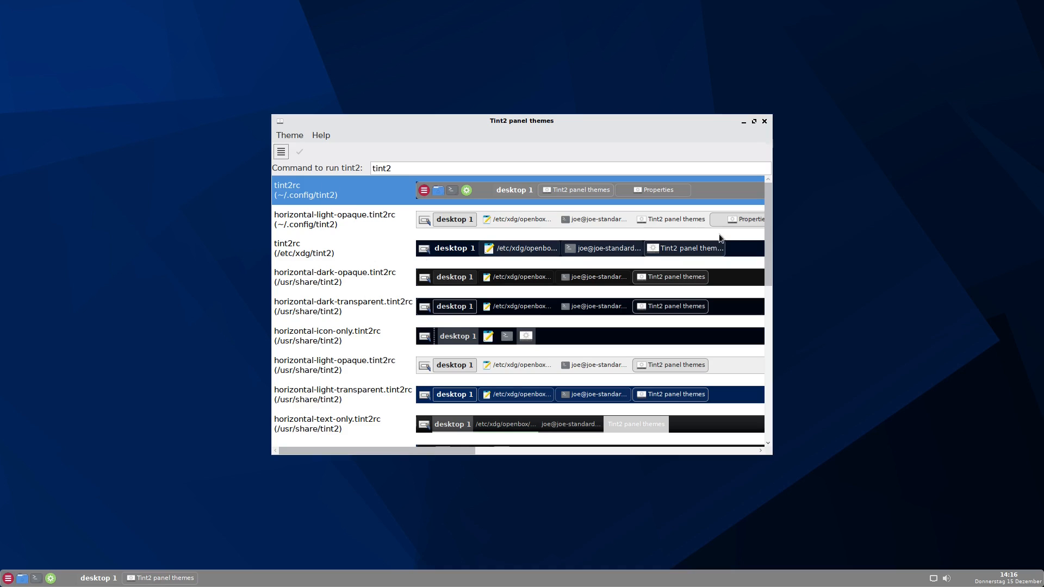
mouse_move(876, 217)
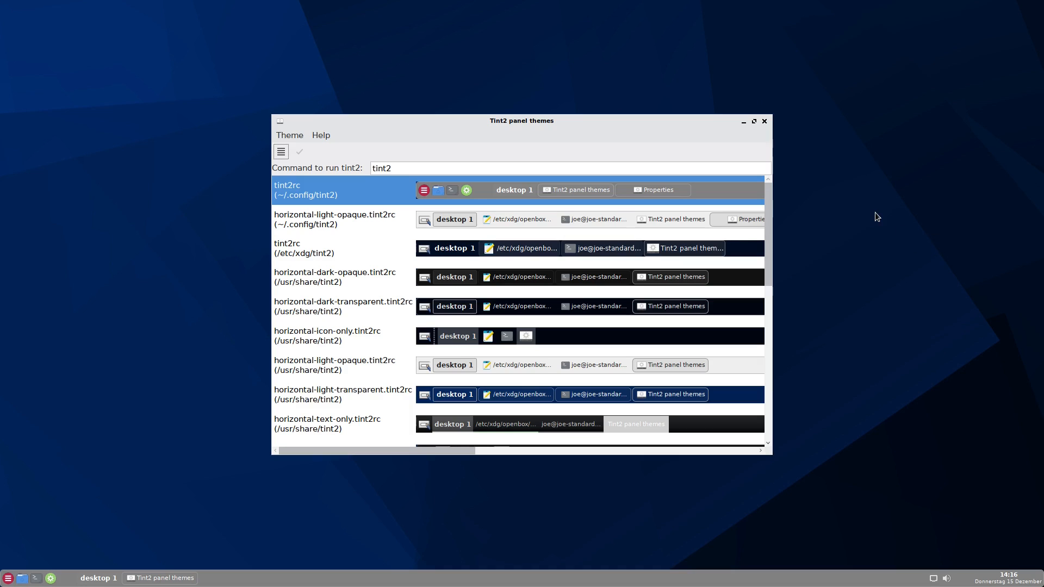
mouse_move(448, 263)
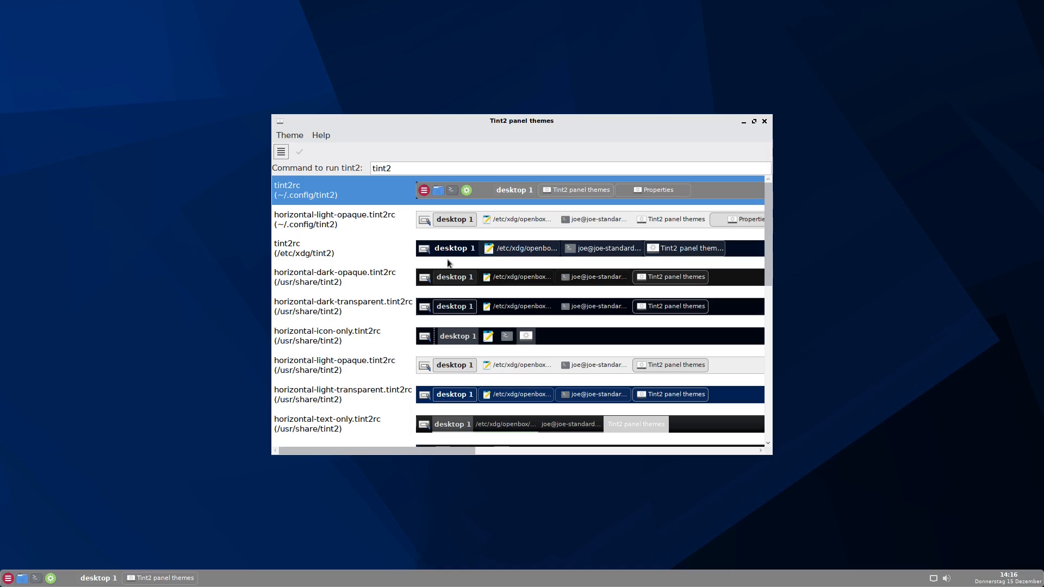
mouse_move(350, 206)
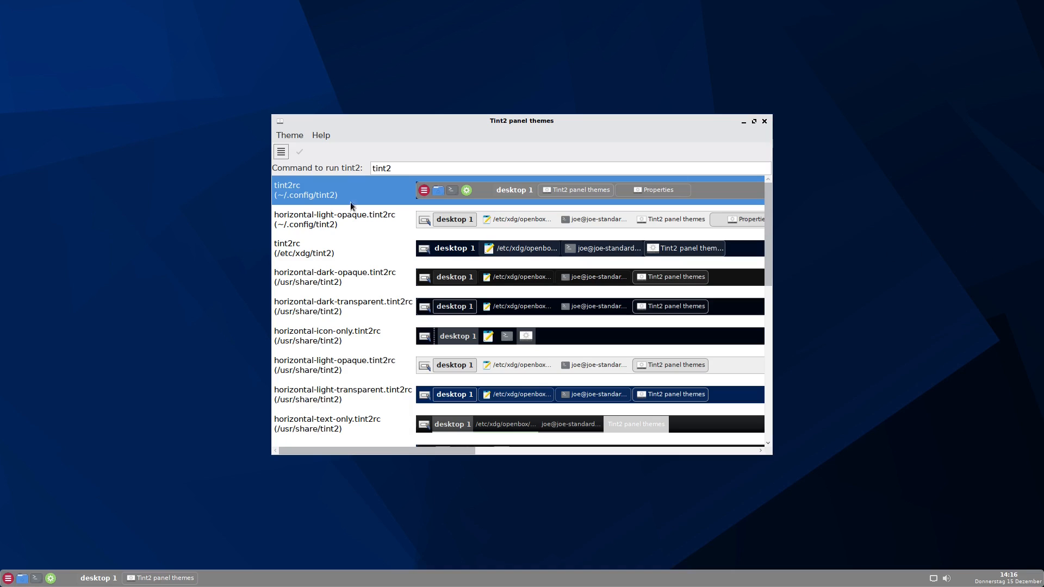
mouse_move(282, 151)
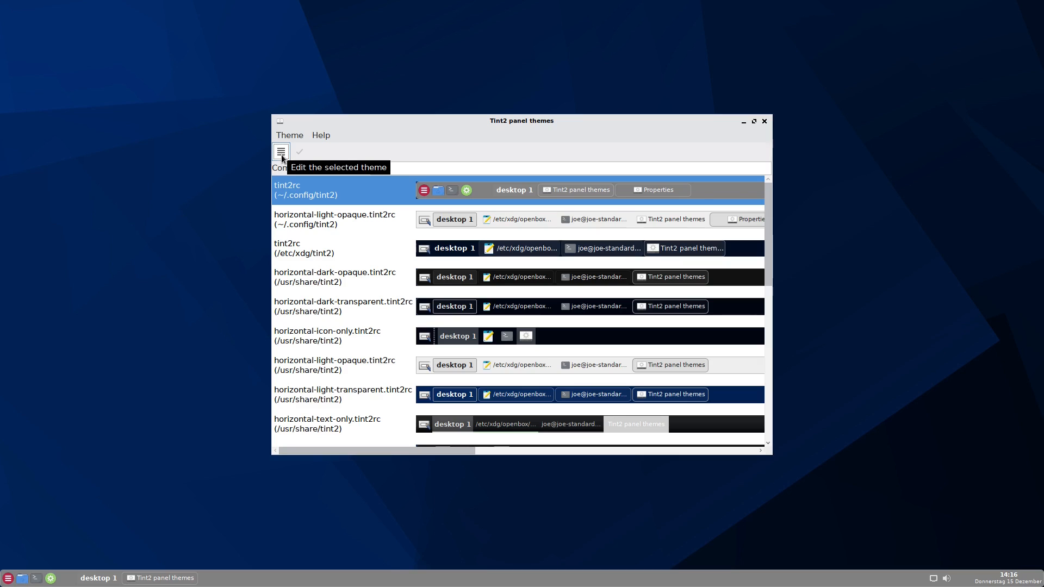
Step: Open the user's tint2rc theme from ~/.config/tint2 in the properties editor
click(281, 151)
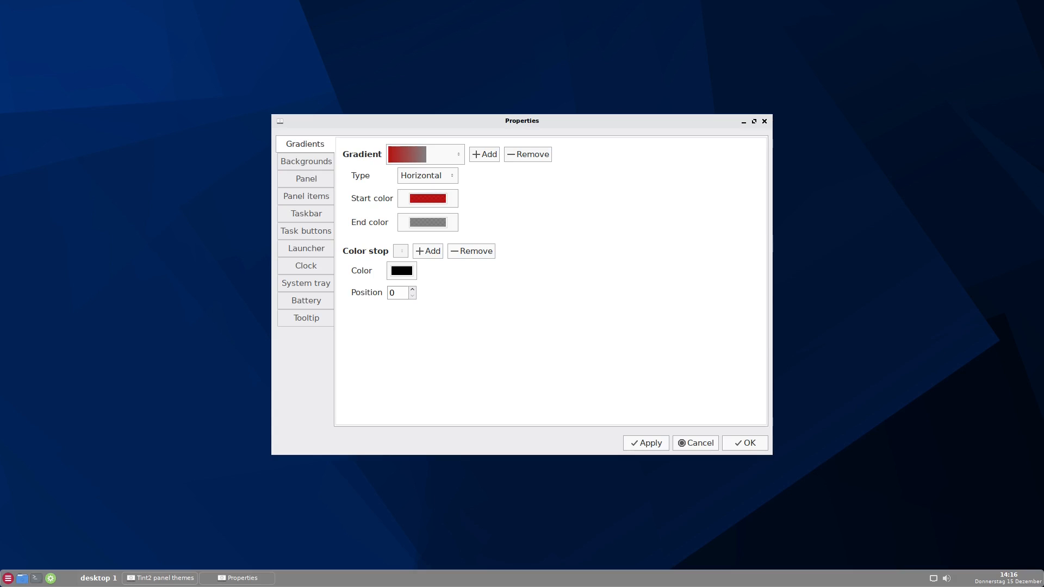
mouse_move(407, 170)
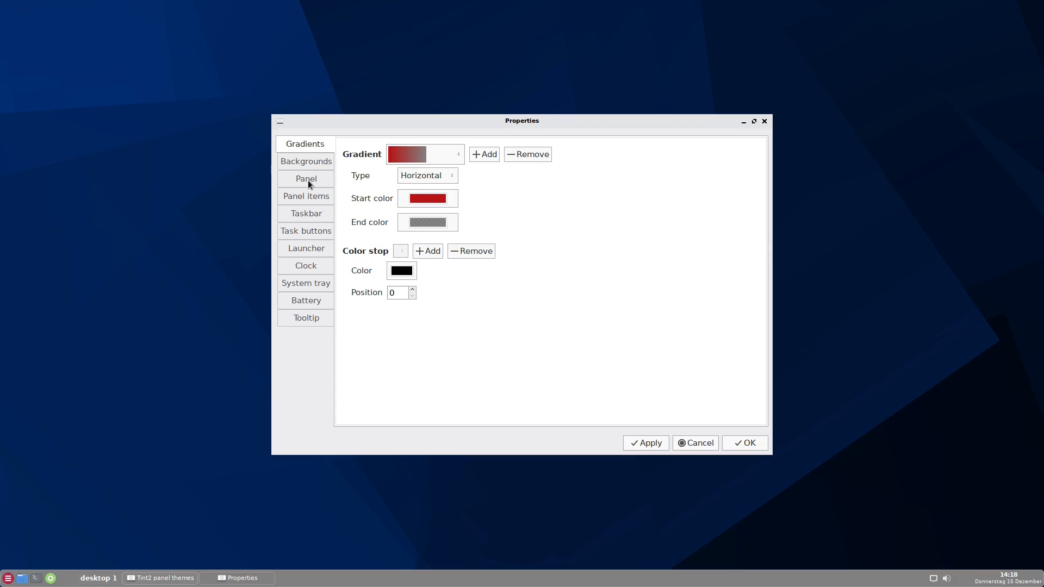
Step: In the Panel section, change the panel size from 32 to 50
click(305, 178)
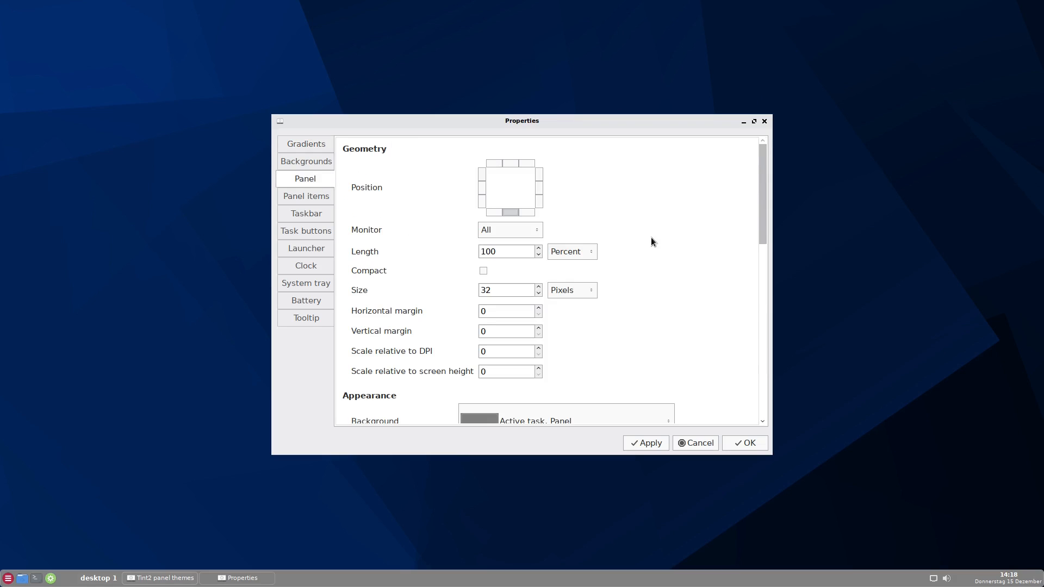
mouse_move(668, 232)
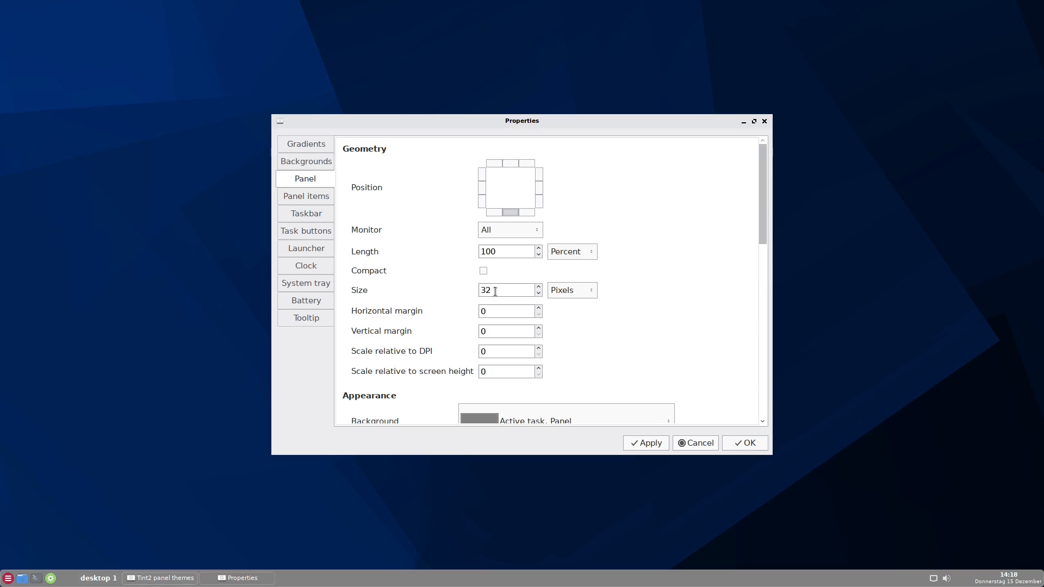
mouse_move(496, 290)
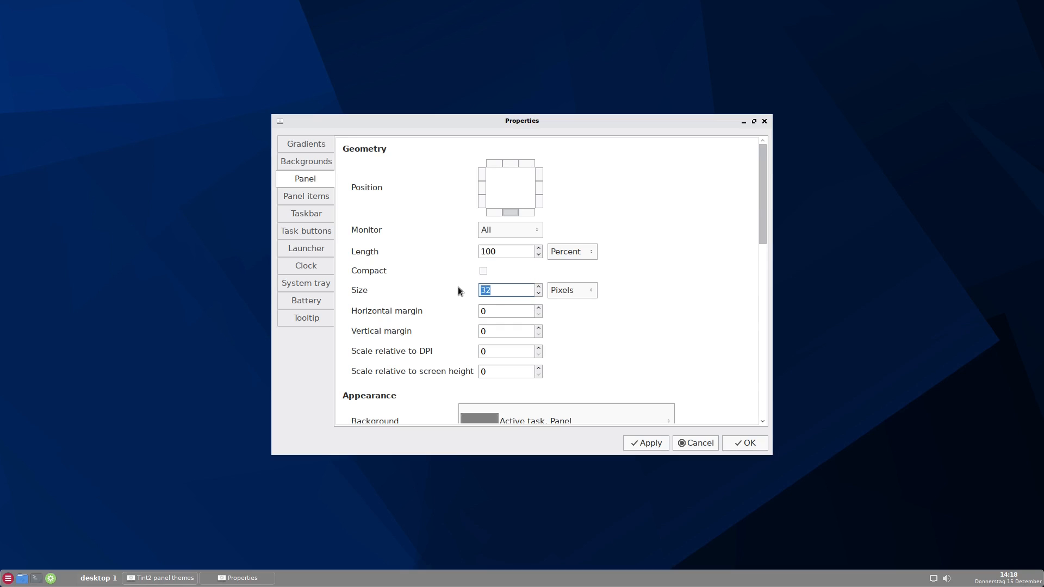
text(50)
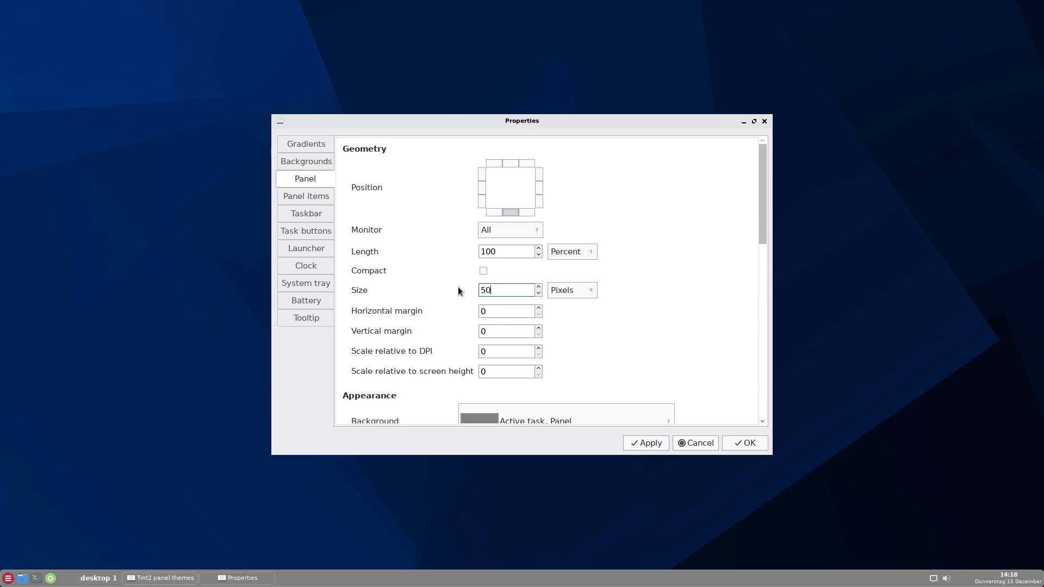
mouse_move(681, 465)
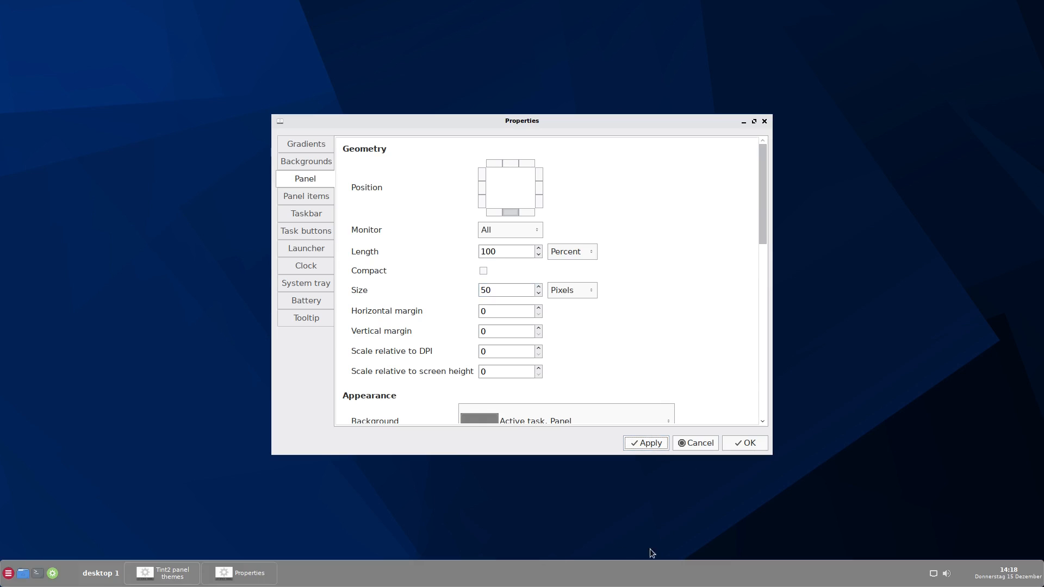
mouse_move(592, 572)
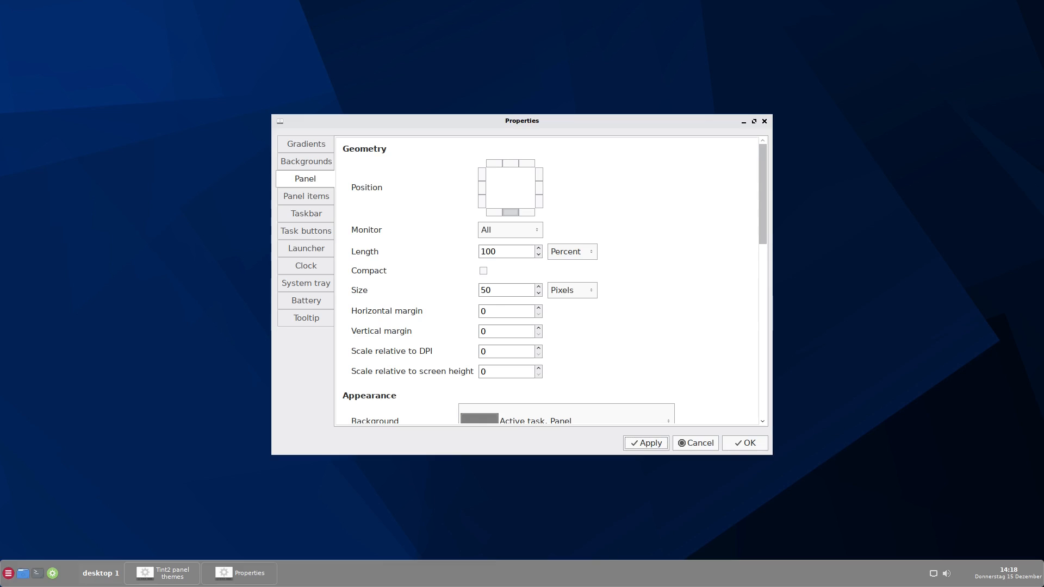
mouse_move(945, 233)
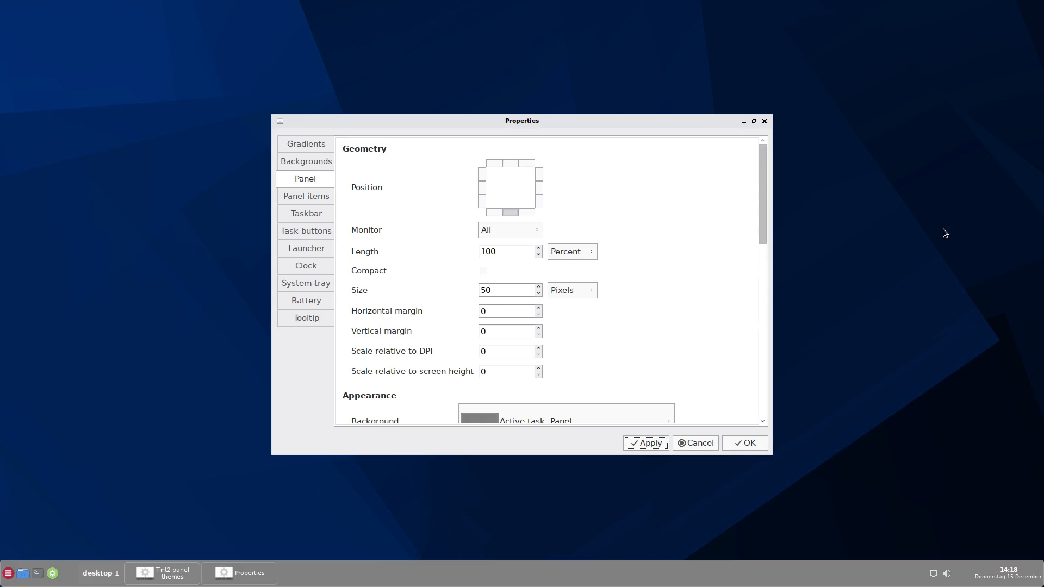
mouse_move(929, 258)
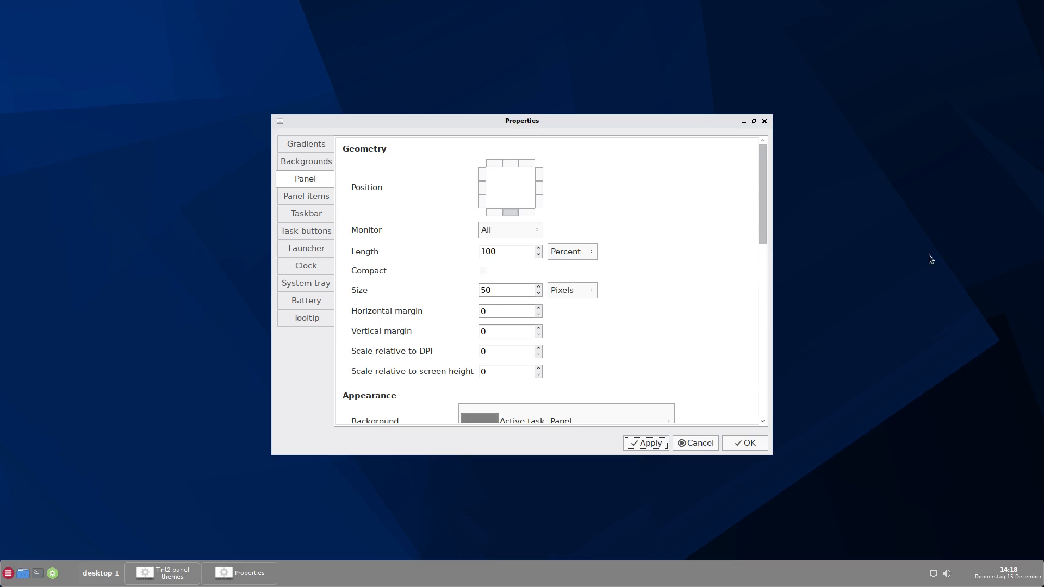
mouse_move(510, 211)
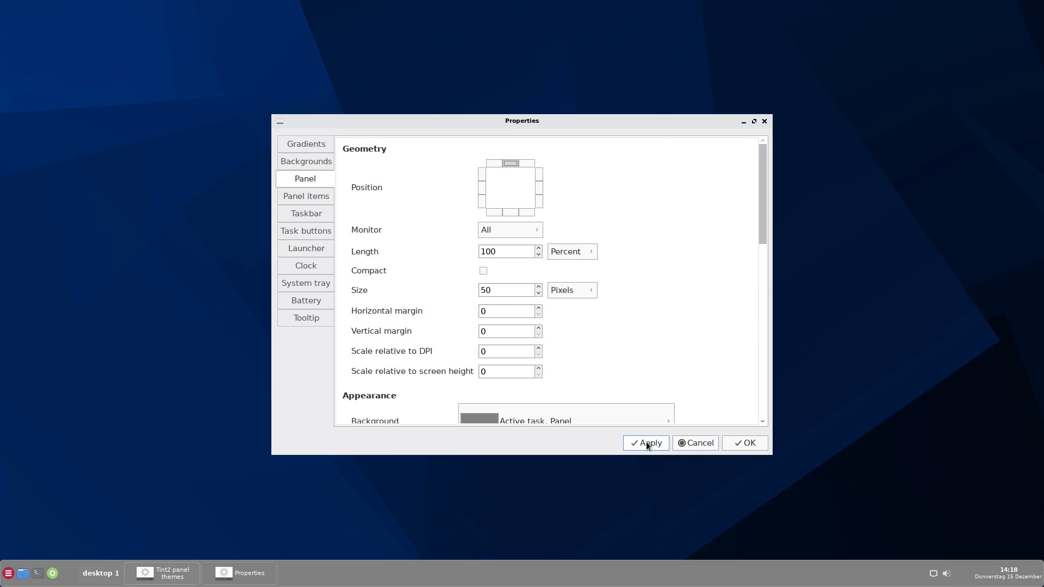
Step: Apply the top-edge position, then move the panel back to bottom centre
click(644, 442)
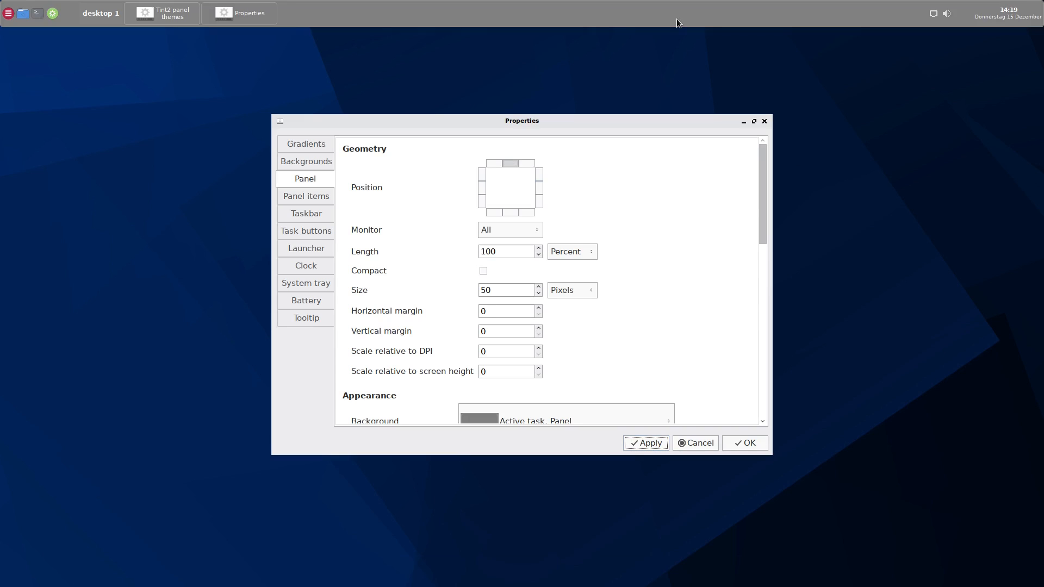
mouse_move(597, 180)
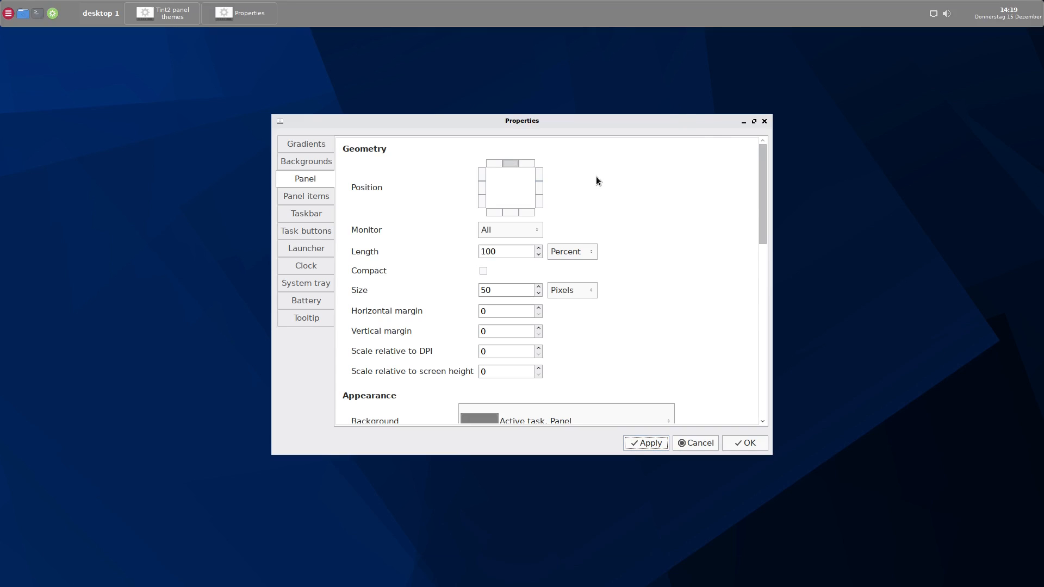
click(510, 211)
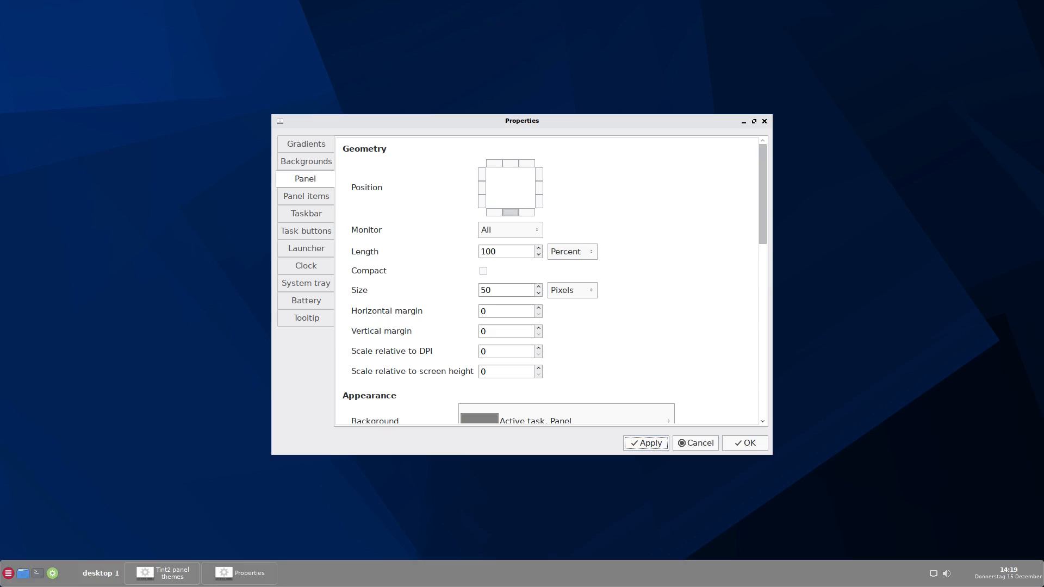
mouse_move(723, 303)
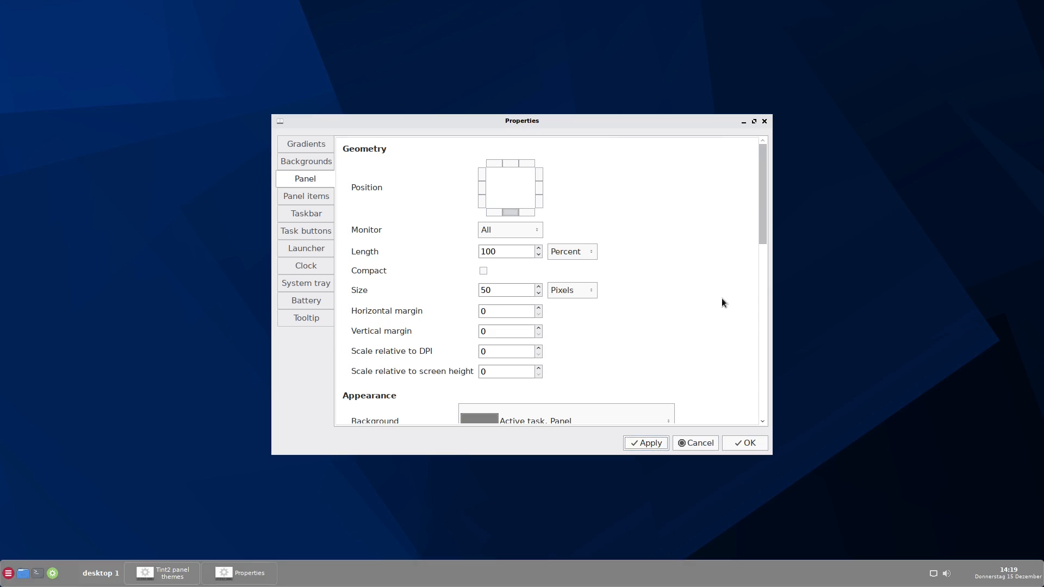
scroll(down, 3)
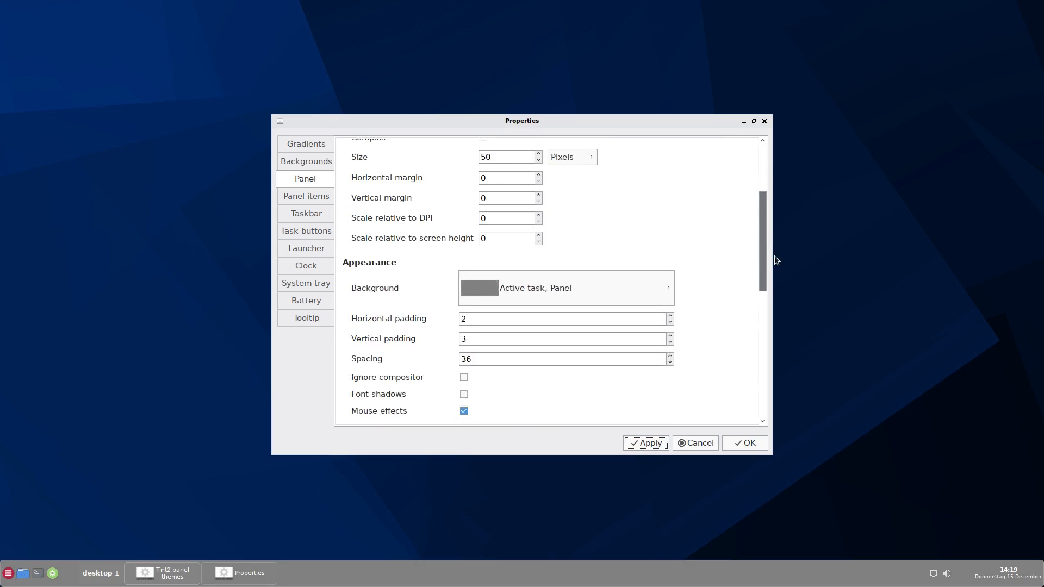
scroll(down, 3)
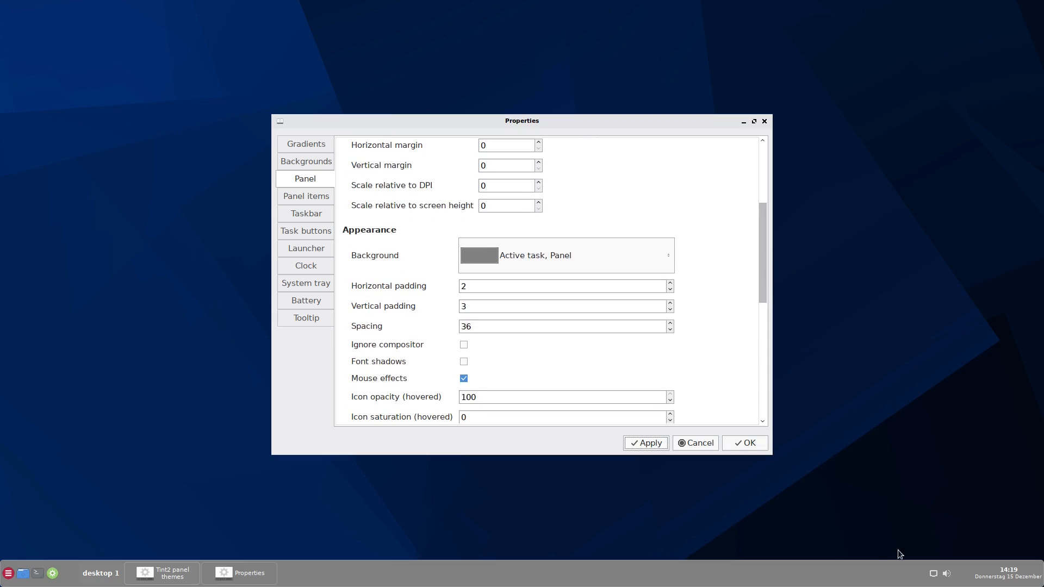
mouse_move(735, 526)
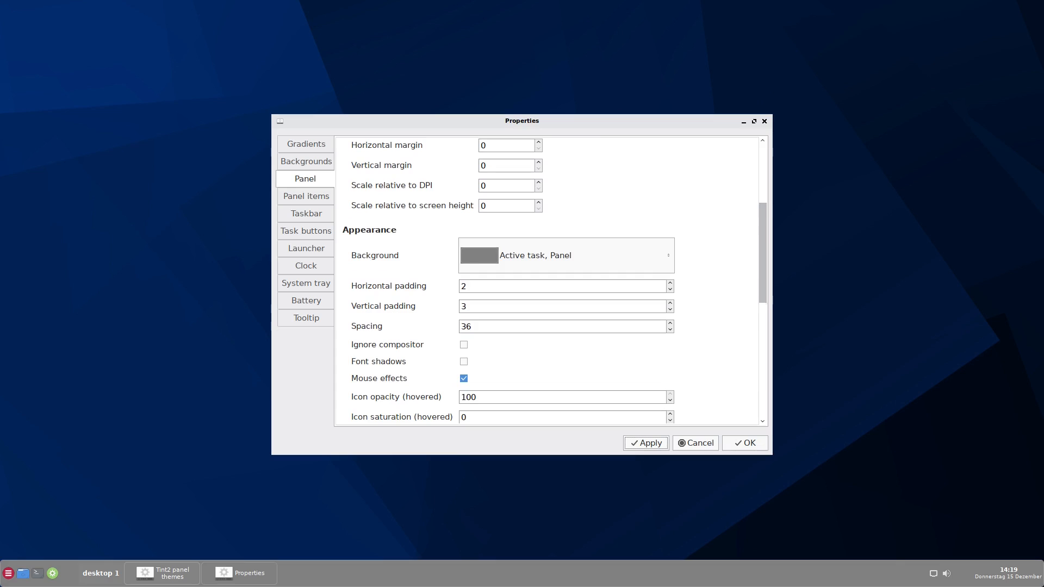
mouse_move(209, 184)
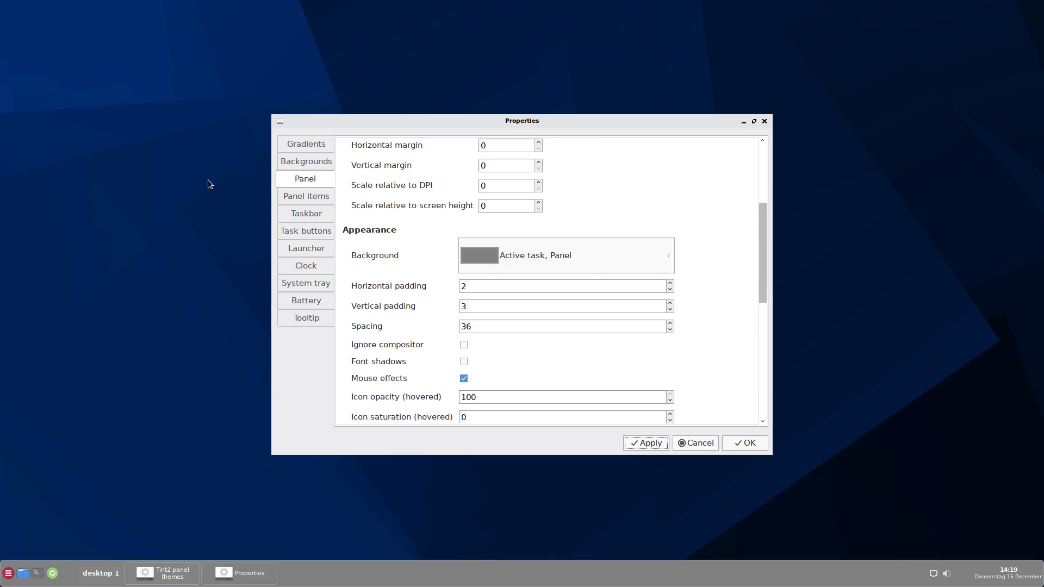
Step: Select the 'Active desktop name' background in the Backgrounds section for editing
click(305, 161)
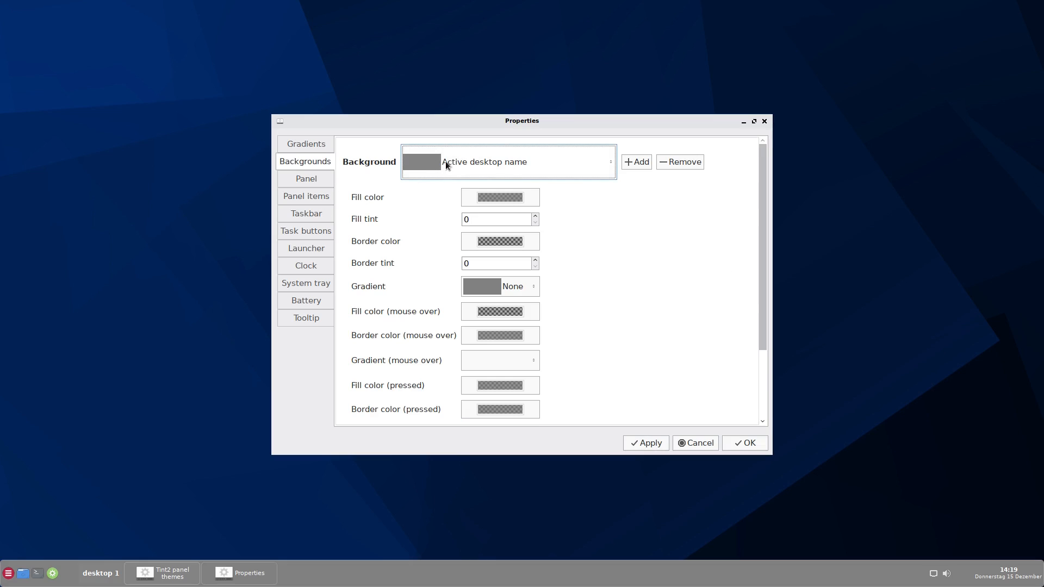
mouse_move(637, 199)
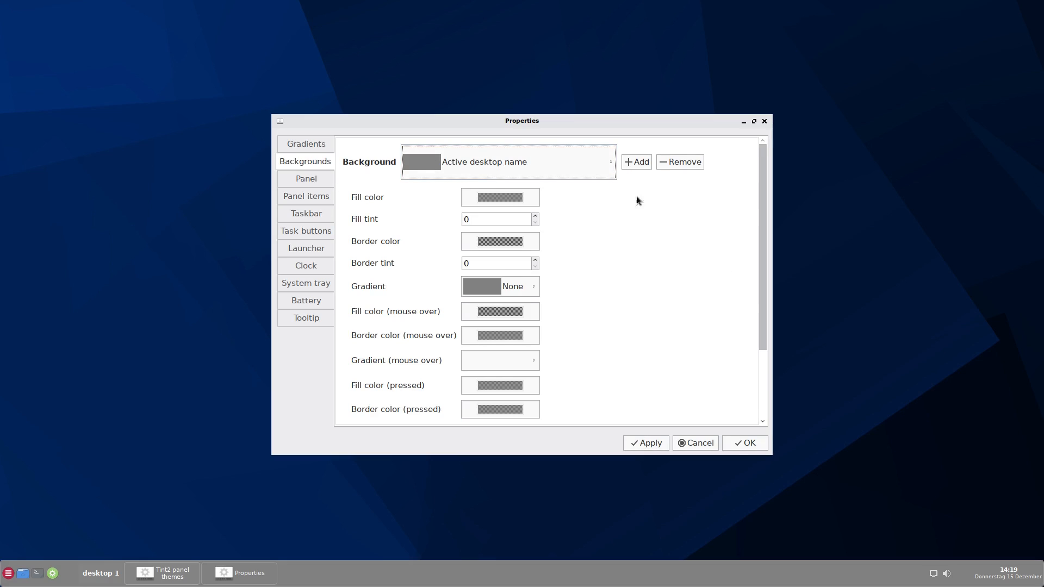
mouse_move(331, 182)
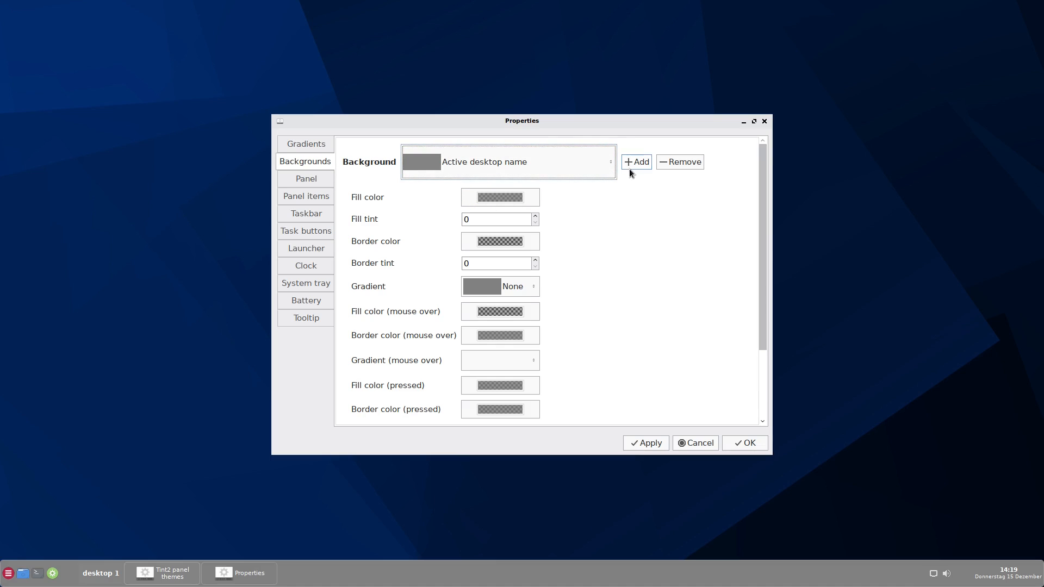
mouse_move(679, 162)
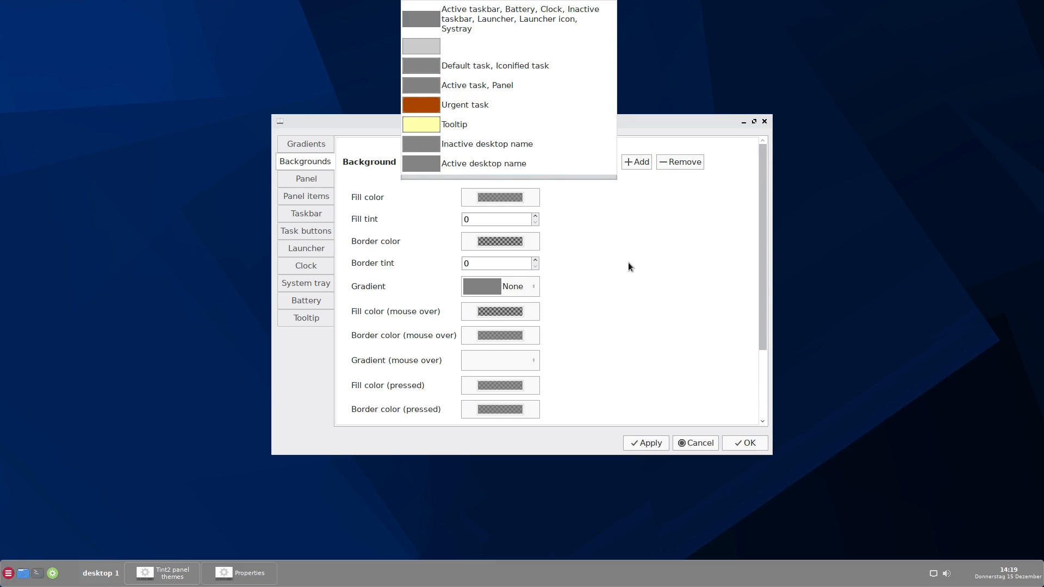
click(483, 163)
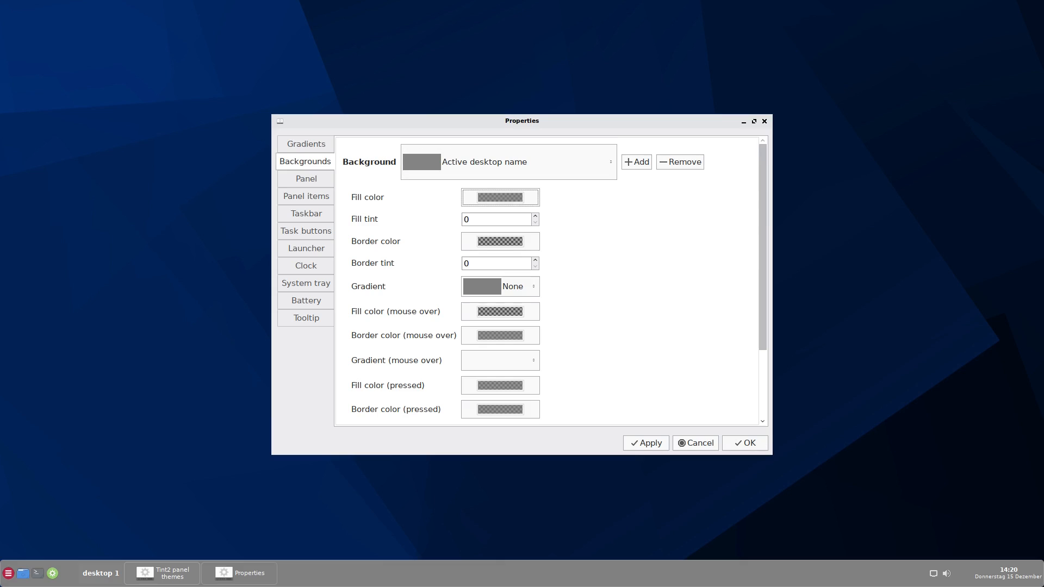
mouse_move(573, 201)
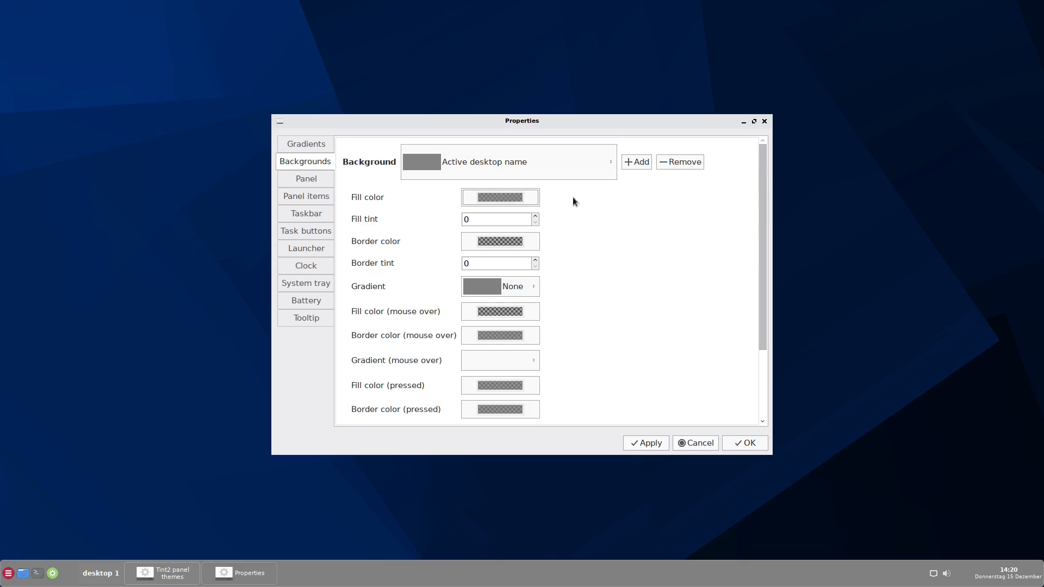
mouse_move(370, 207)
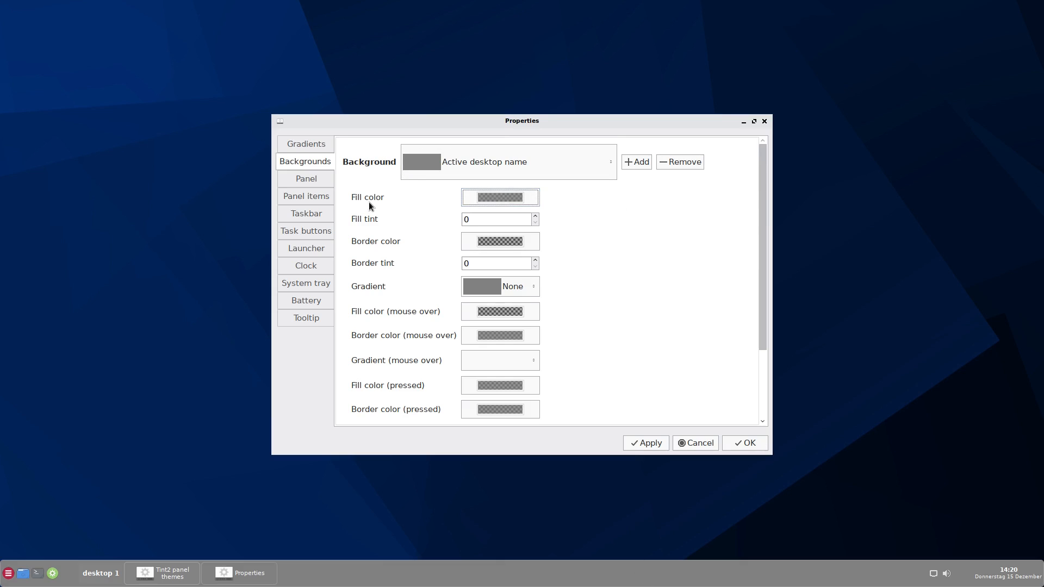
Step: Fill the 'Active desktop name' background with deep blue #131ABD
click(499, 197)
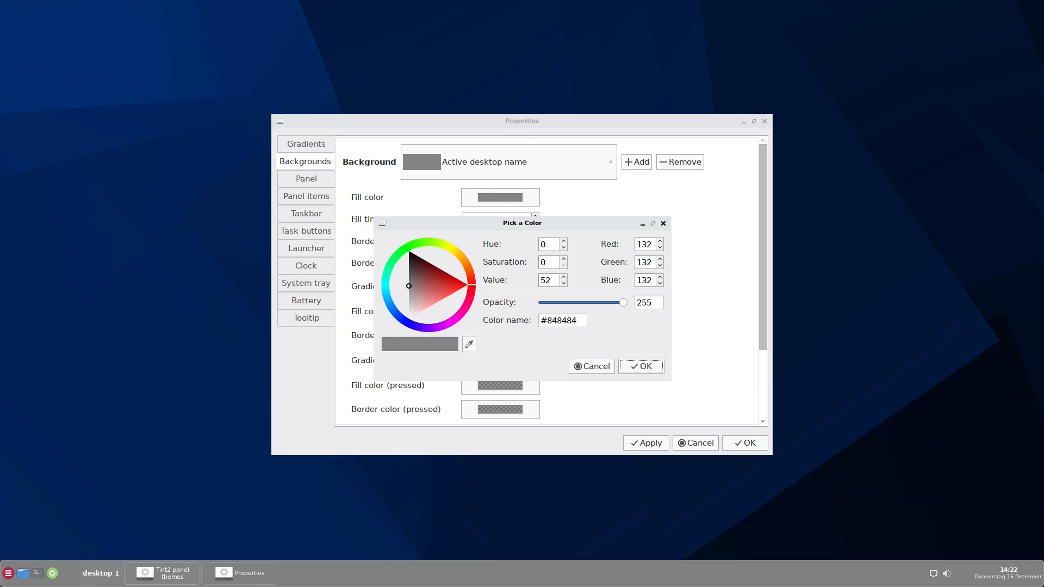
mouse_move(469, 315)
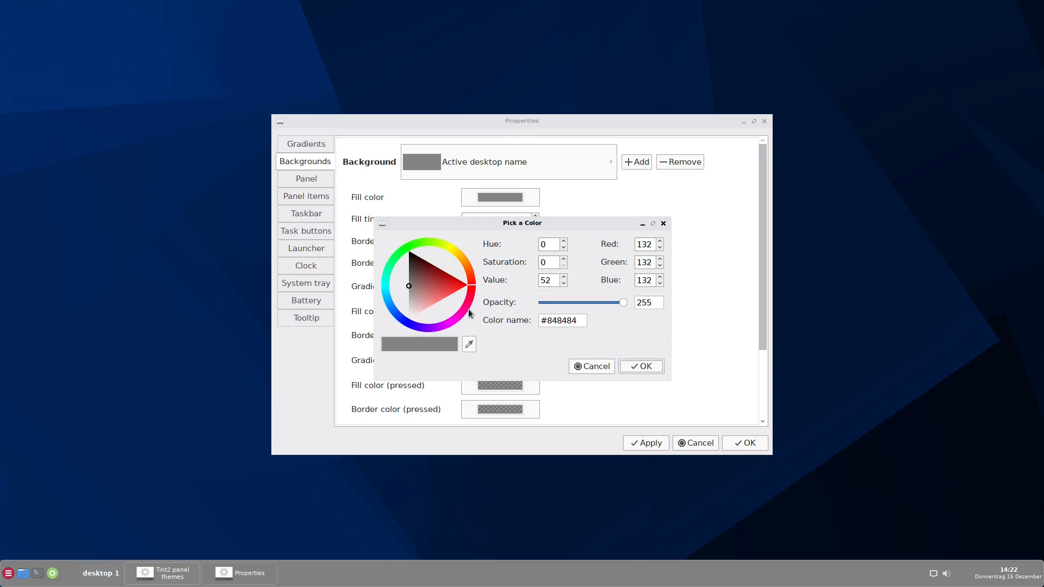
click(424, 291)
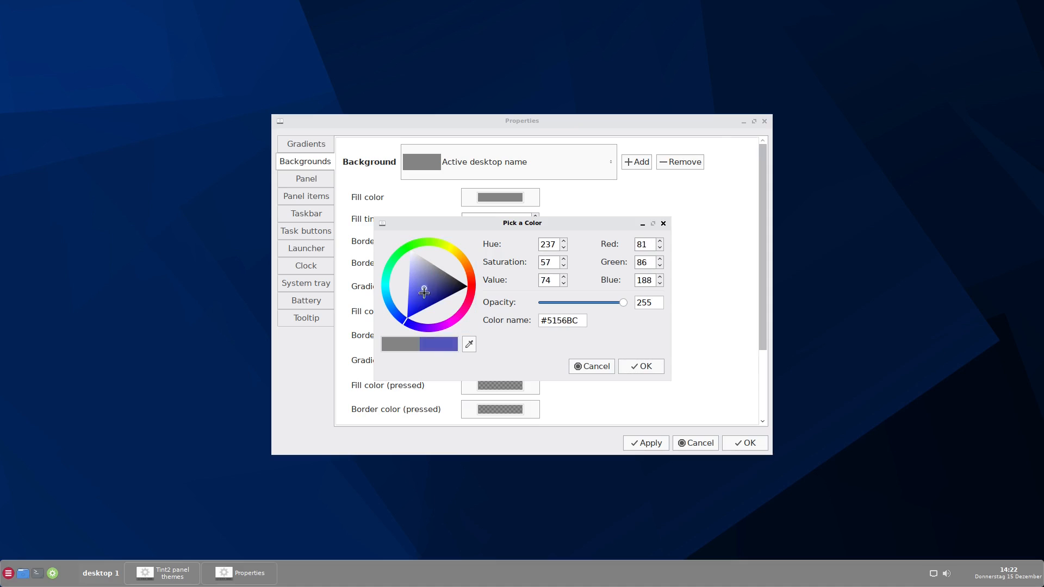
click(422, 305)
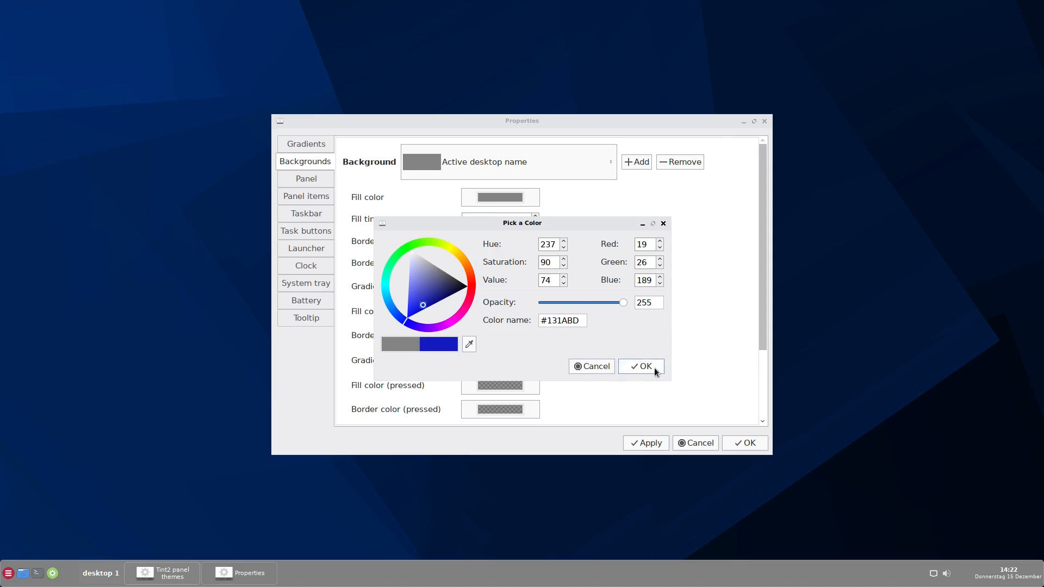
click(640, 366)
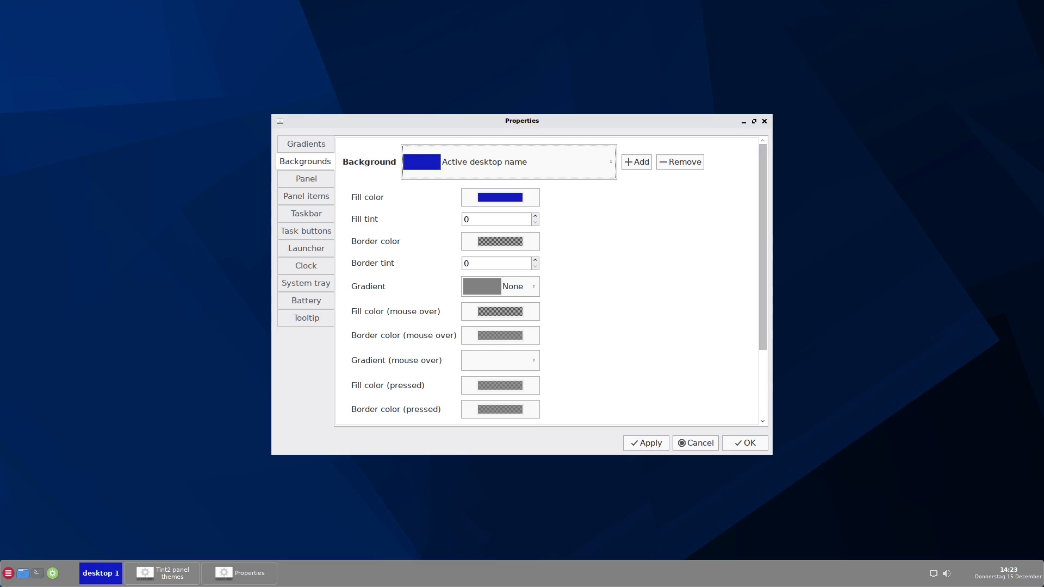
mouse_move(764, 569)
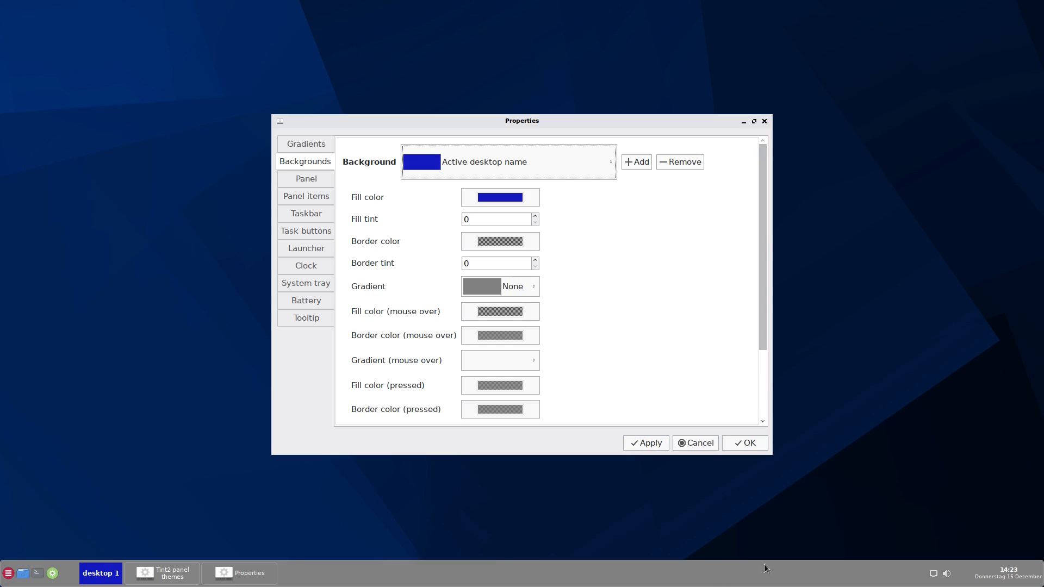
mouse_move(605, 260)
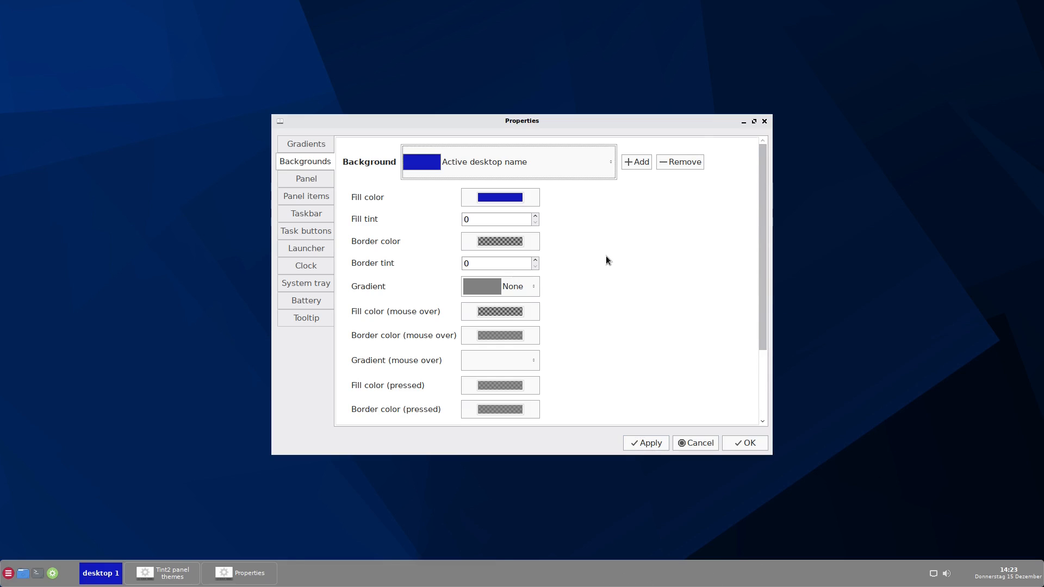
mouse_move(385, 208)
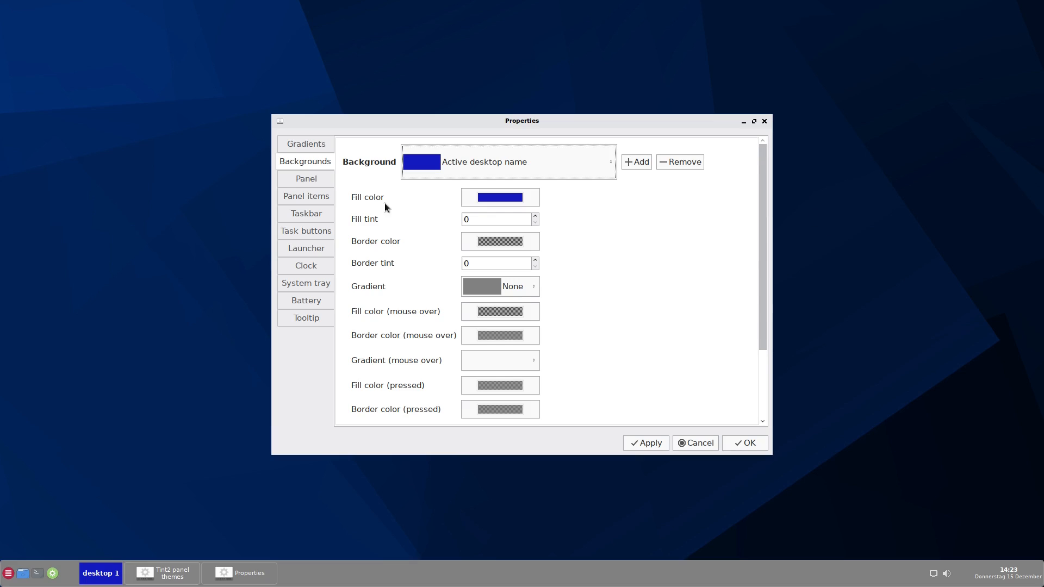
mouse_move(384, 206)
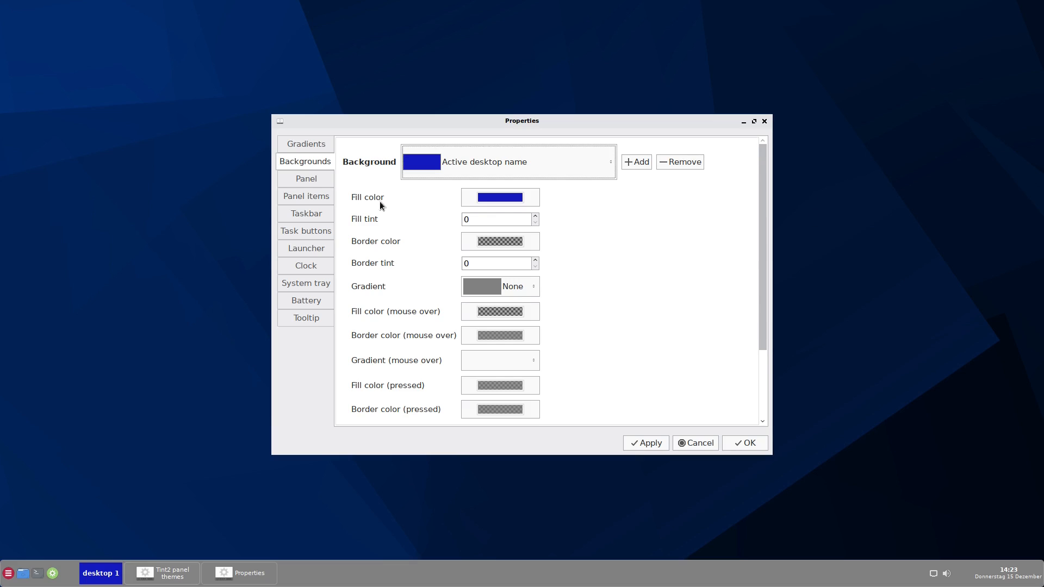
click(305, 178)
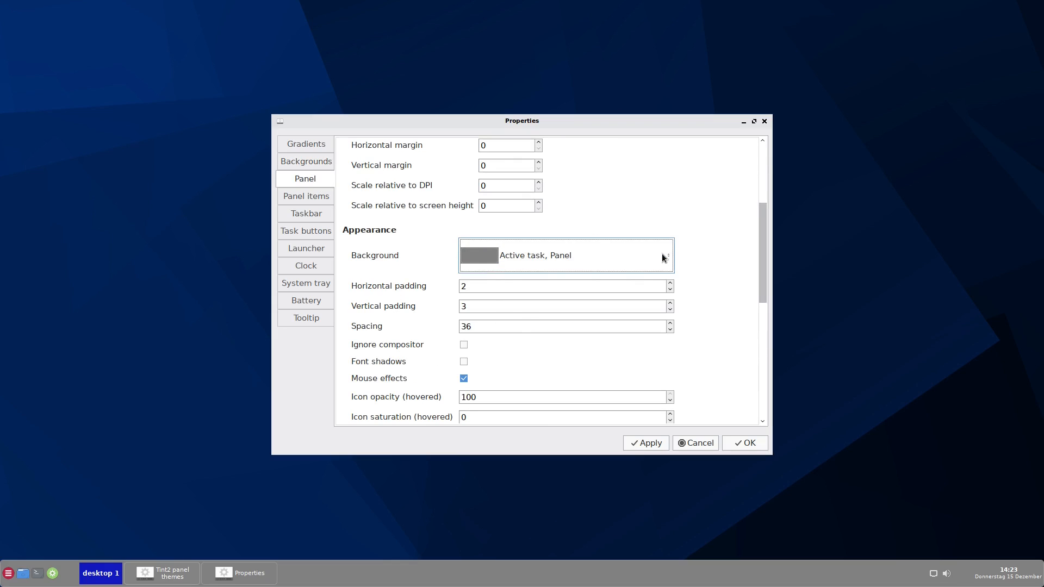
Step: Assign the blue 'Active desktop name' background to the panel
click(566, 255)
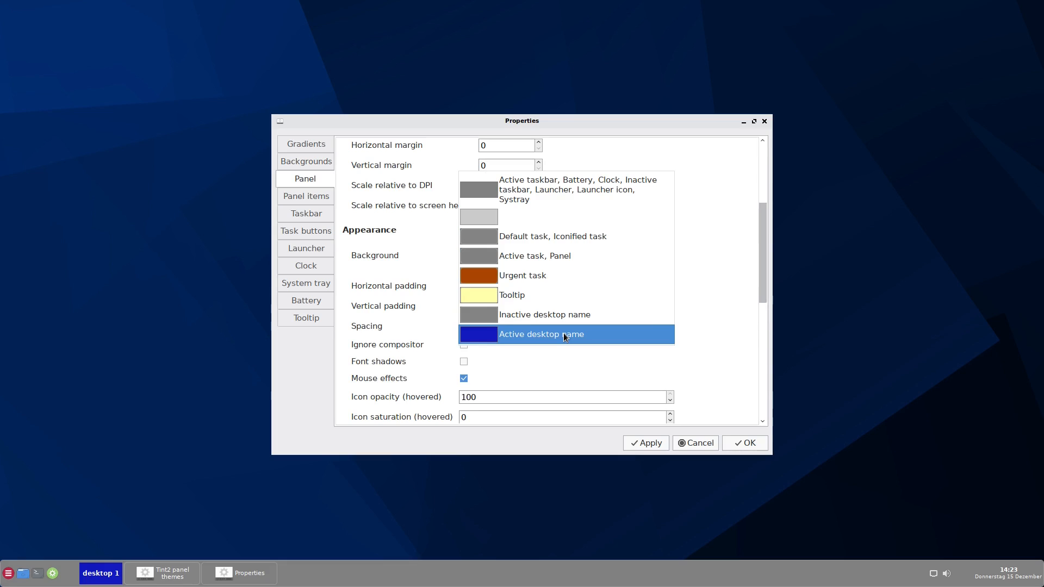
click(541, 333)
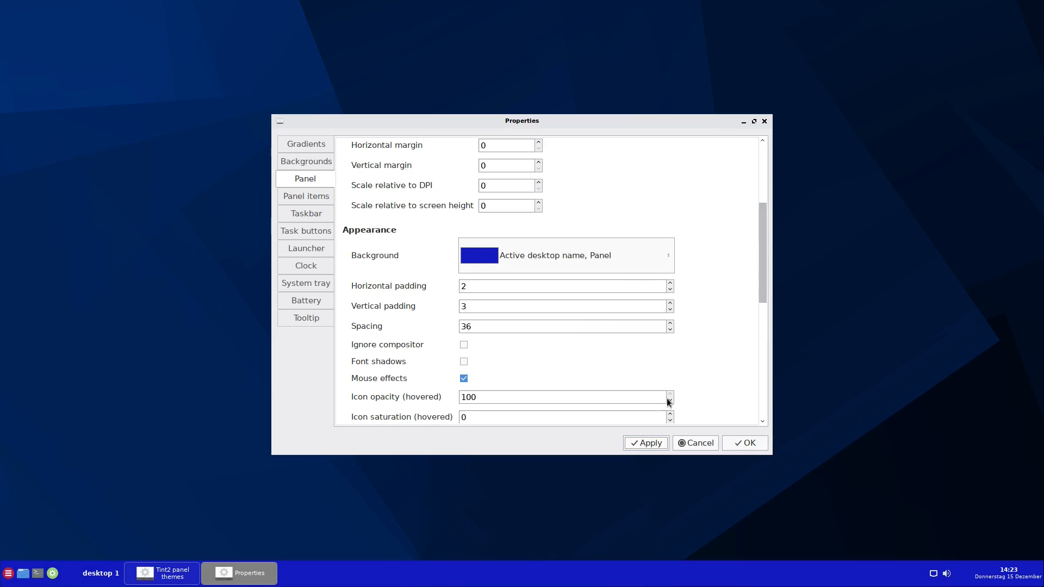
mouse_move(767, 576)
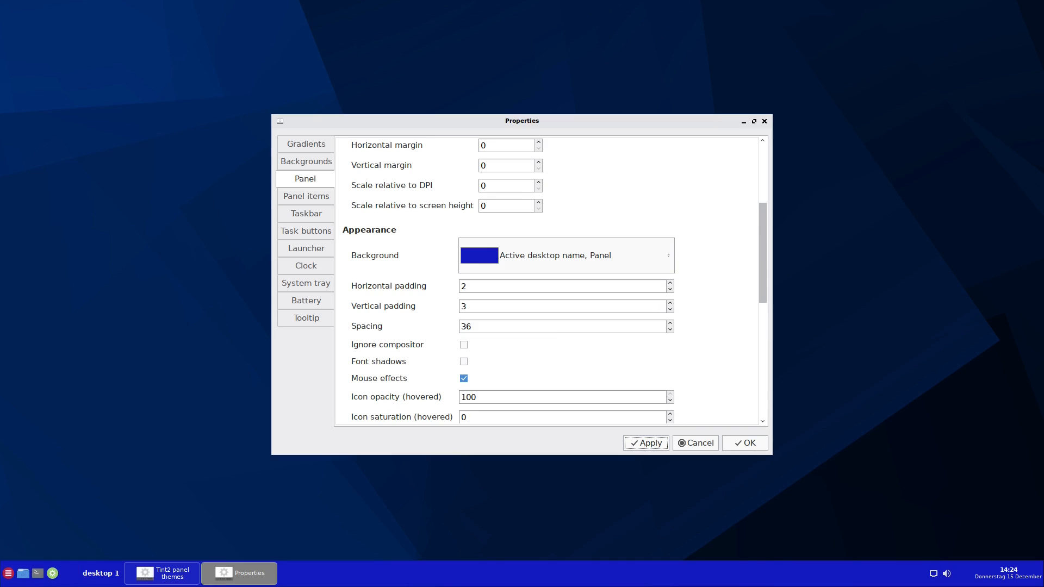
mouse_move(309, 167)
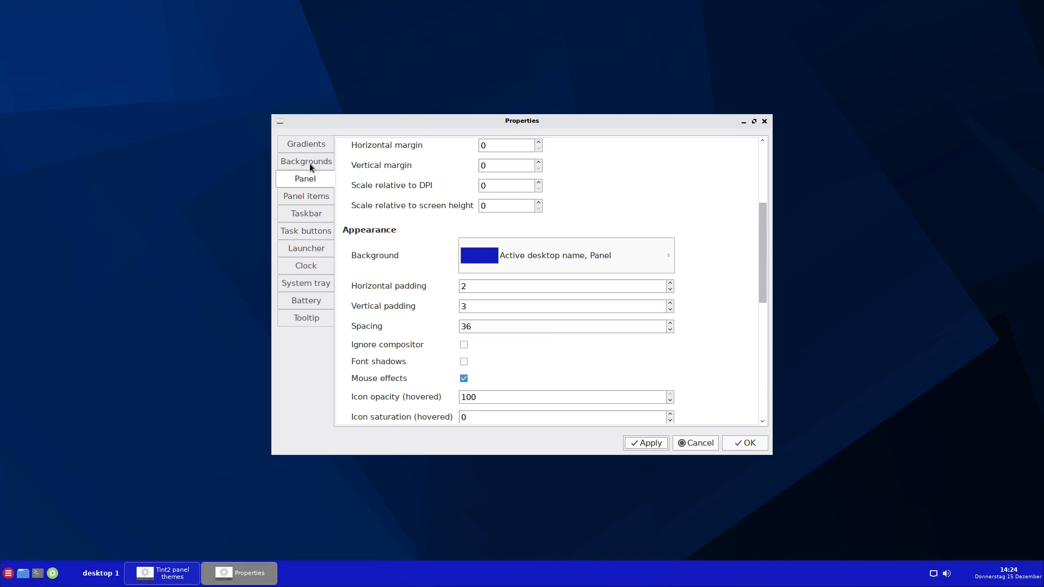
click(306, 161)
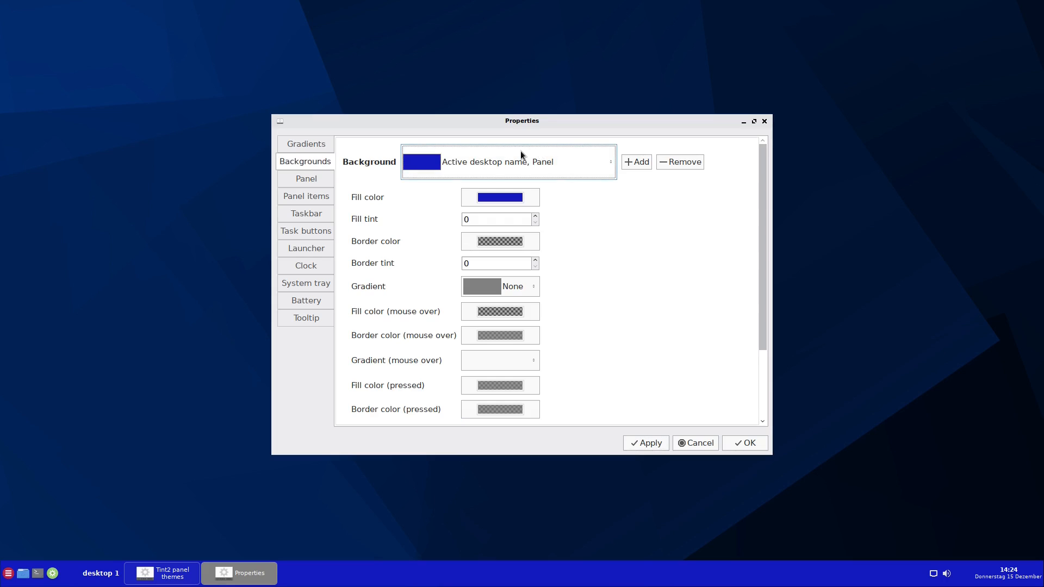
click(305, 178)
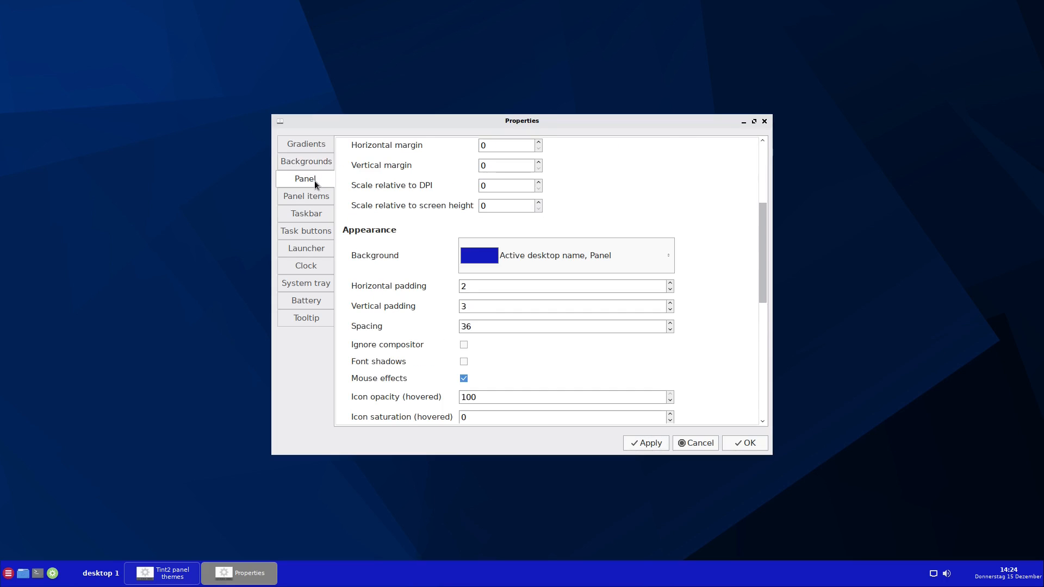
mouse_move(1021, 129)
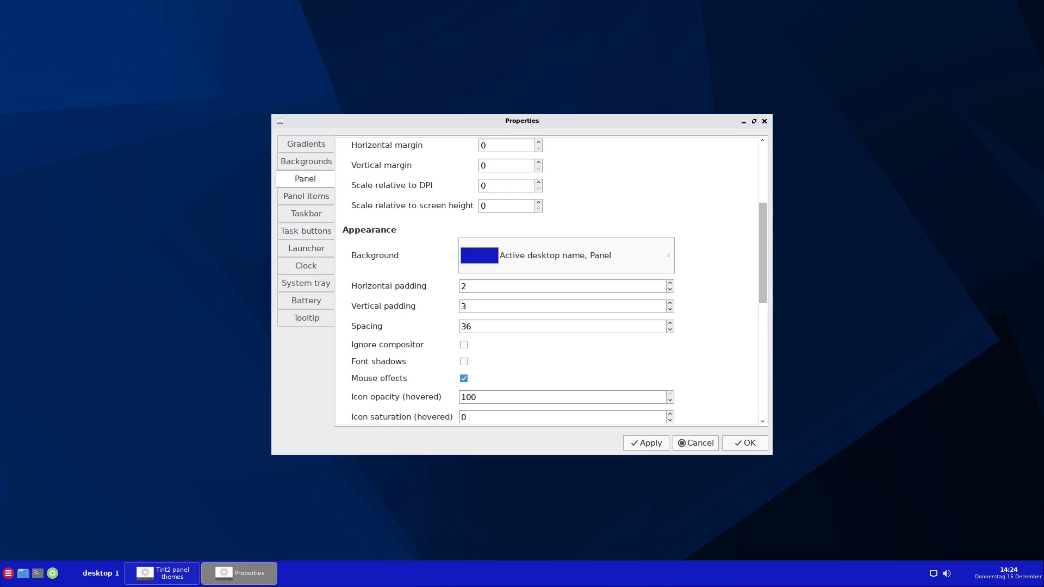
mouse_move(841, 246)
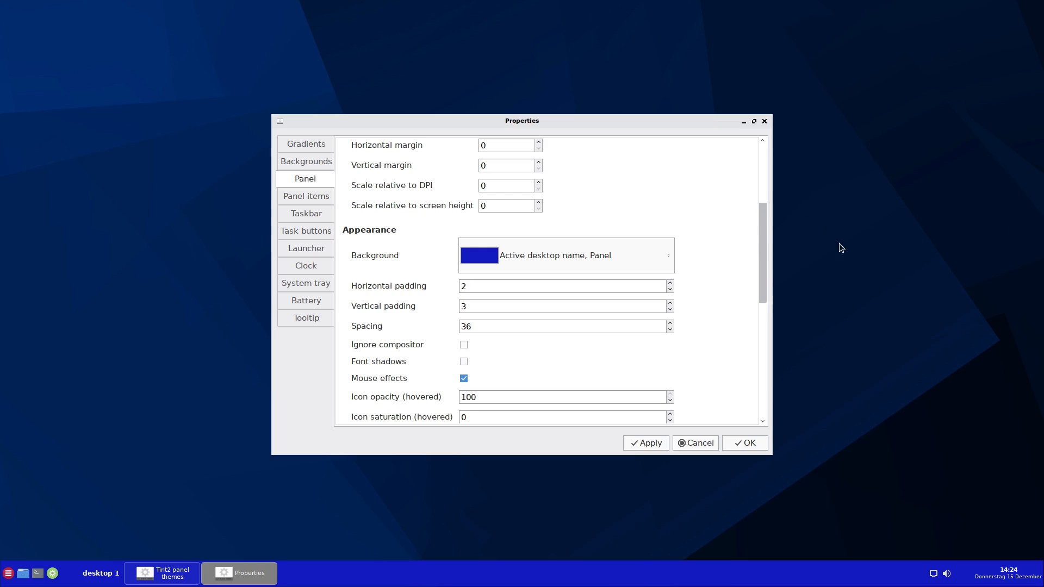
mouse_move(308, 139)
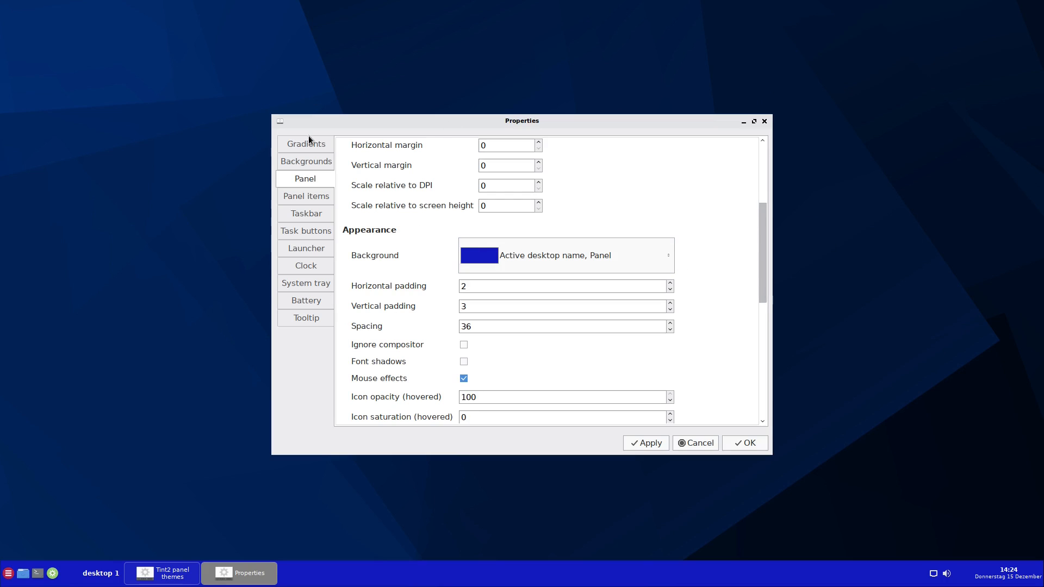
Step: Inspect the horizontal red-to-grey gradient, then return to the Panel options
click(305, 144)
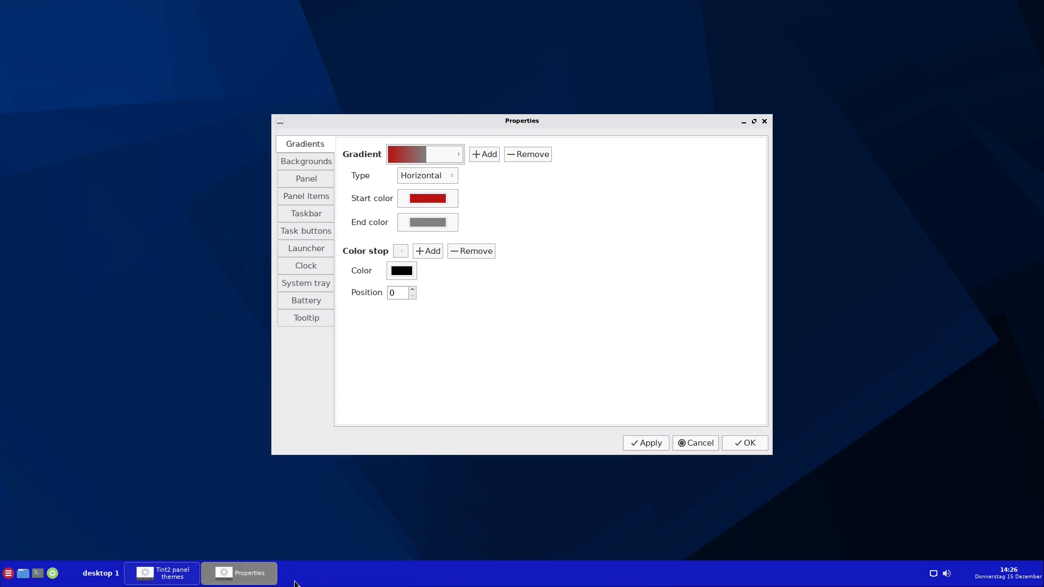
mouse_move(534, 190)
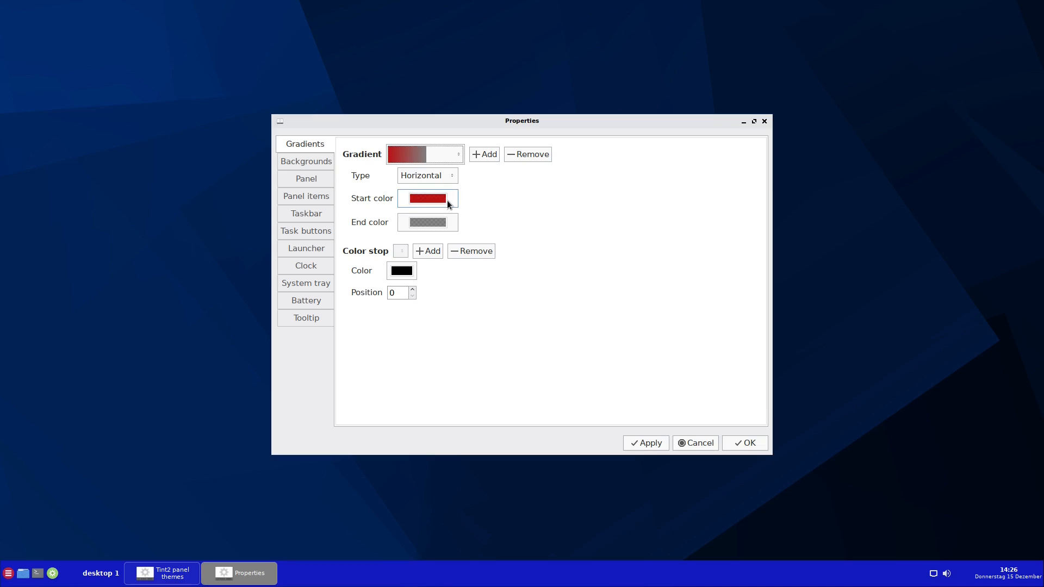
mouse_move(66, 578)
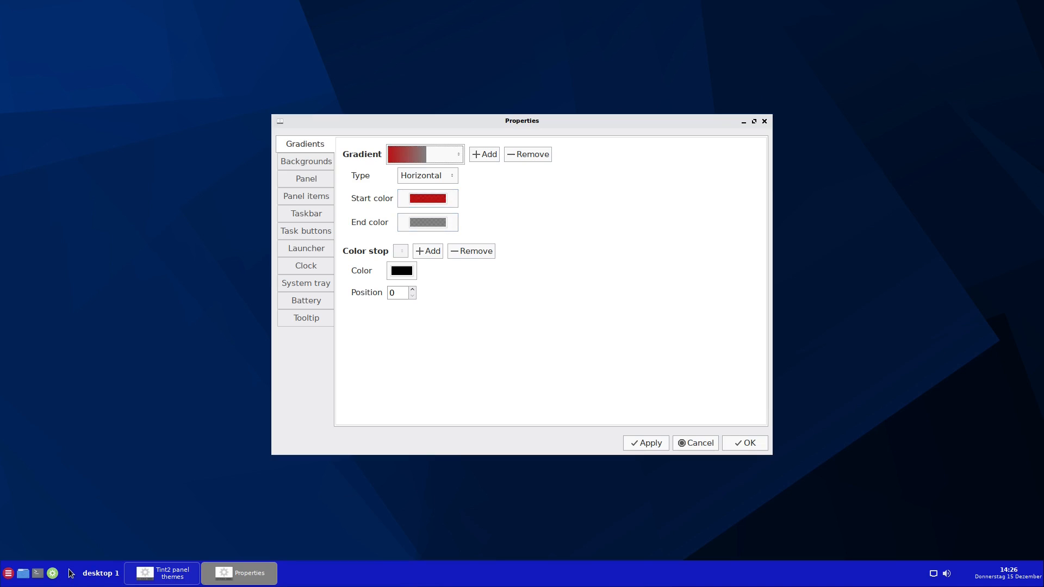
mouse_move(368, 573)
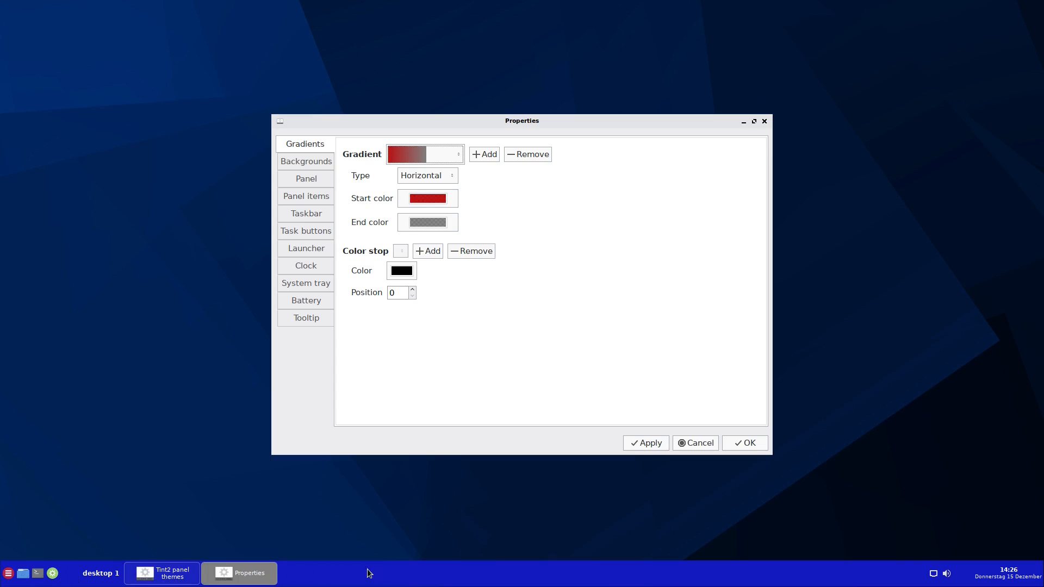
mouse_move(806, 530)
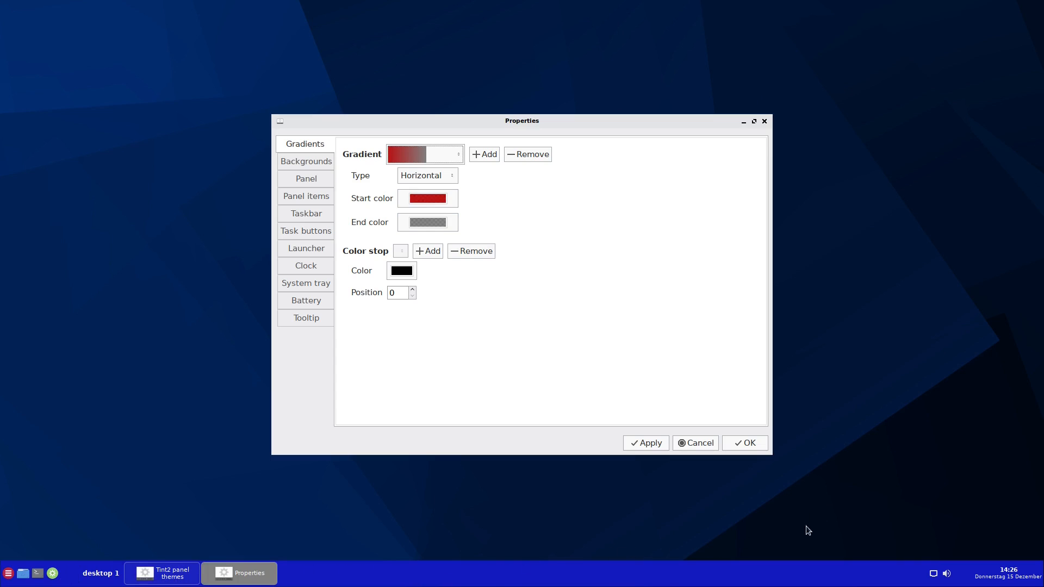
mouse_move(485, 190)
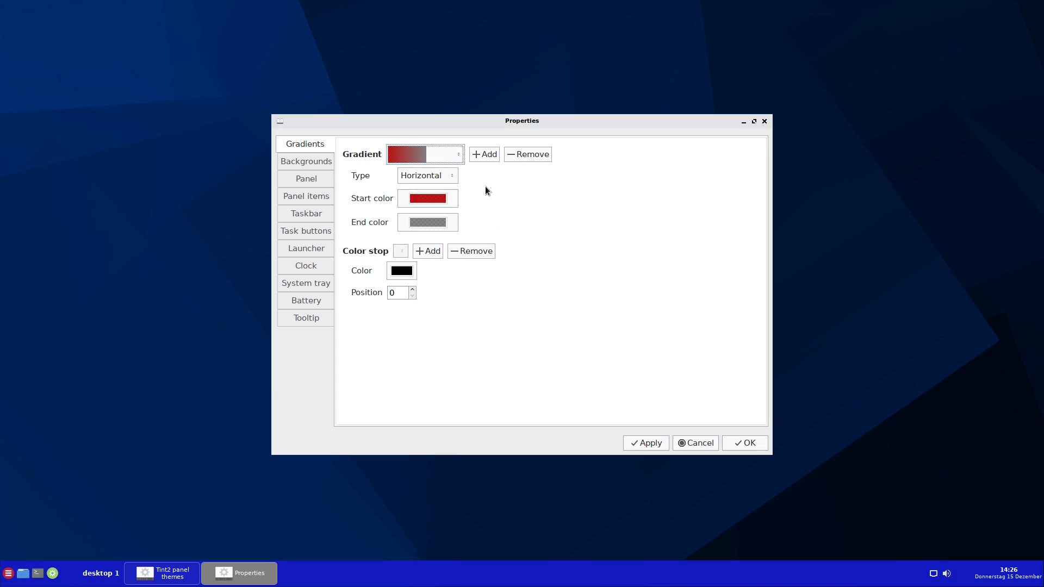
mouse_move(486, 190)
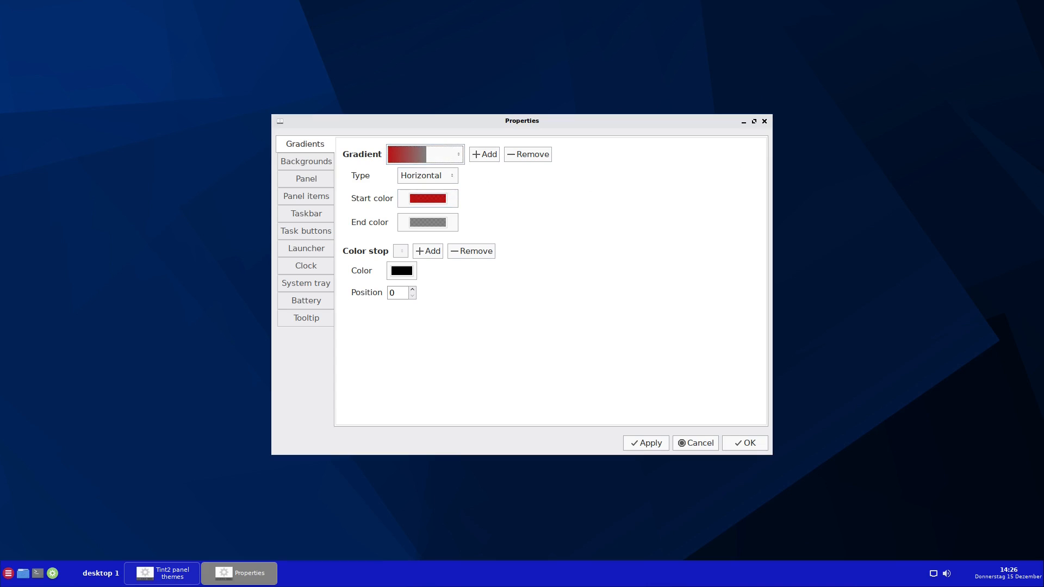
click(305, 178)
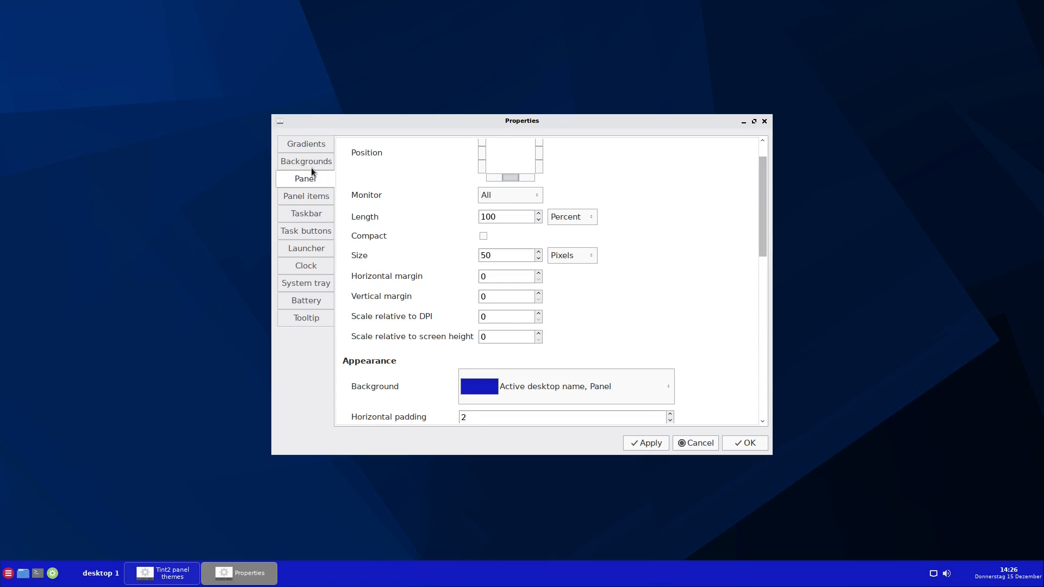
Step: Add the red-to-grey gradient to the panel's background and apply it
click(305, 160)
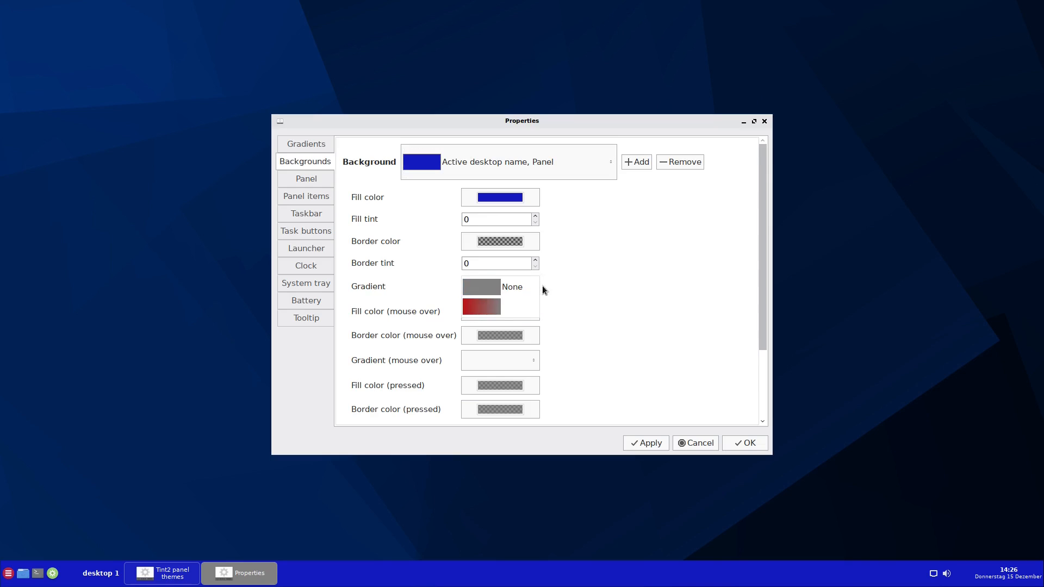
mouse_move(666, 266)
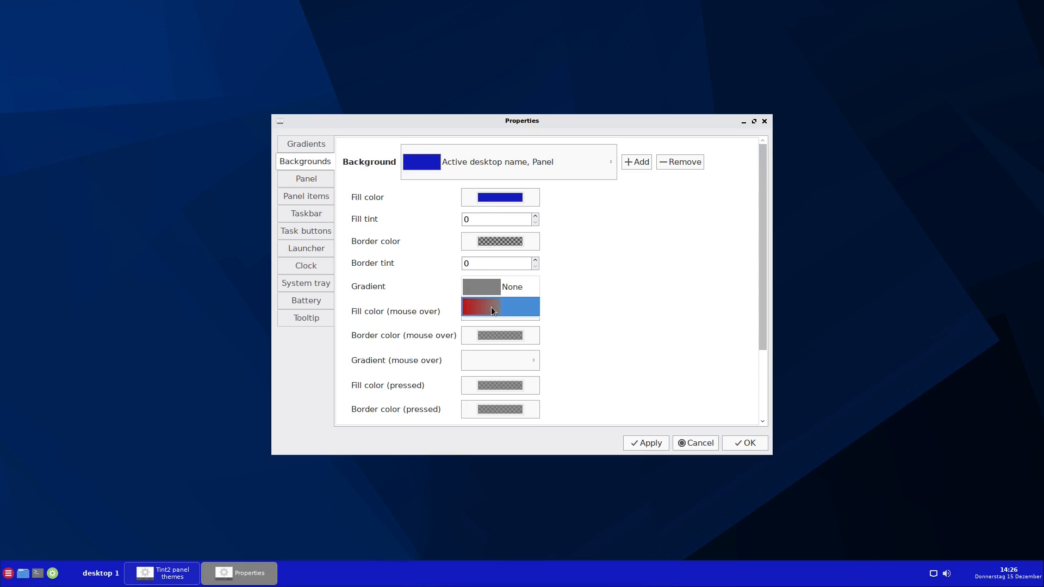
click(499, 286)
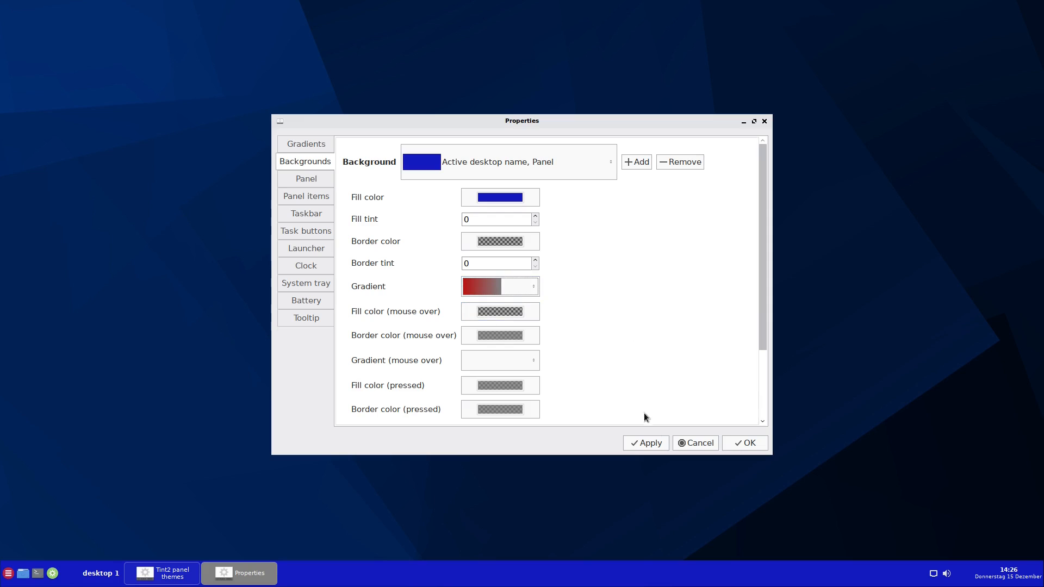
click(645, 443)
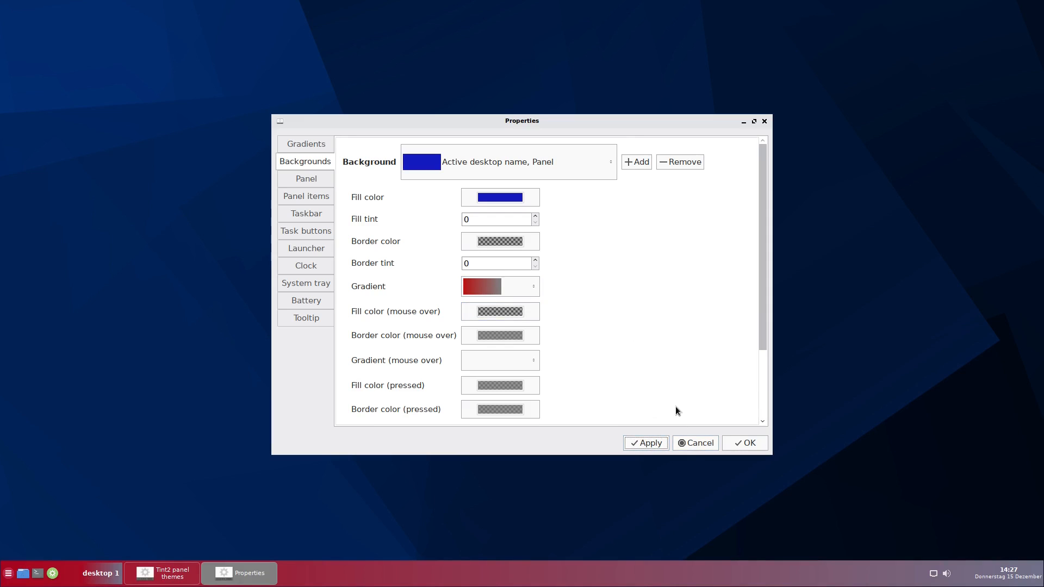
mouse_move(23, 573)
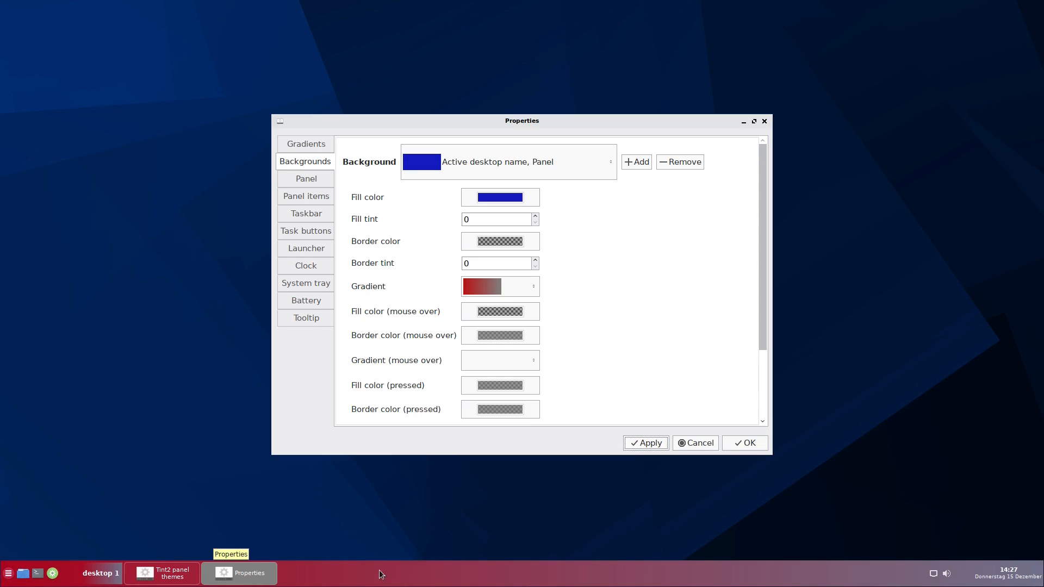
mouse_move(381, 574)
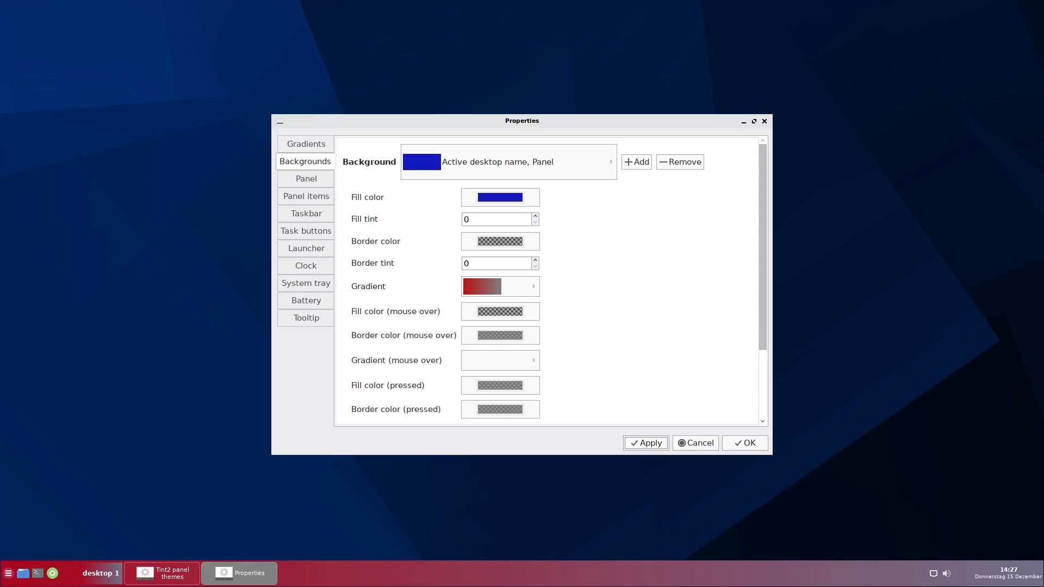
mouse_move(537, 301)
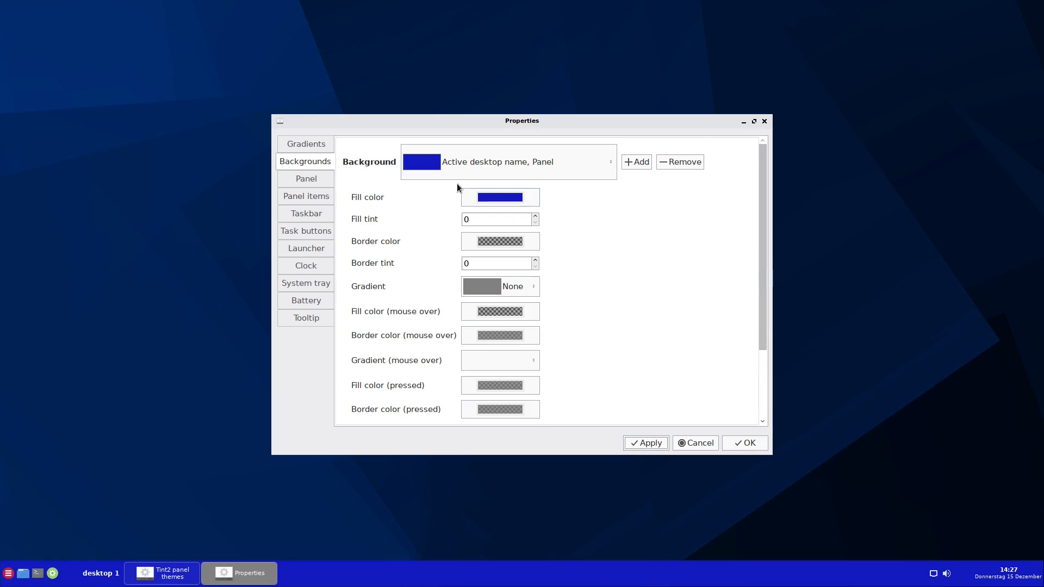
mouse_move(525, 203)
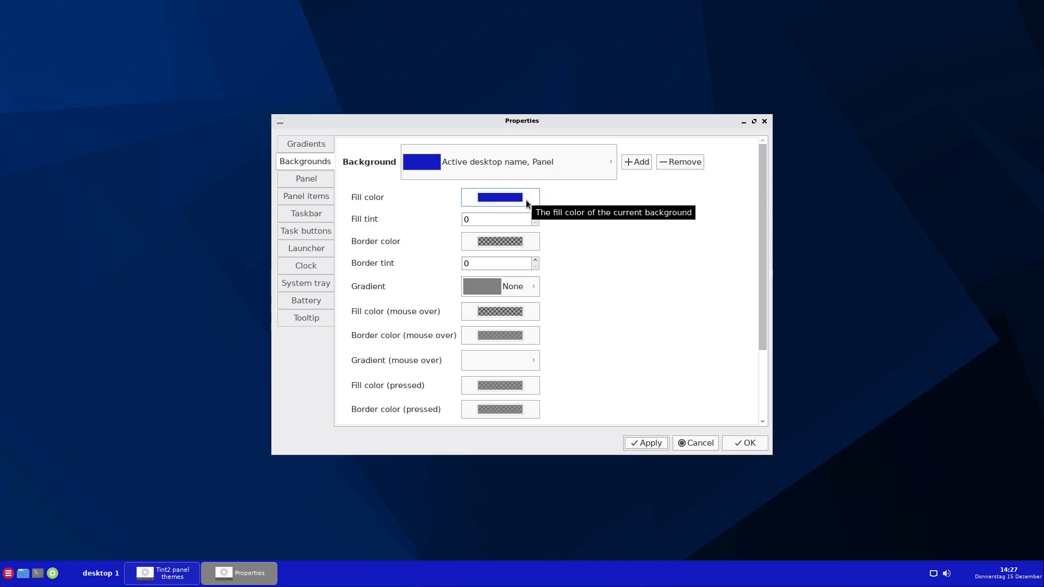
Step: Open the background fill colour picker and enter the colour name 848484
click(498, 197)
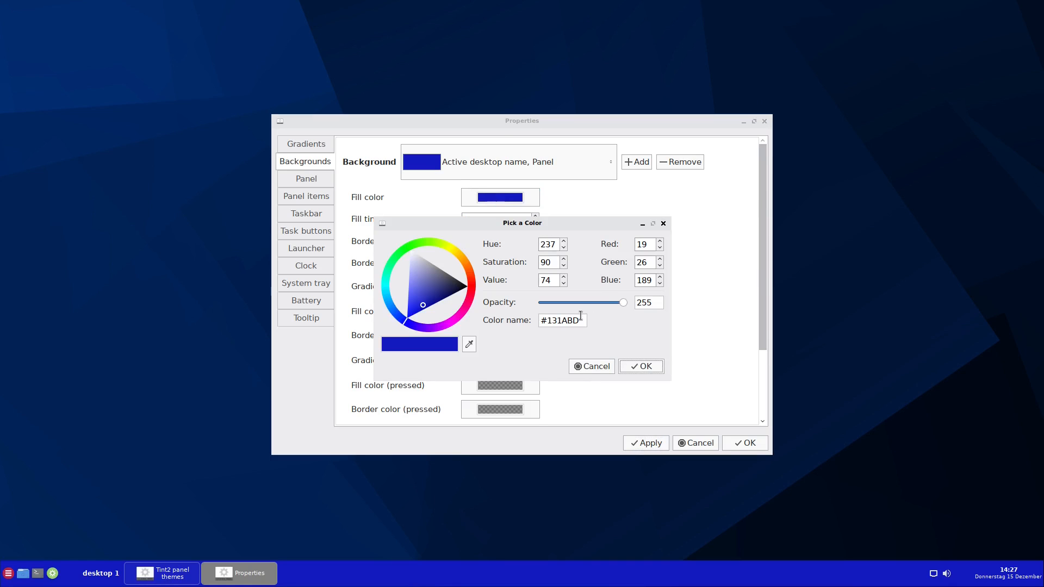
mouse_move(708, 309)
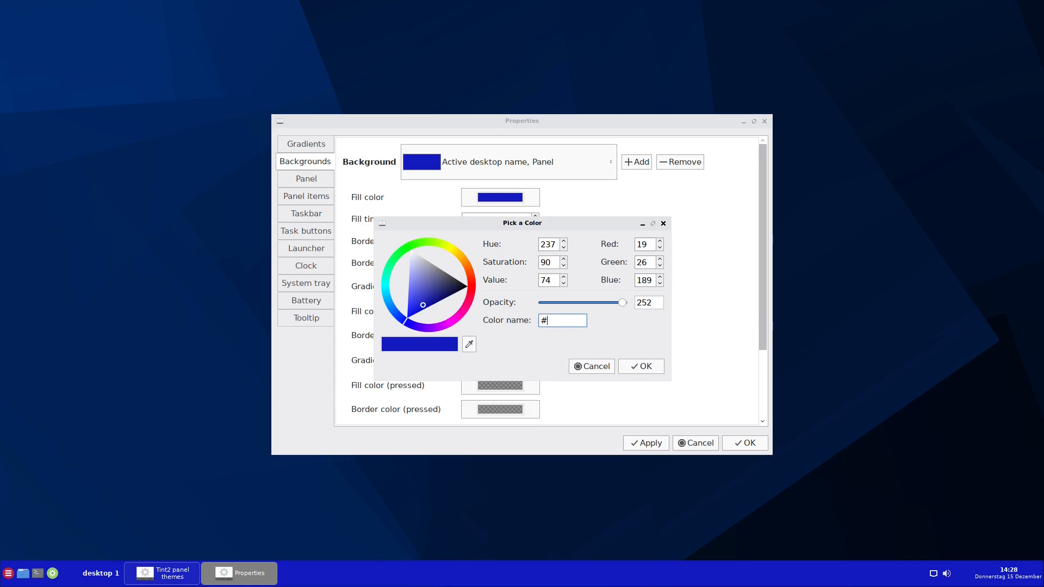
text(848484)
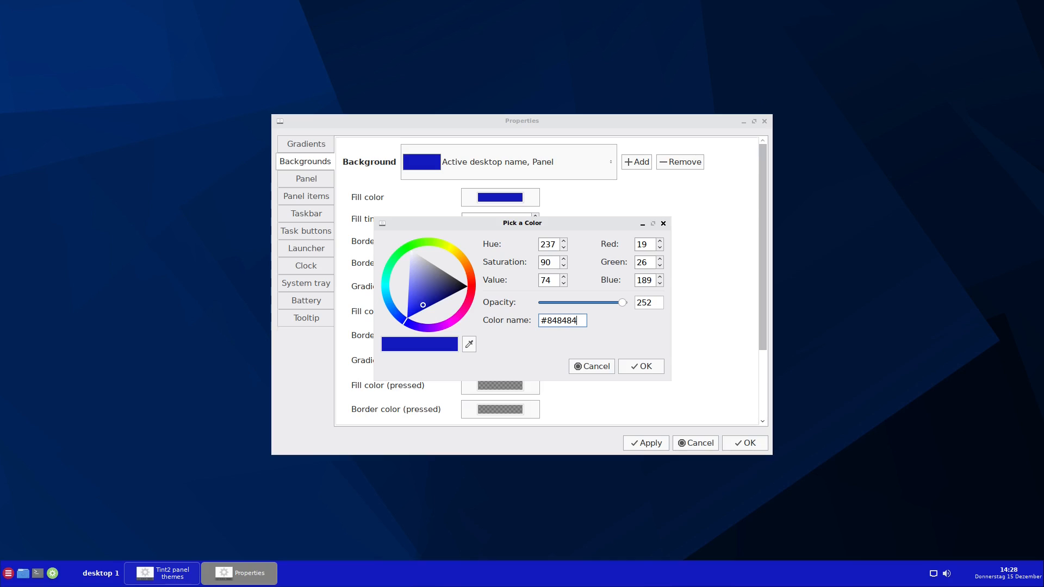
mouse_move(529, 320)
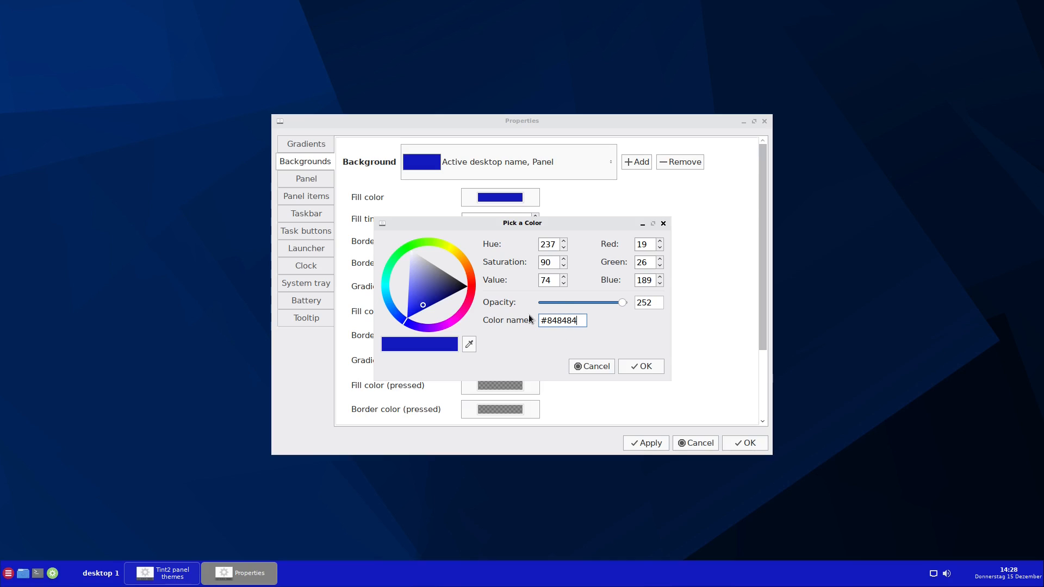
mouse_move(680, 347)
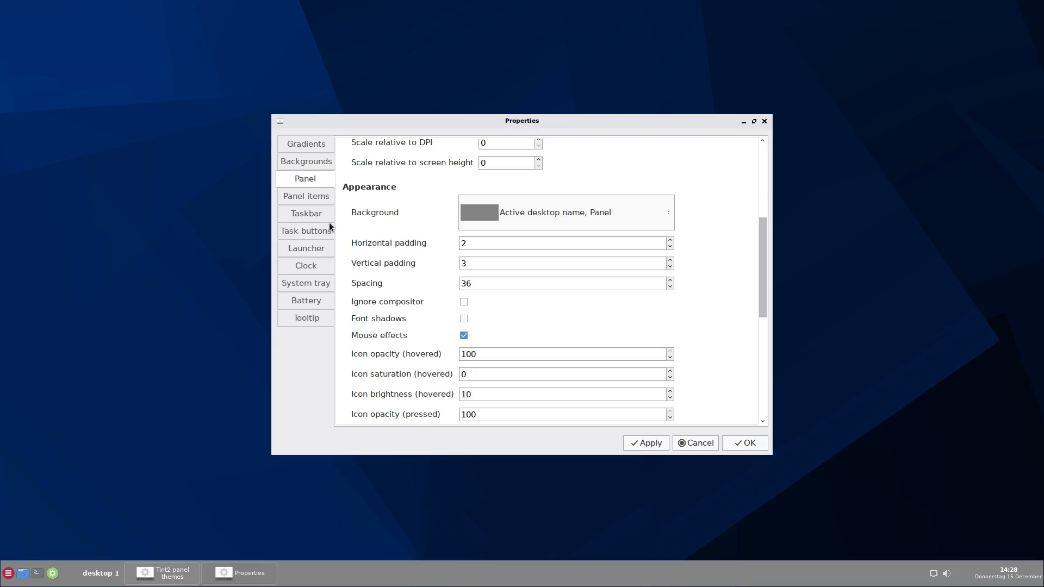
Step: On the Task buttons page, switch off Show icon and apply
click(305, 231)
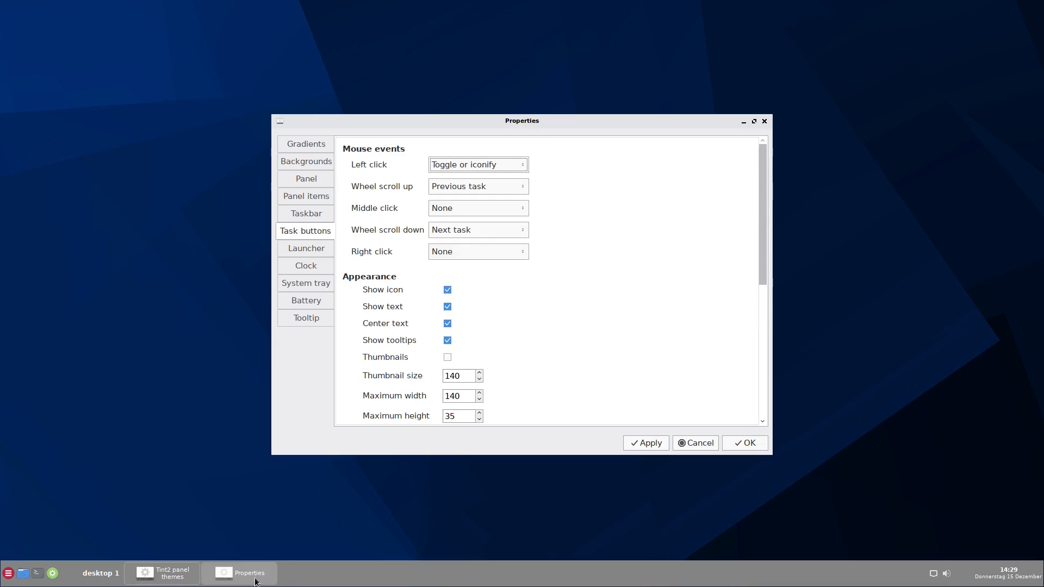
mouse_move(243, 572)
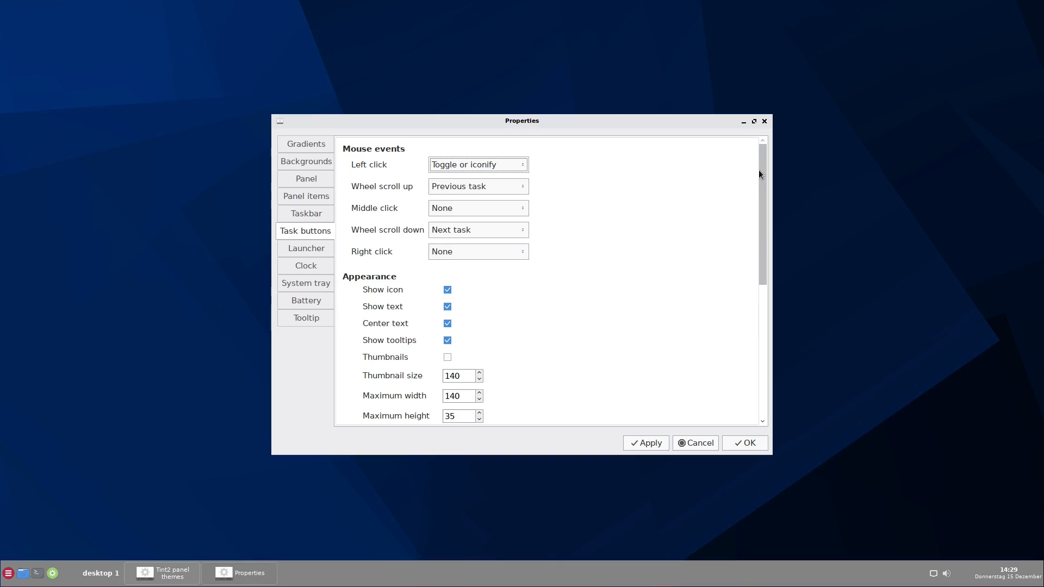
mouse_move(372, 457)
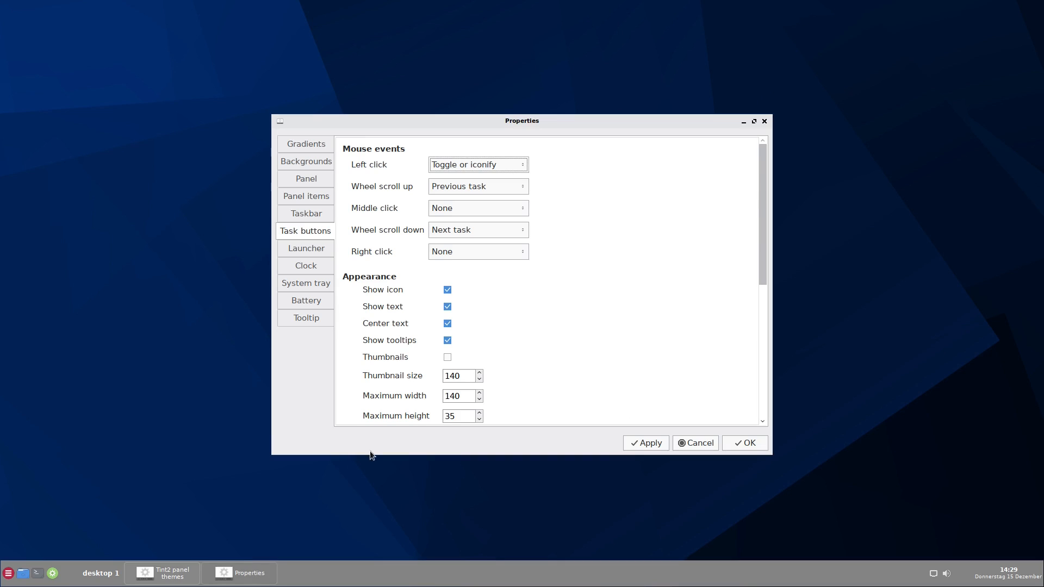
mouse_move(250, 576)
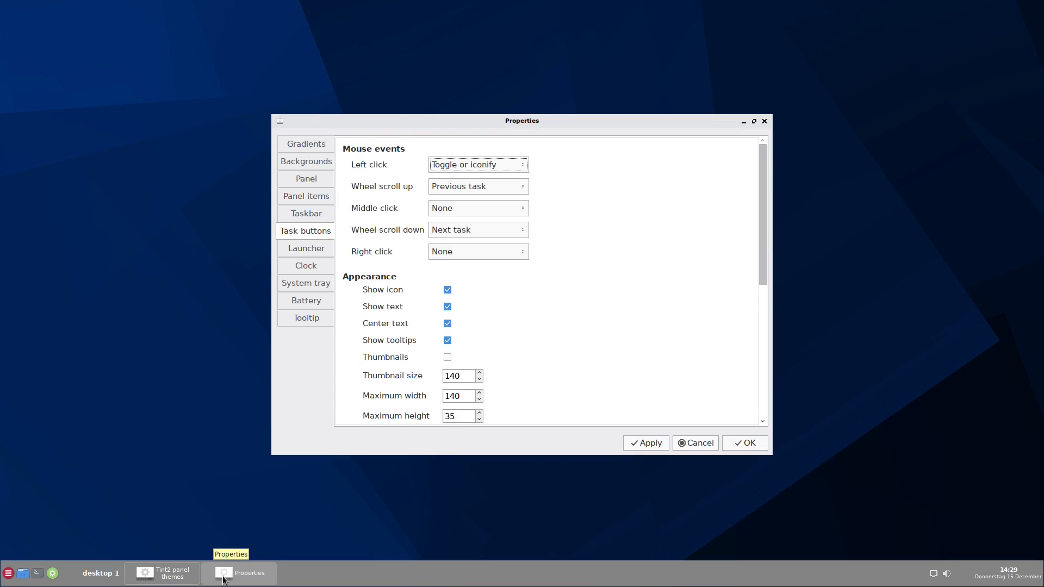
mouse_move(224, 566)
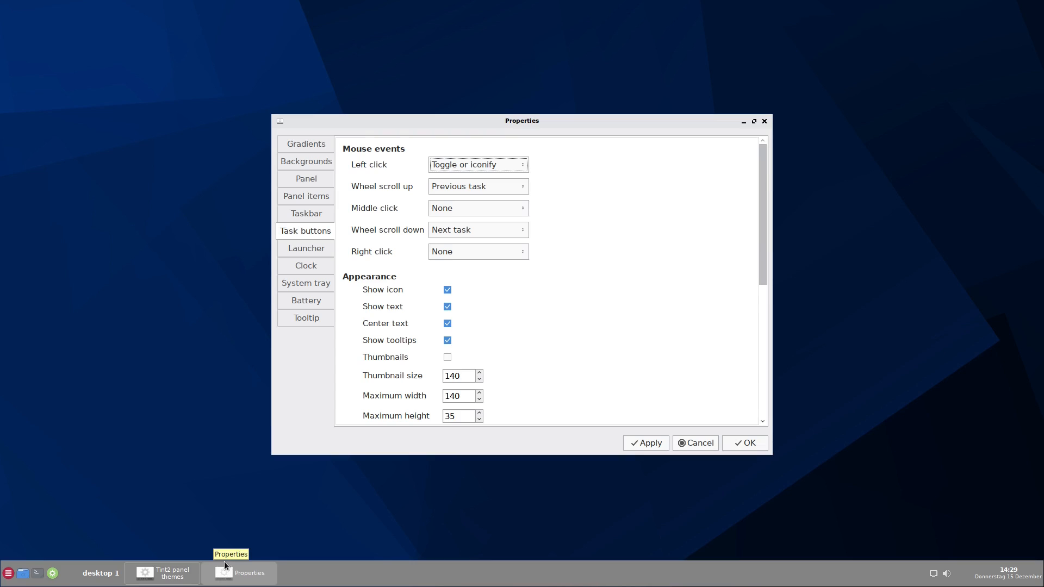
mouse_move(241, 557)
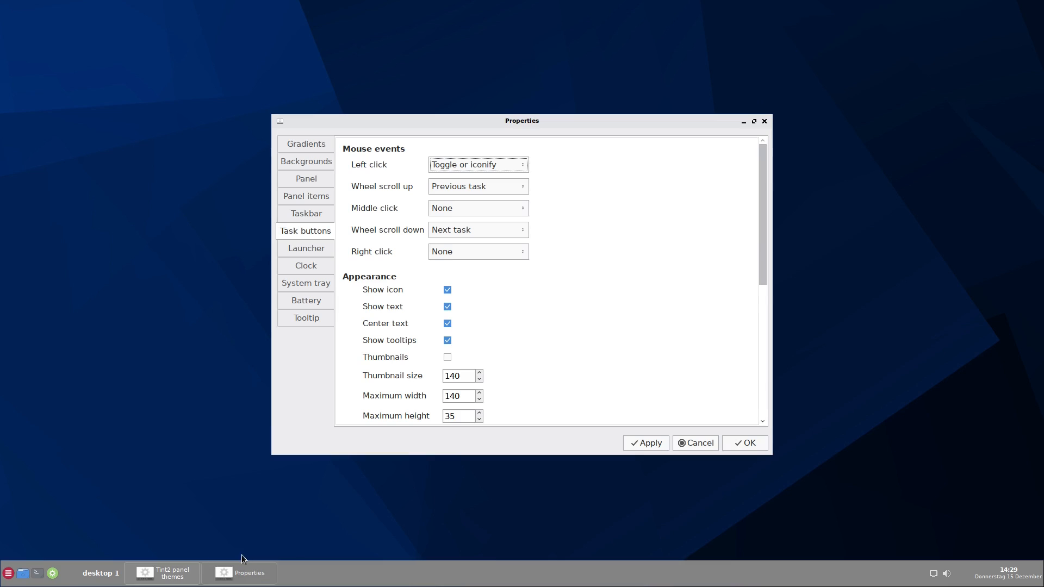
click(447, 290)
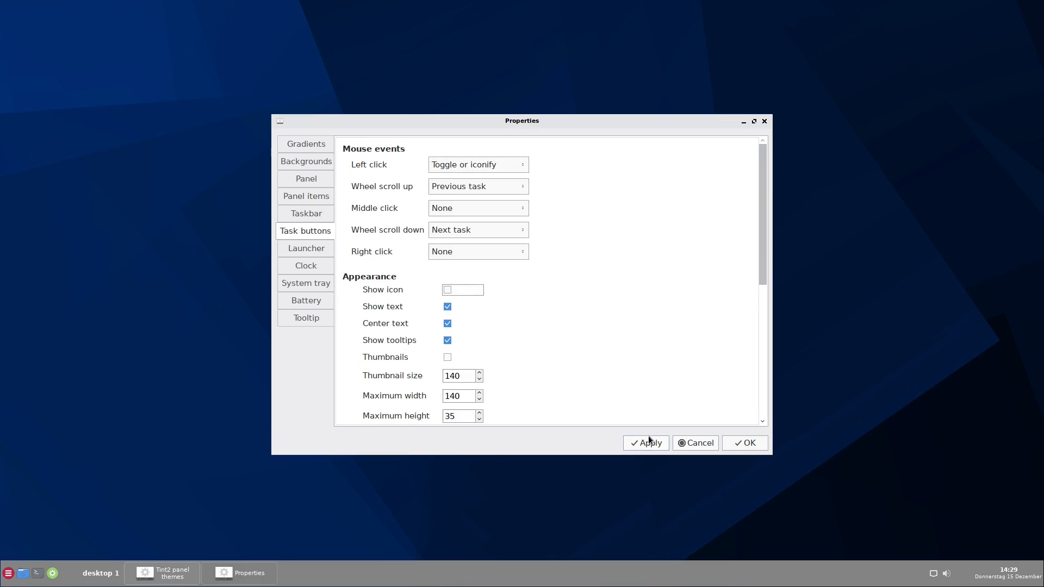
click(447, 290)
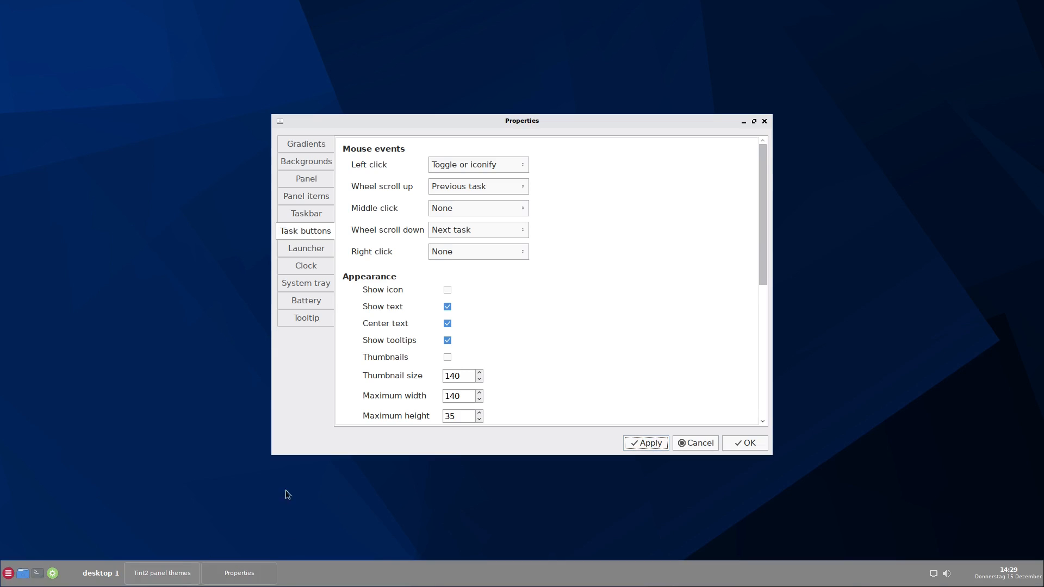
mouse_move(677, 314)
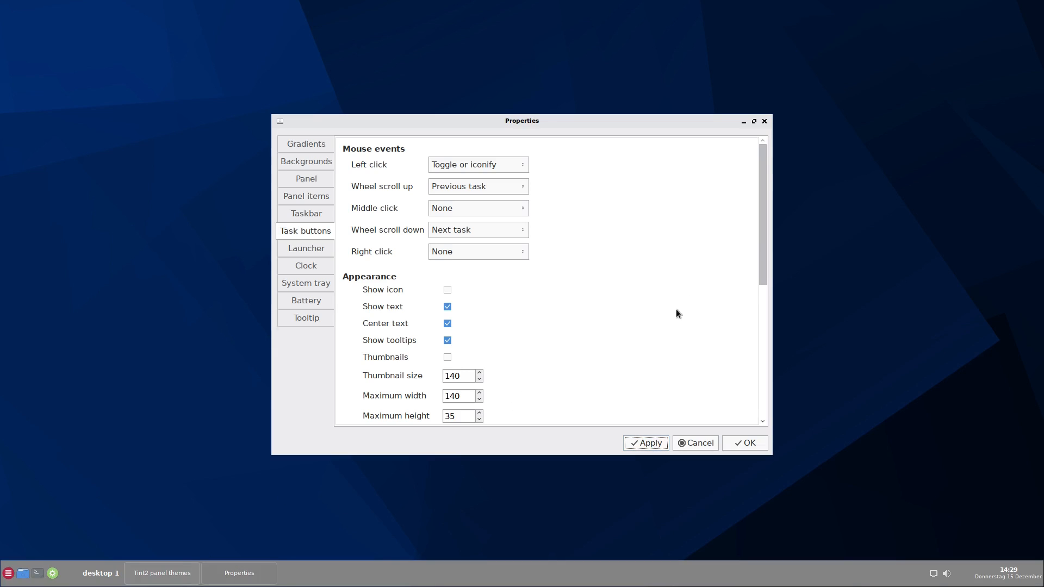
mouse_move(810, 293)
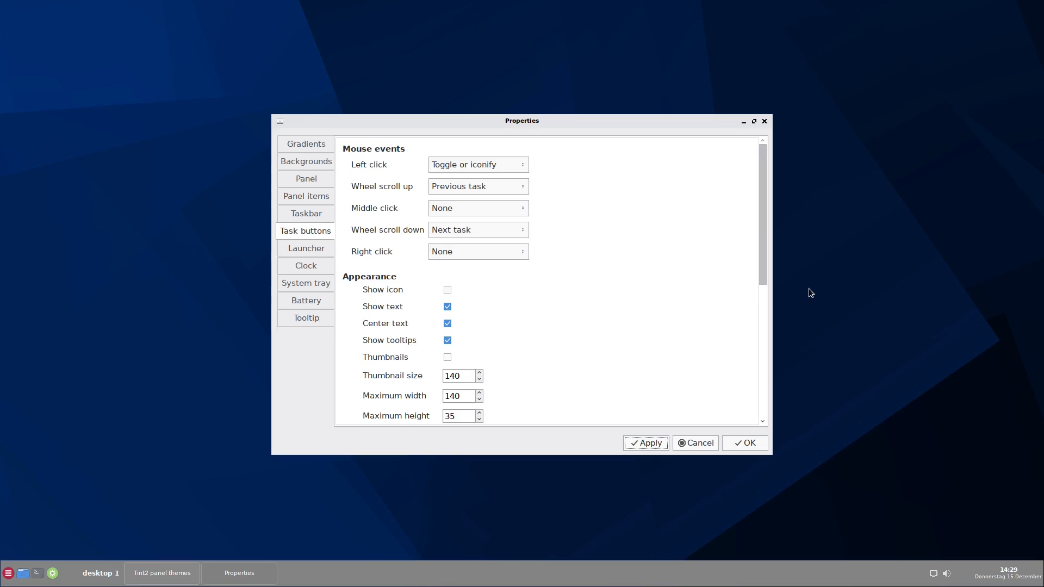
mouse_move(528, 333)
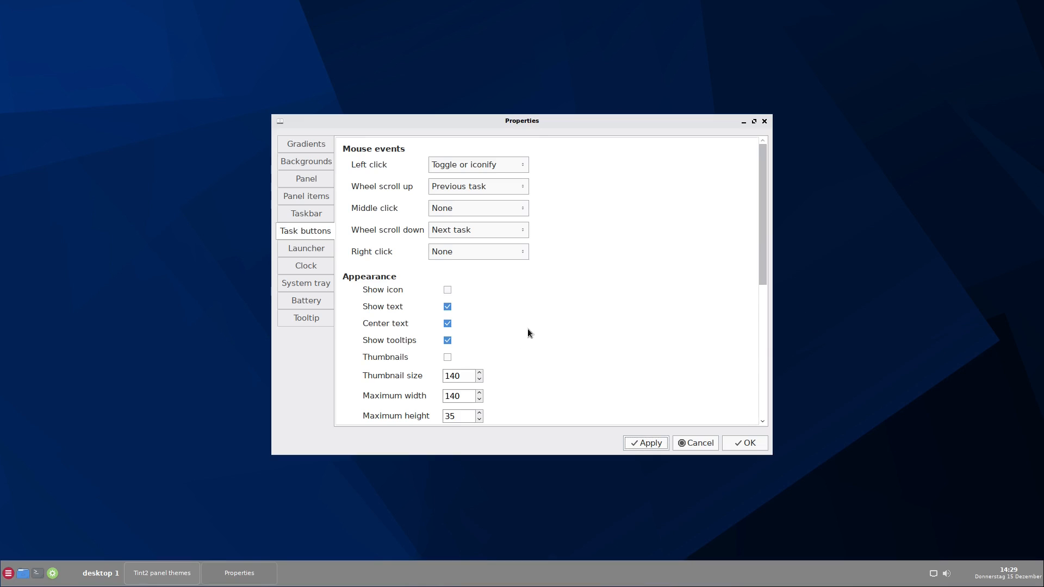
mouse_move(855, 306)
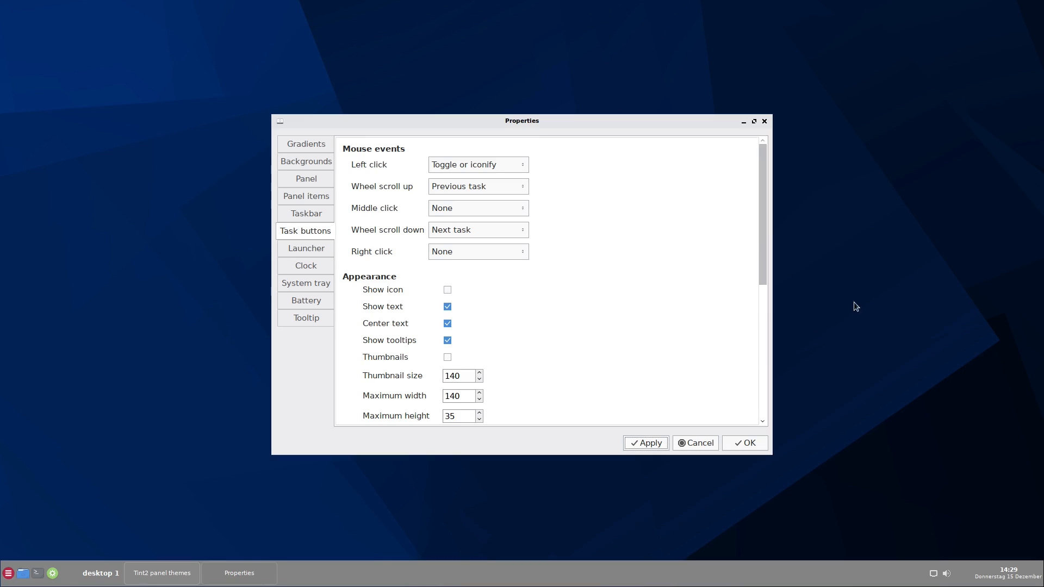
mouse_move(582, 318)
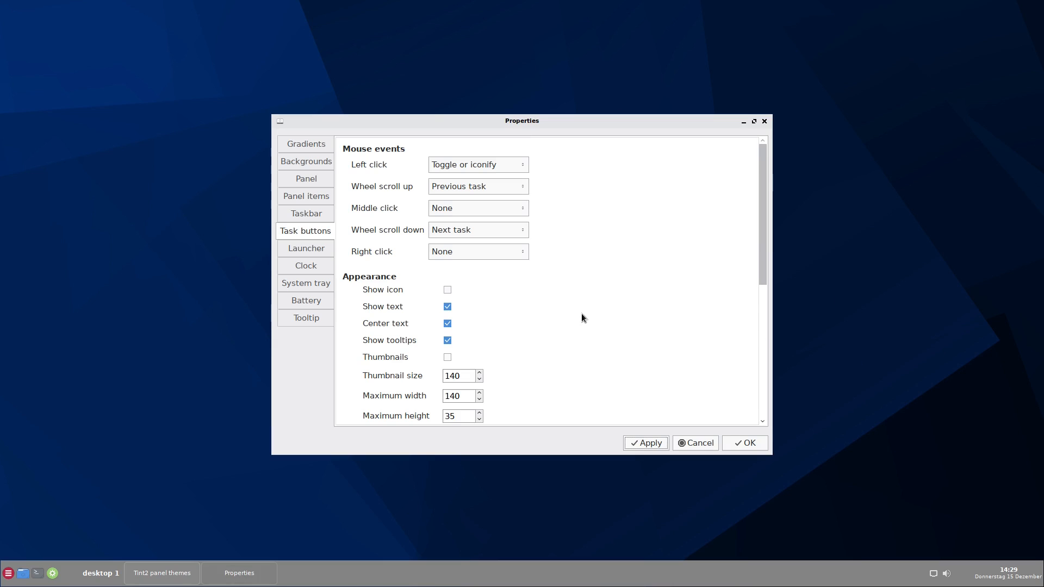
Step: Change the task button text font from Sans 8 to Sans 10
scroll(down, 3)
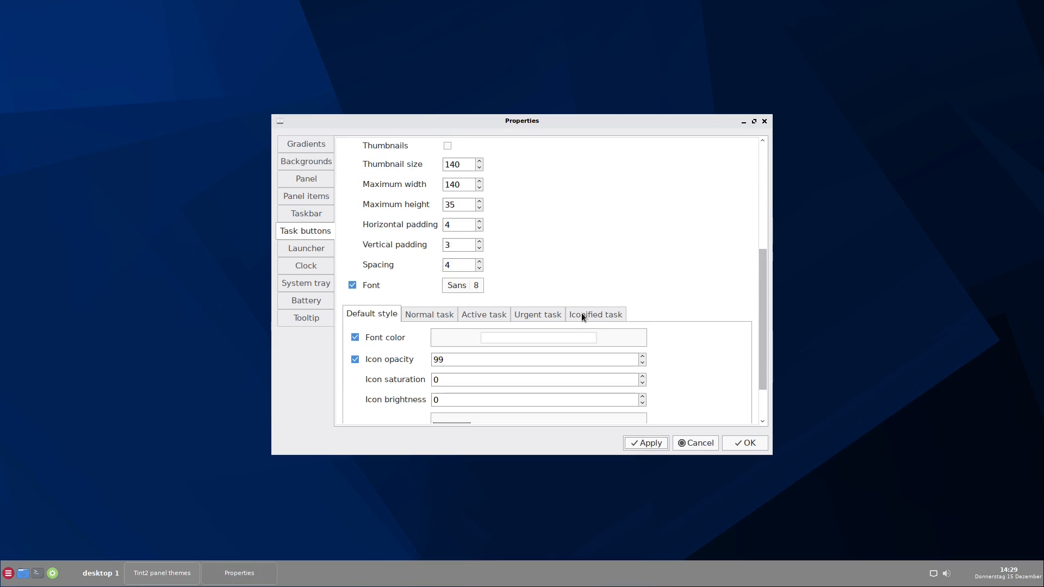
mouse_move(487, 295)
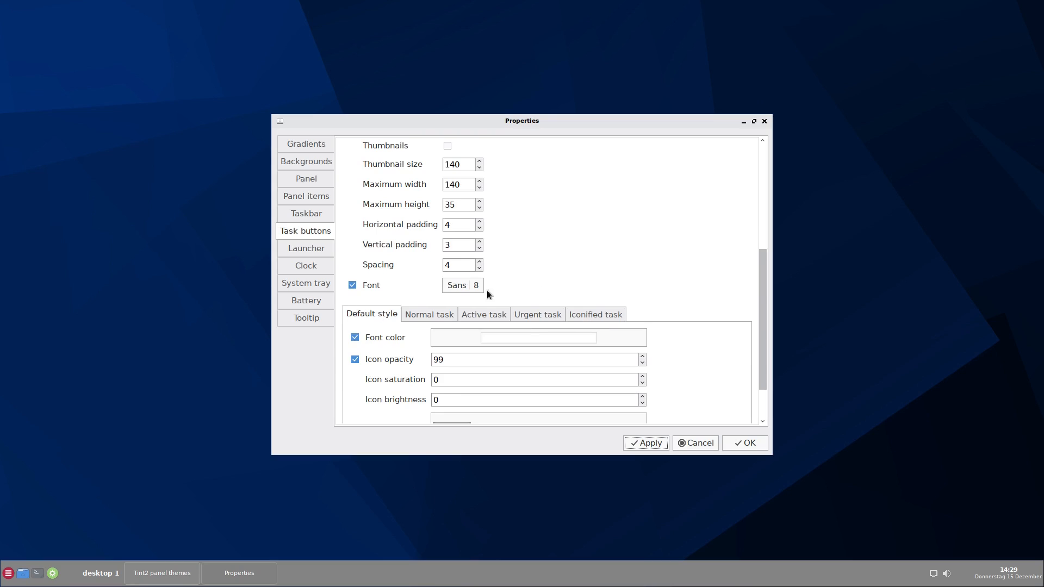
mouse_move(472, 290)
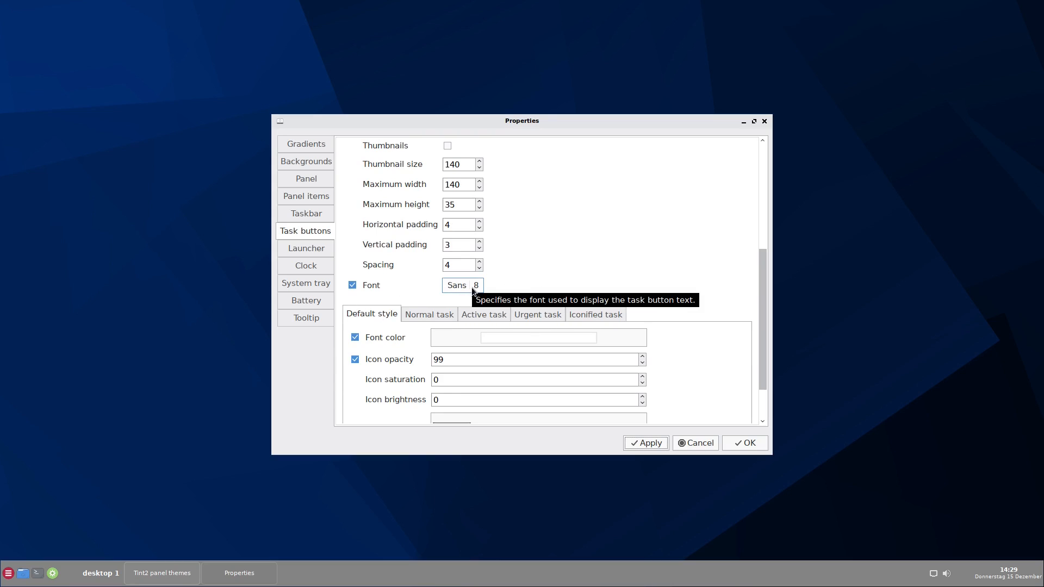
mouse_move(480, 294)
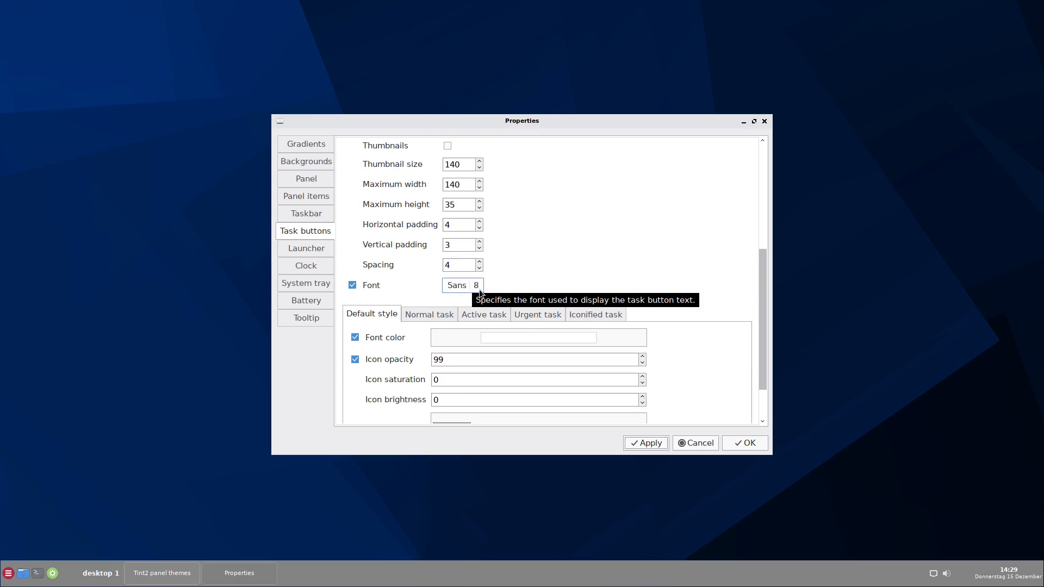
click(462, 285)
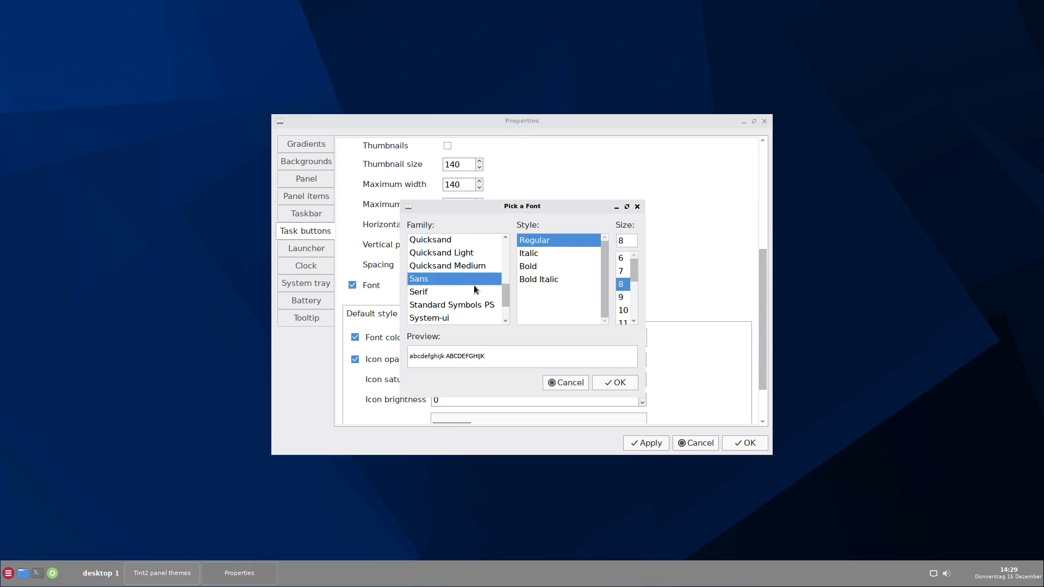
click(622, 308)
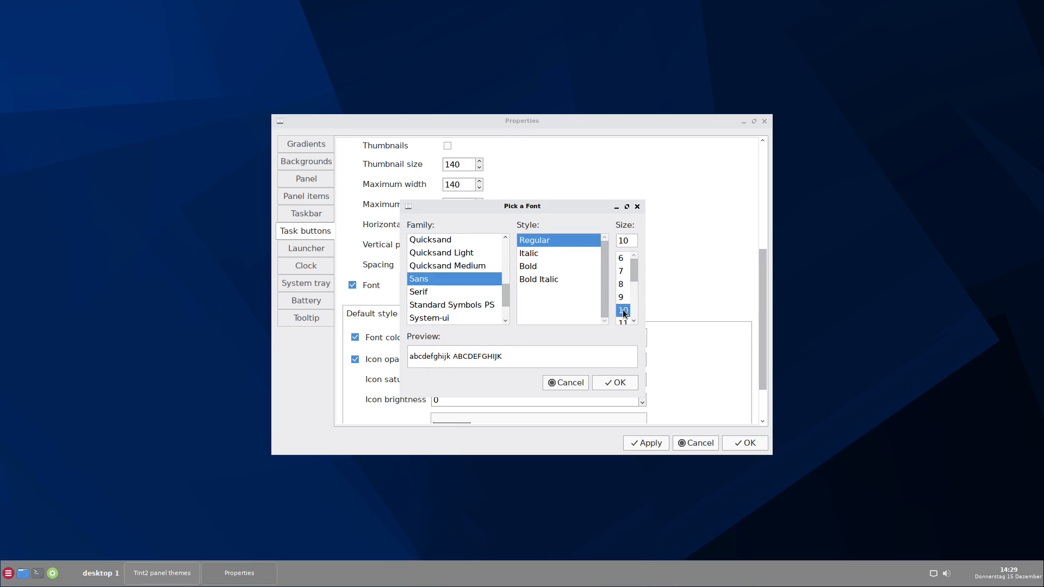
mouse_move(649, 449)
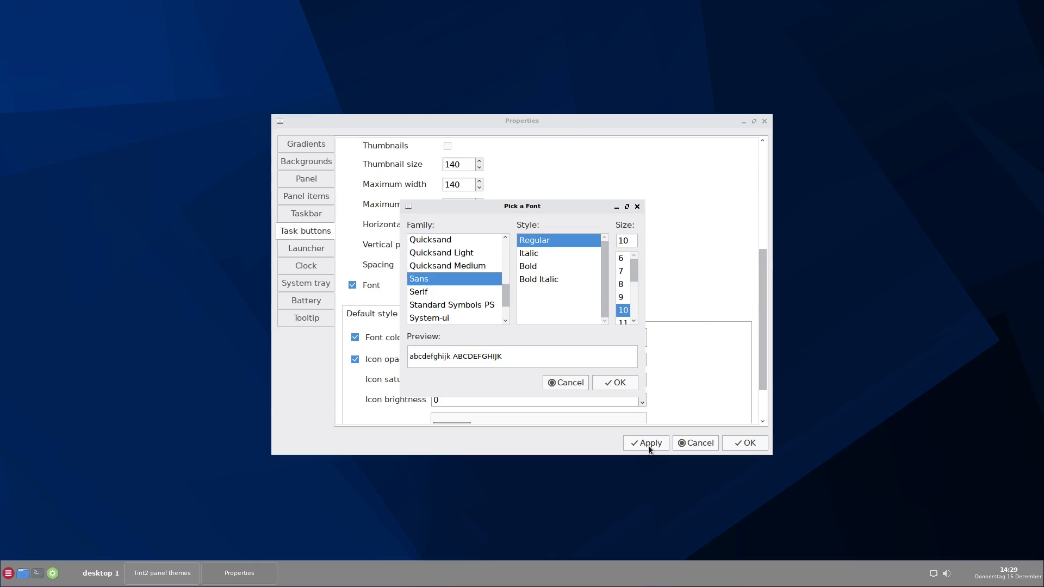
click(613, 382)
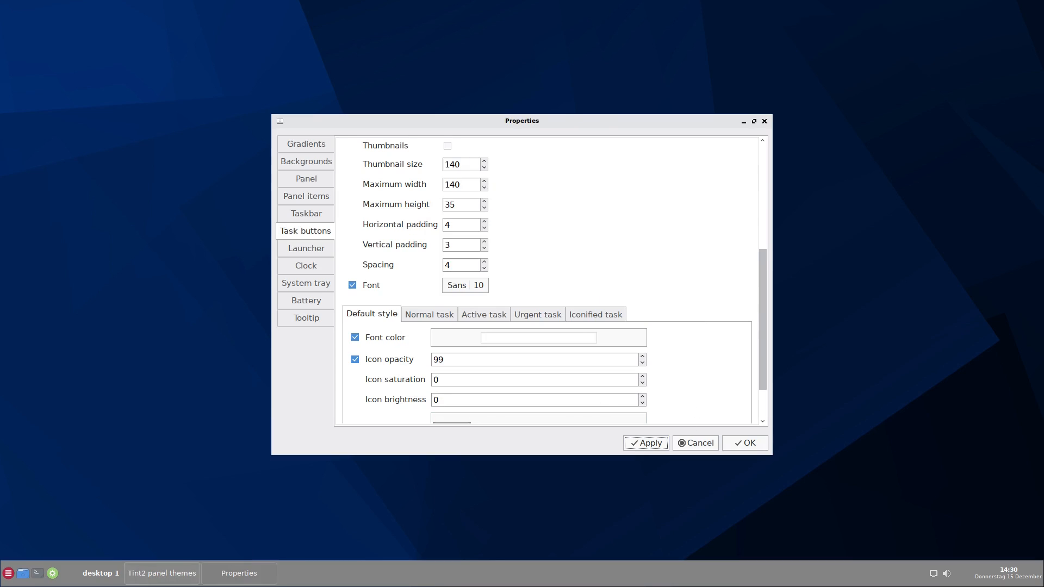
mouse_move(777, 295)
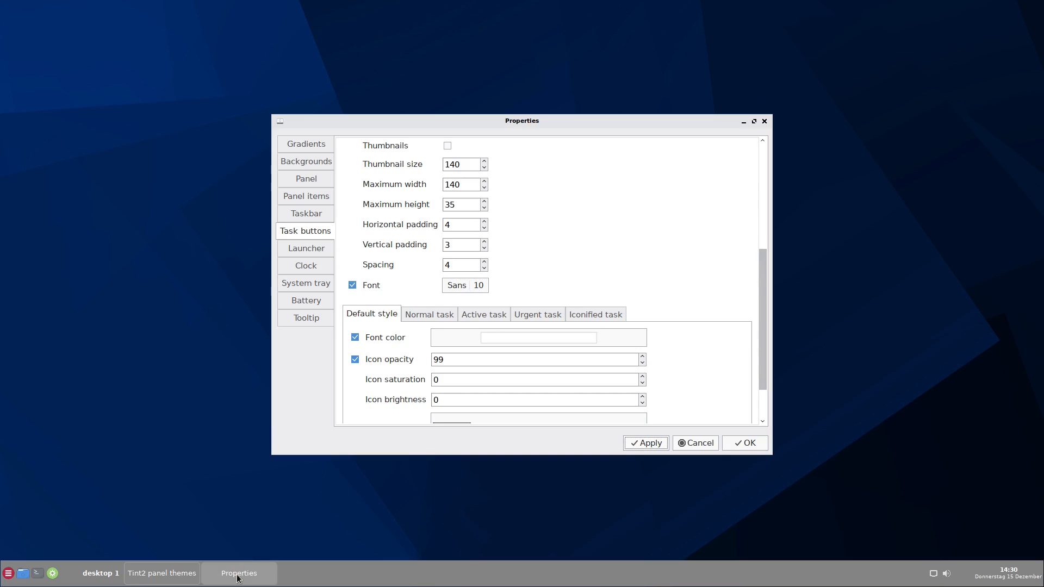
mouse_move(238, 573)
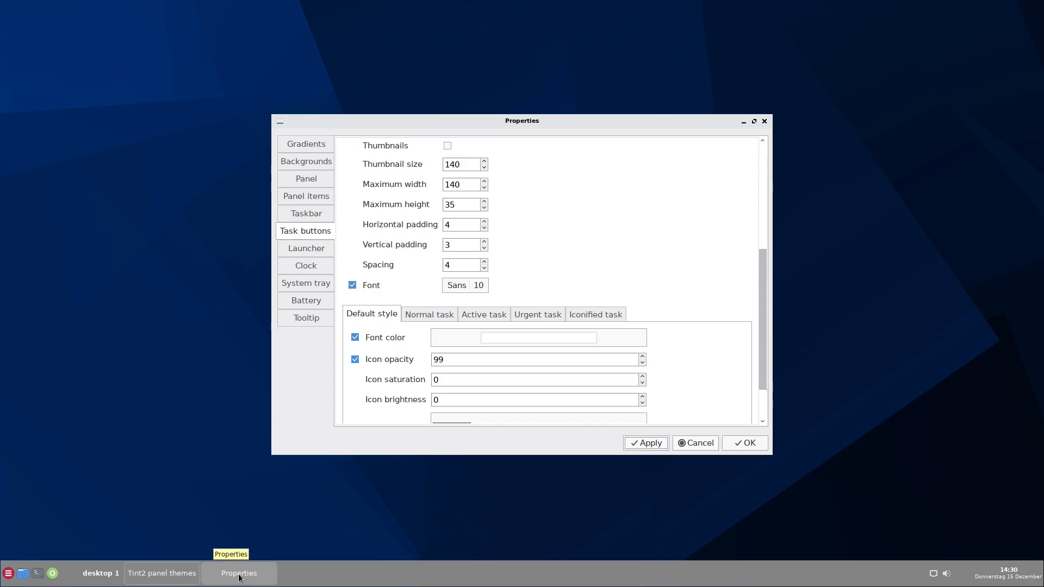
mouse_move(537, 337)
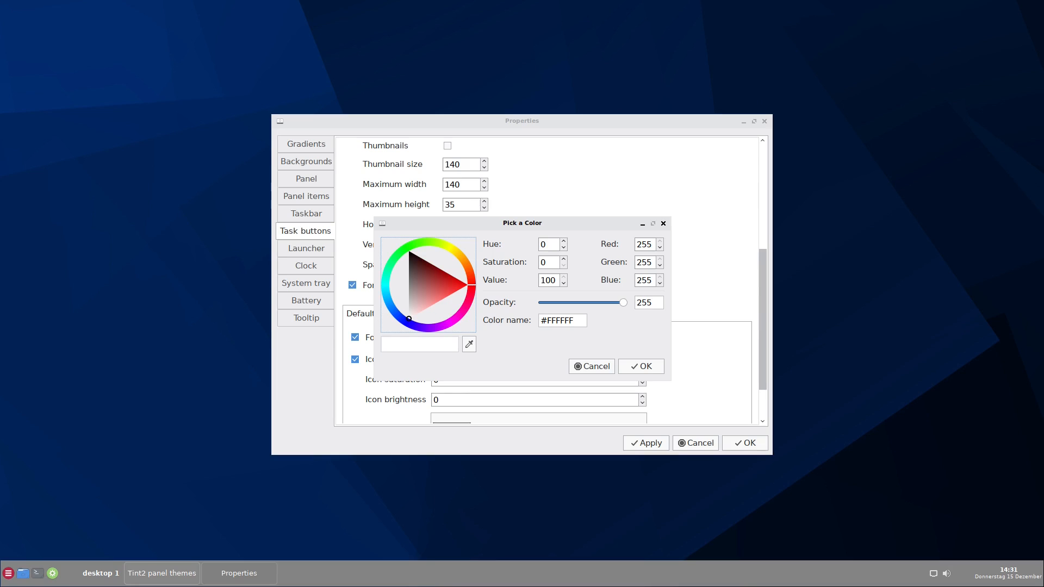
mouse_move(424, 313)
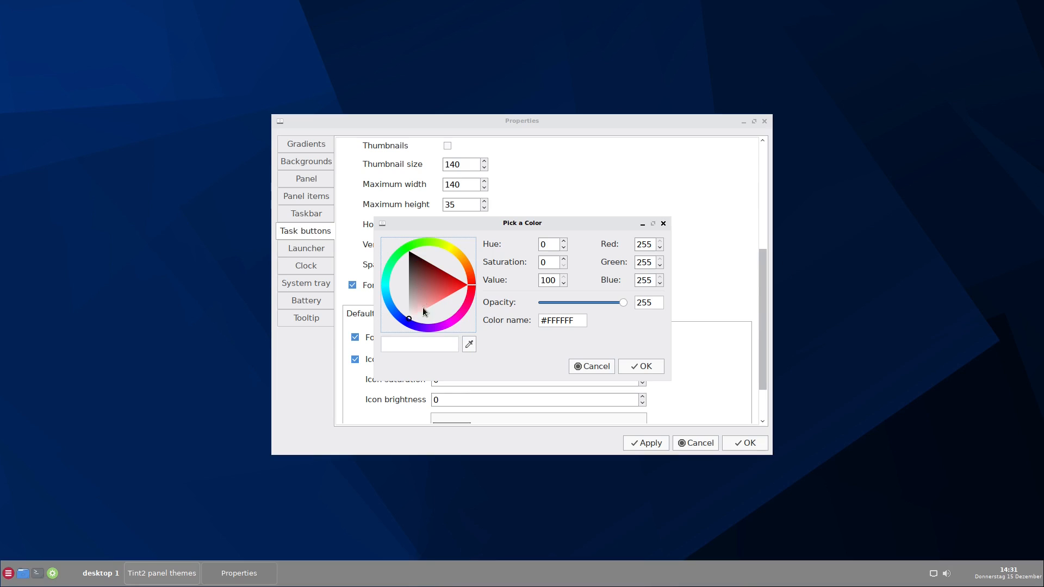
Step: Pick yellow-green #D1FF00 as the task button text colour and confirm it
click(447, 248)
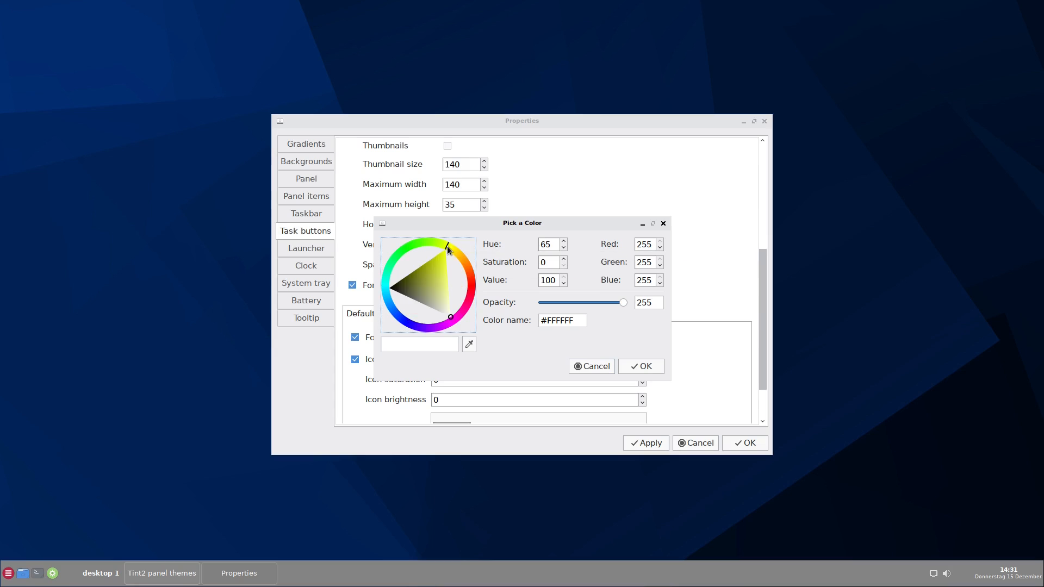
mouse_move(447, 316)
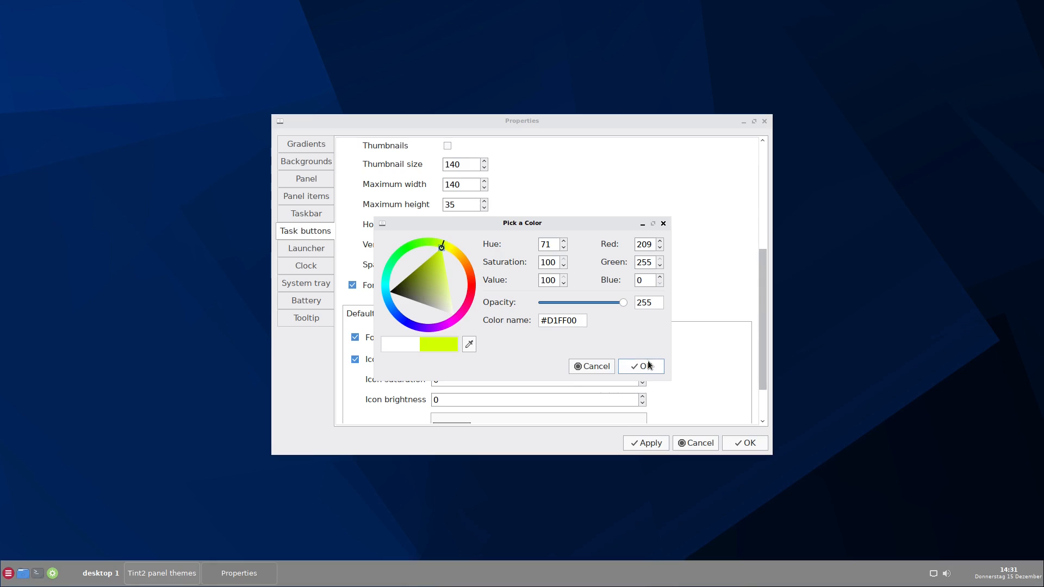
click(640, 366)
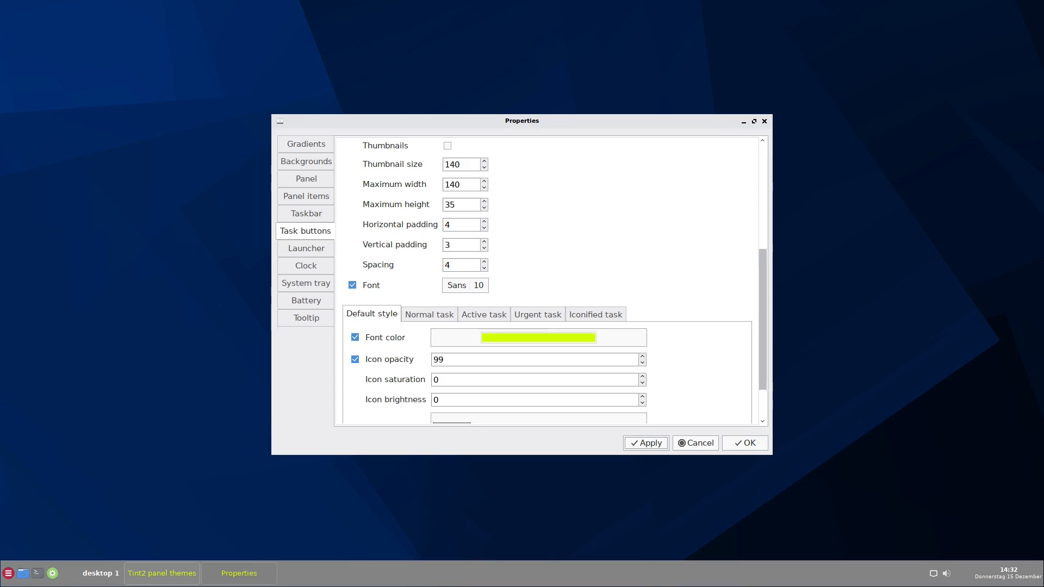
scroll(up, 3)
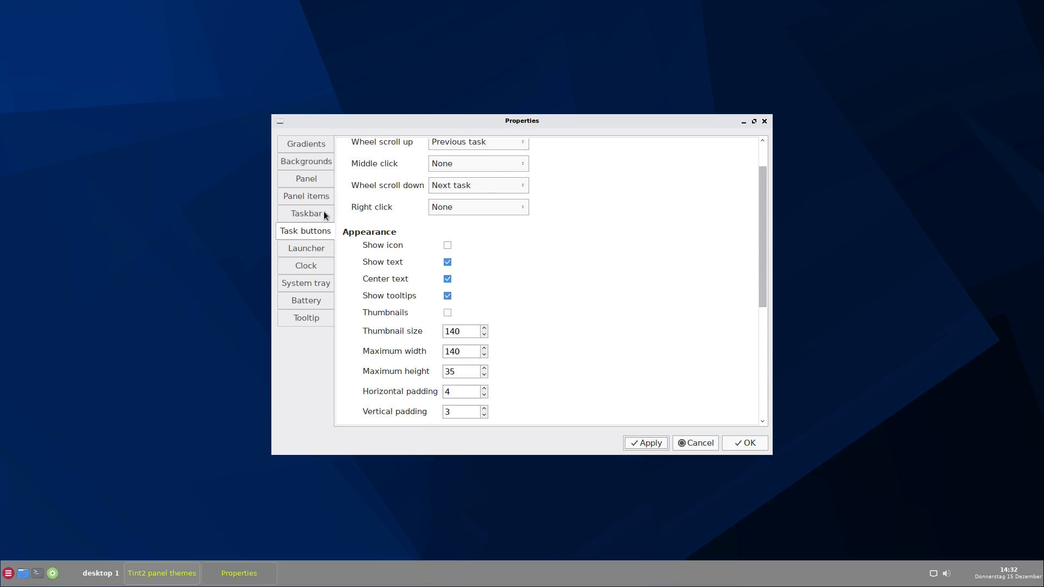
Step: Enable Show desktop name on the Taskbar page and apply, showing 'desktop 1'
click(305, 213)
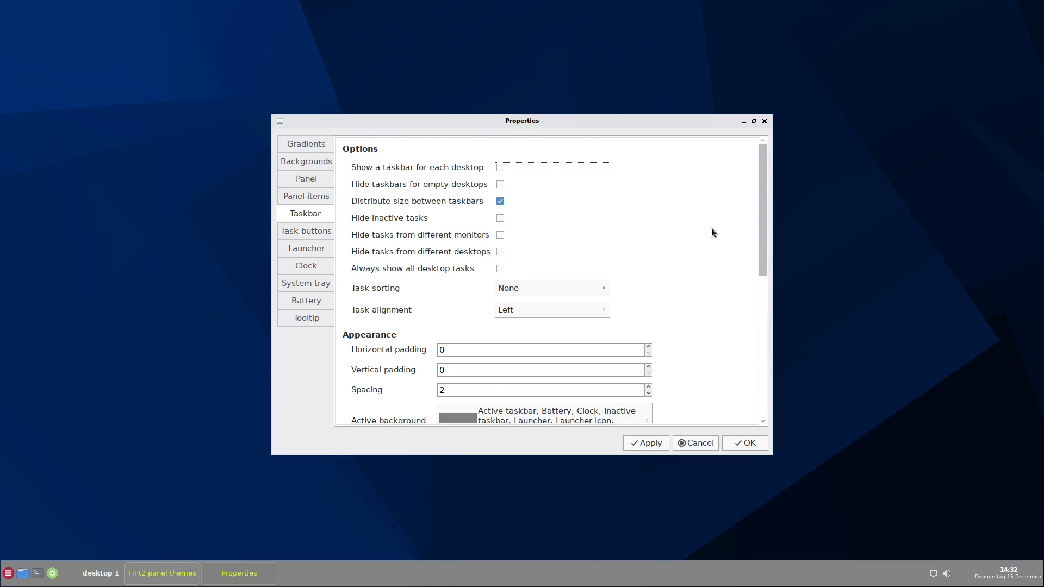
scroll(down, 3)
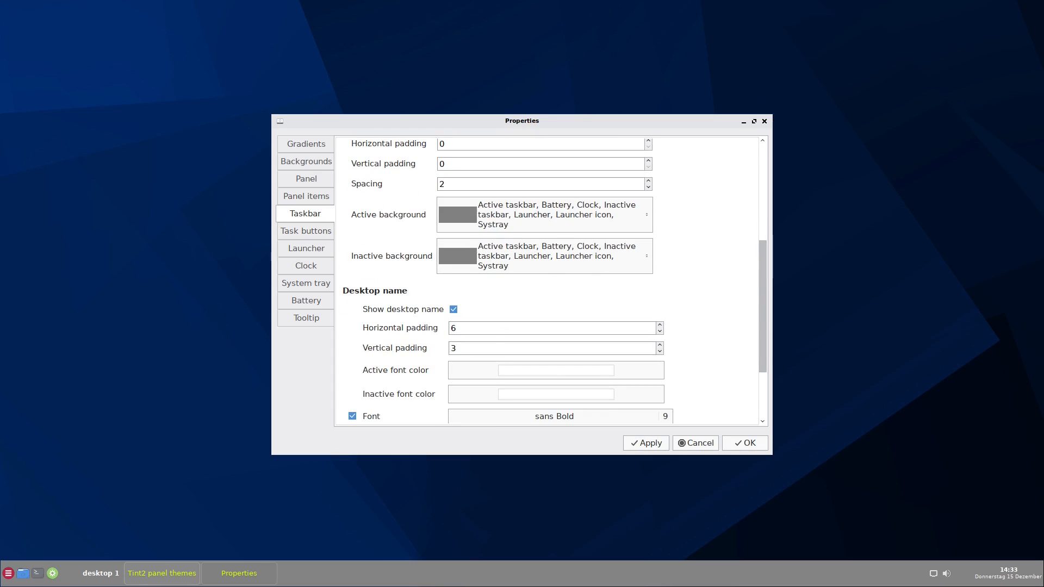
mouse_move(90, 581)
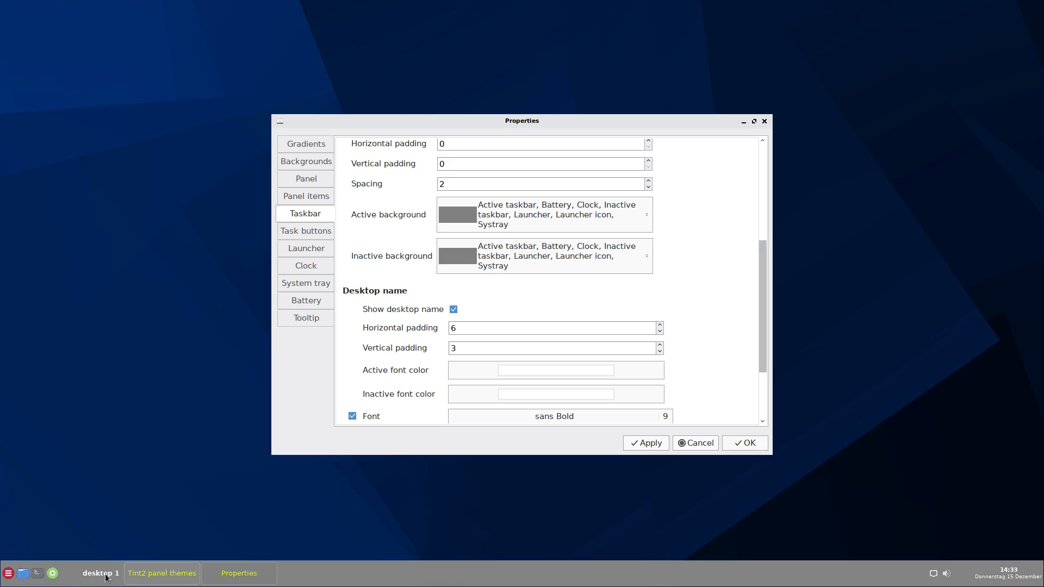
mouse_move(105, 563)
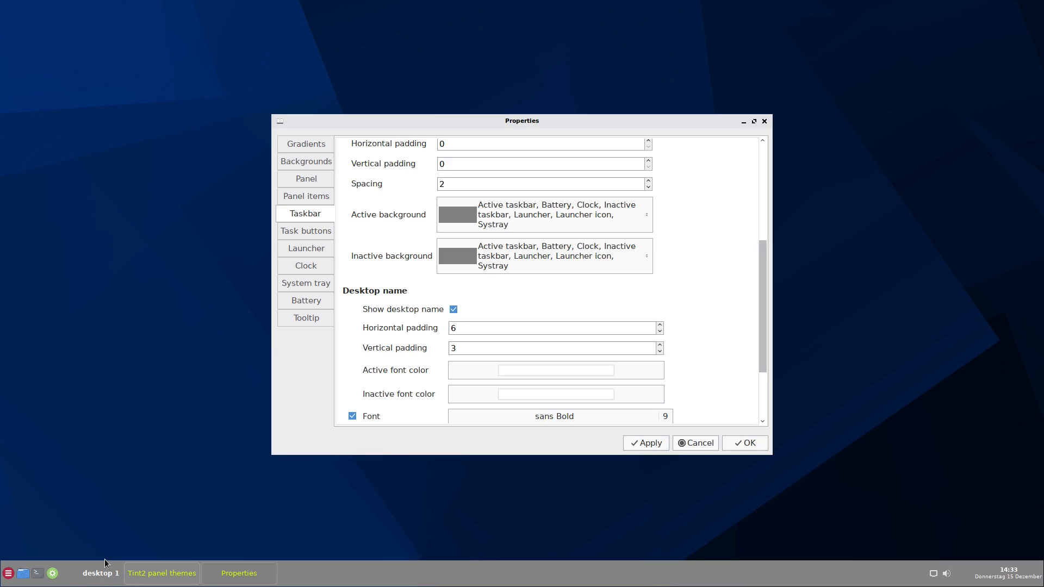
mouse_move(404, 292)
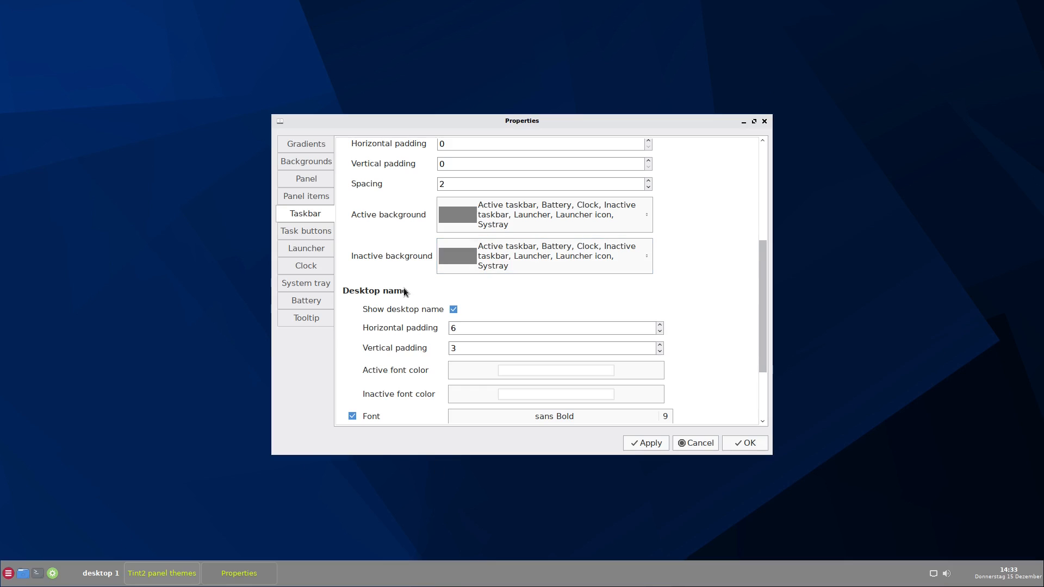
click(453, 308)
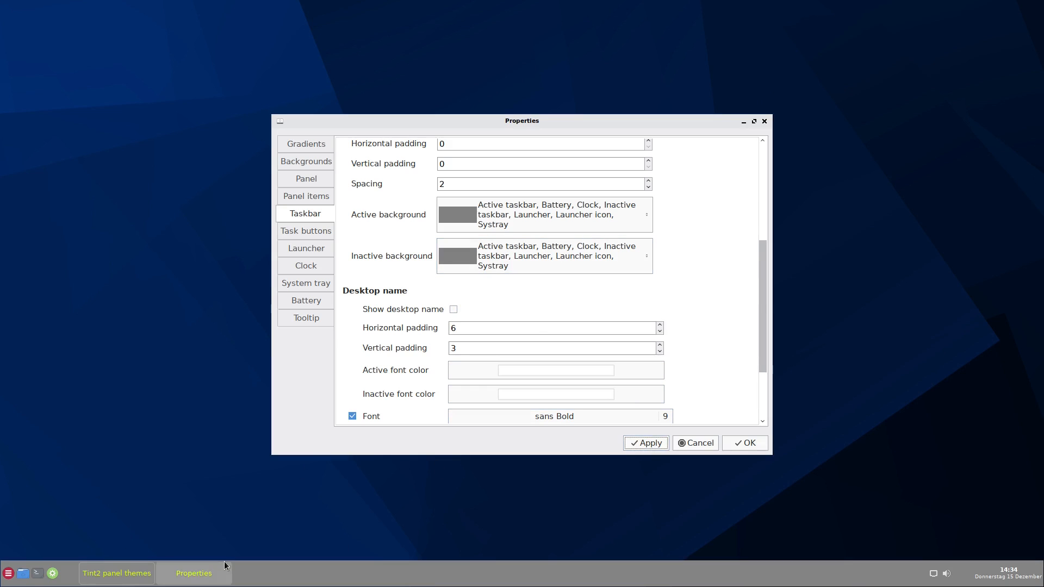
mouse_move(643, 179)
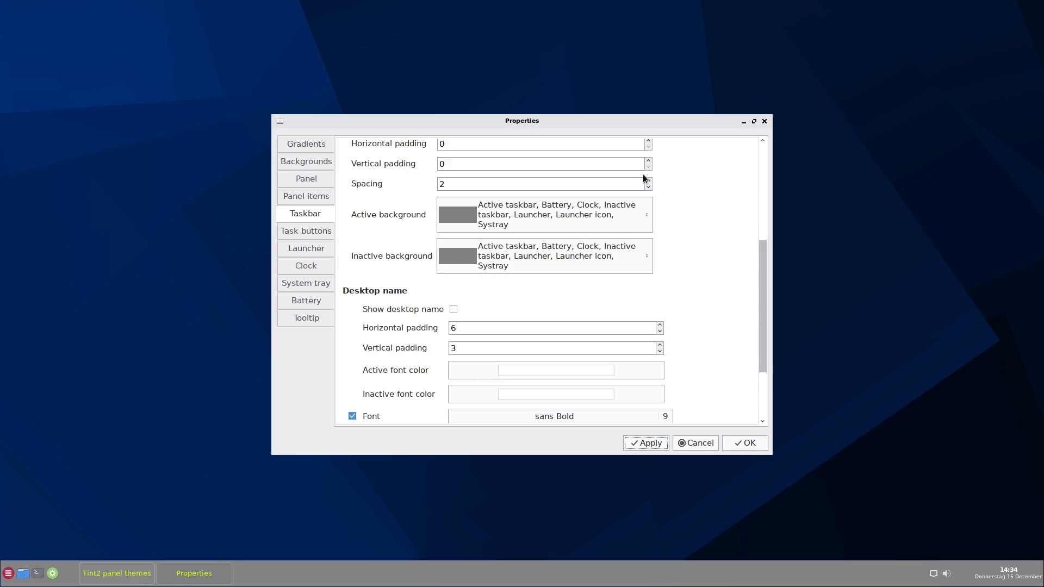
mouse_move(454, 308)
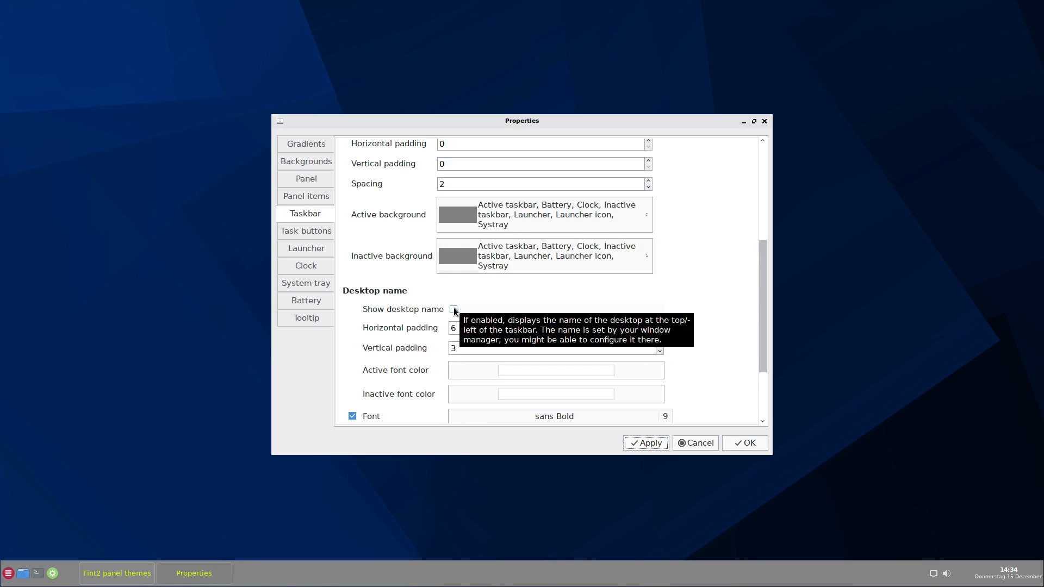
mouse_move(605, 315)
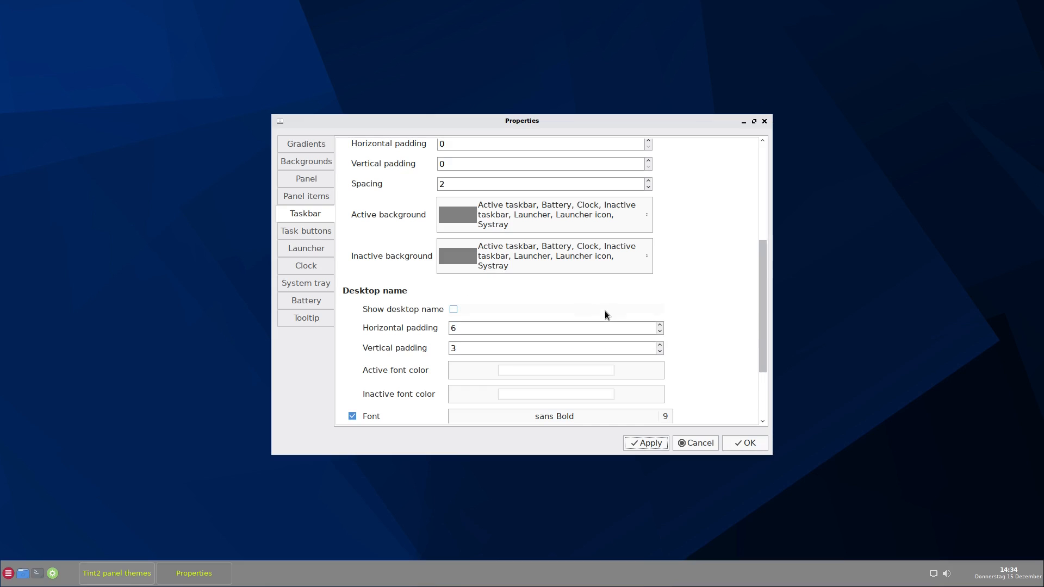
mouse_move(680, 319)
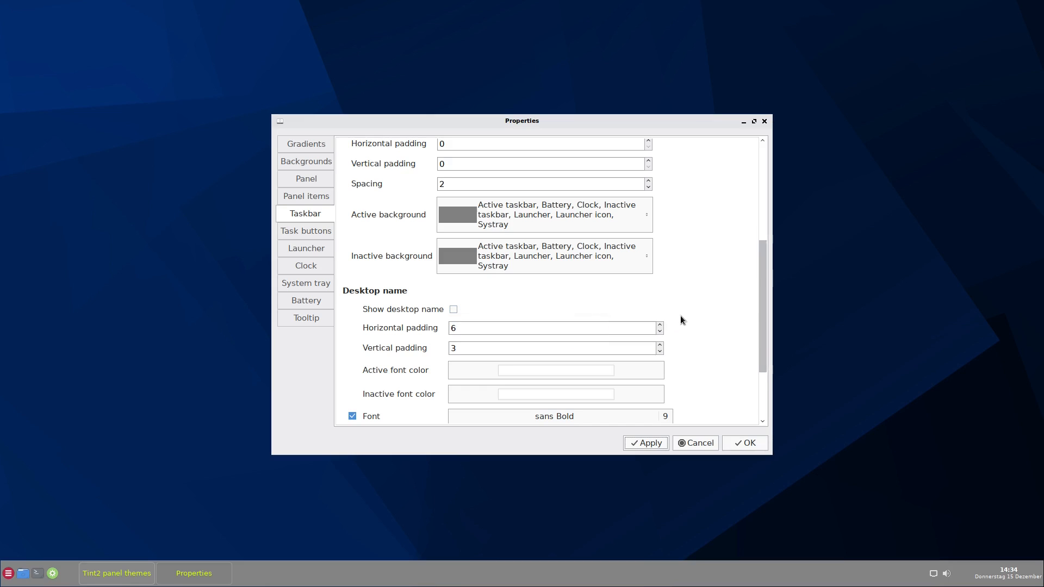
mouse_move(701, 316)
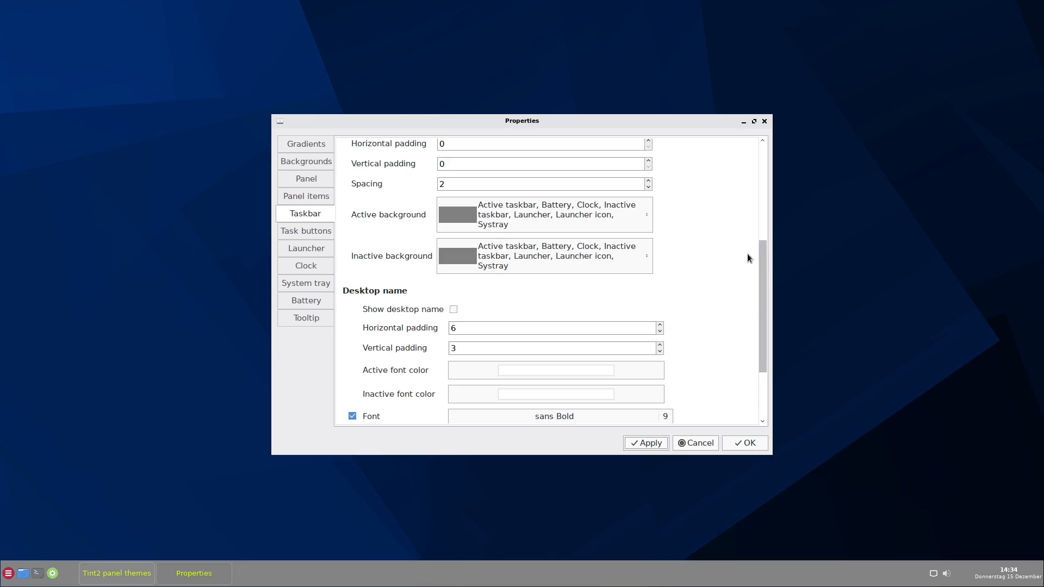
click(453, 309)
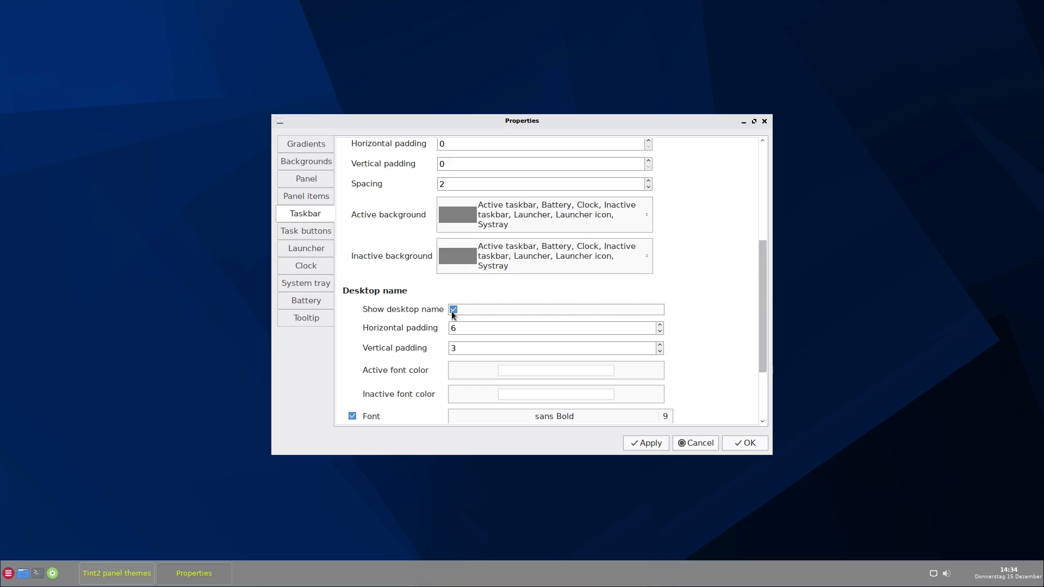
mouse_move(680, 409)
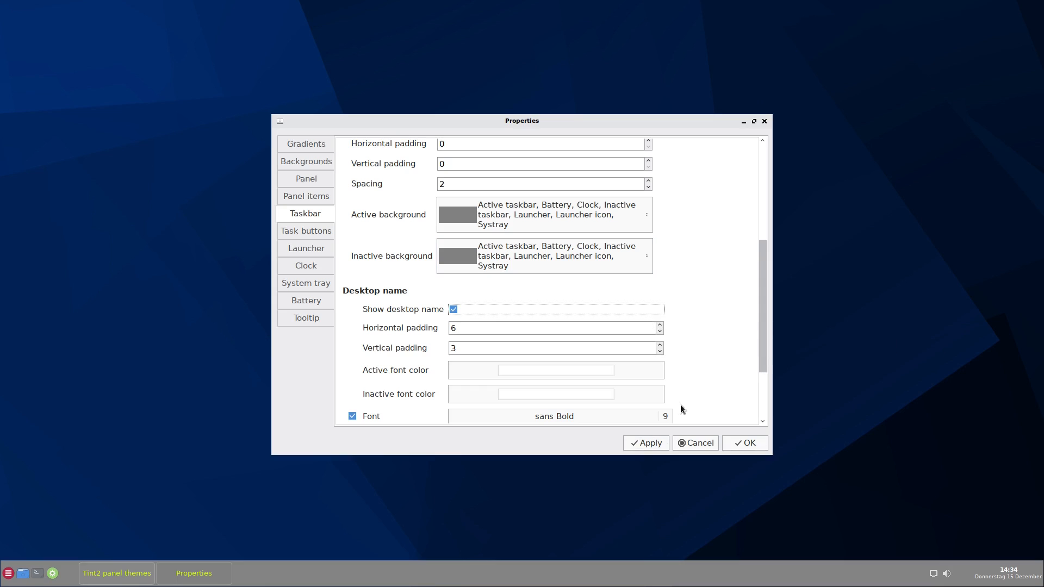
click(644, 443)
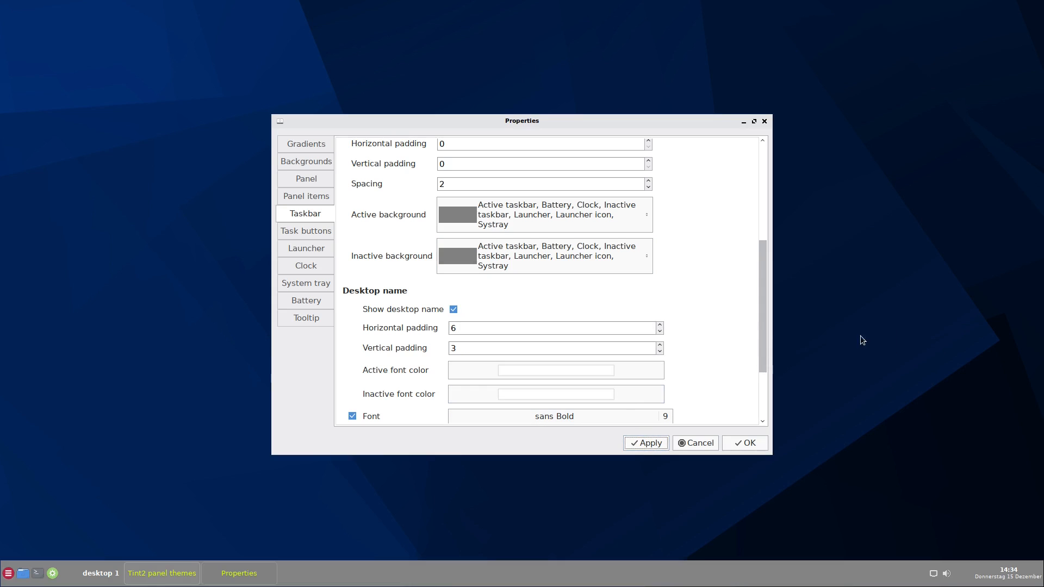
mouse_move(96, 581)
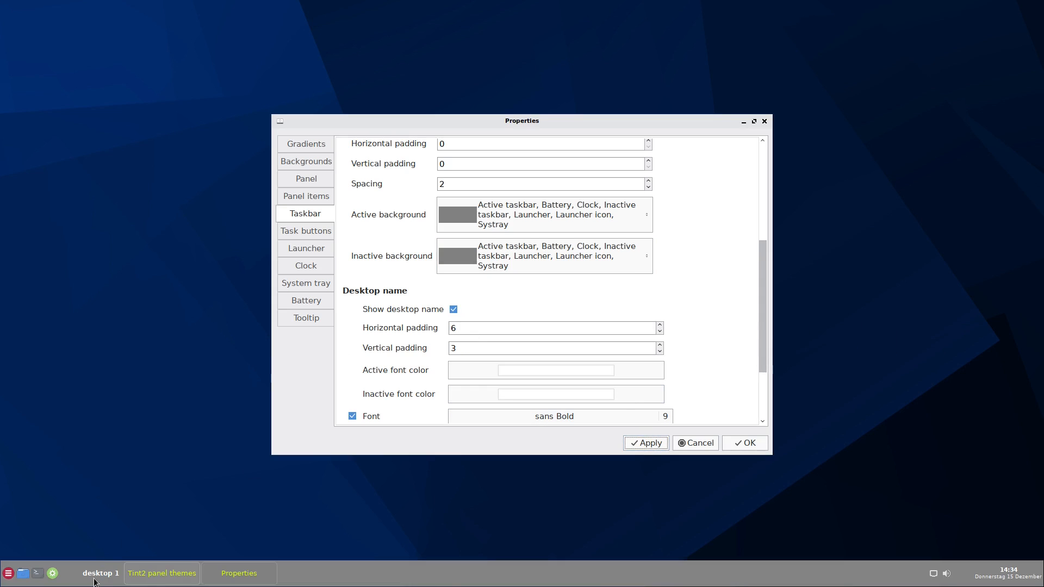
Step: Open the Launcher page with its four applications, icon size 25 and Tela theme
click(305, 248)
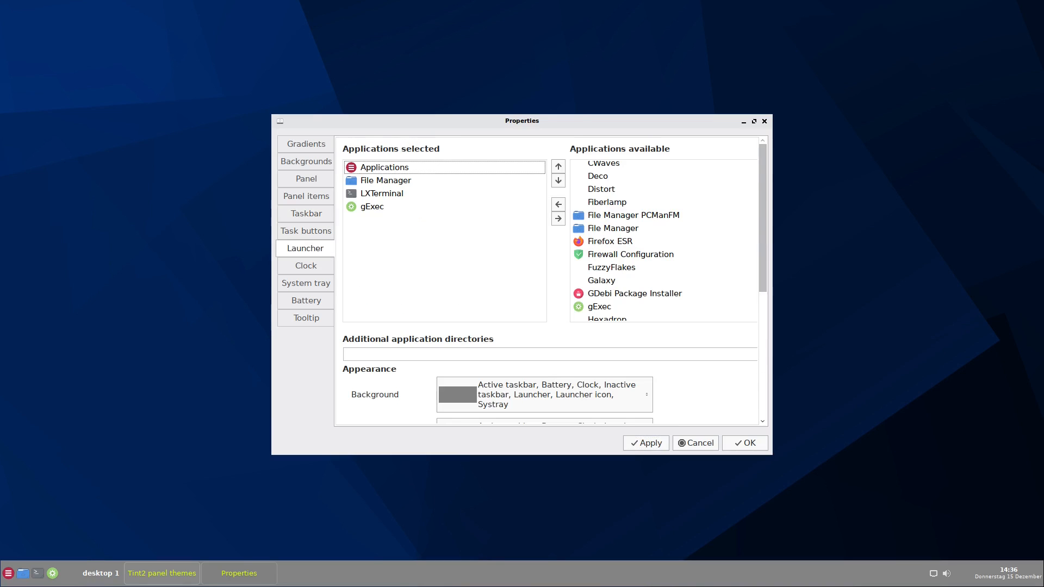
mouse_move(730, 271)
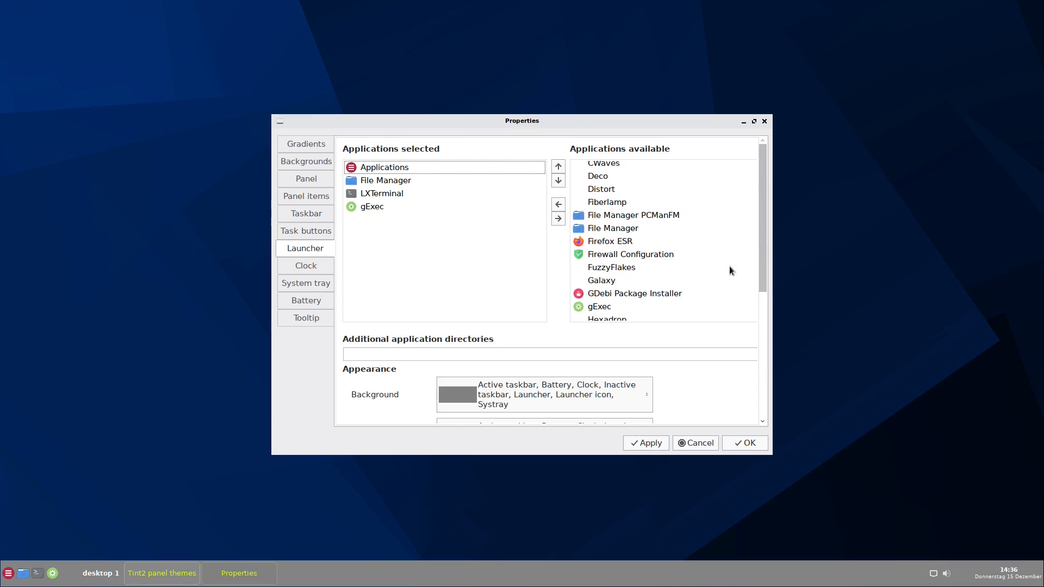
mouse_move(9, 573)
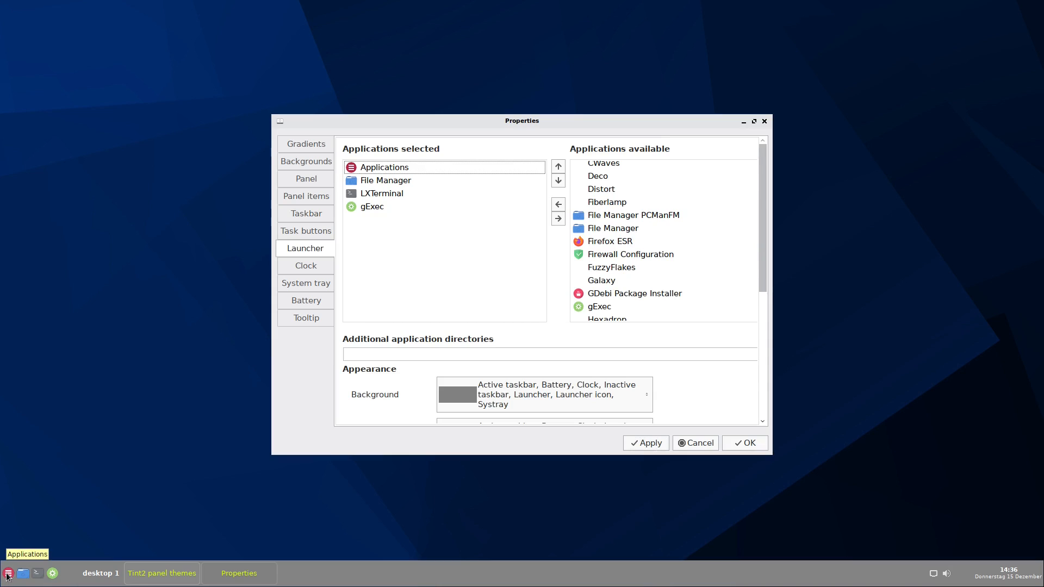
mouse_move(21, 573)
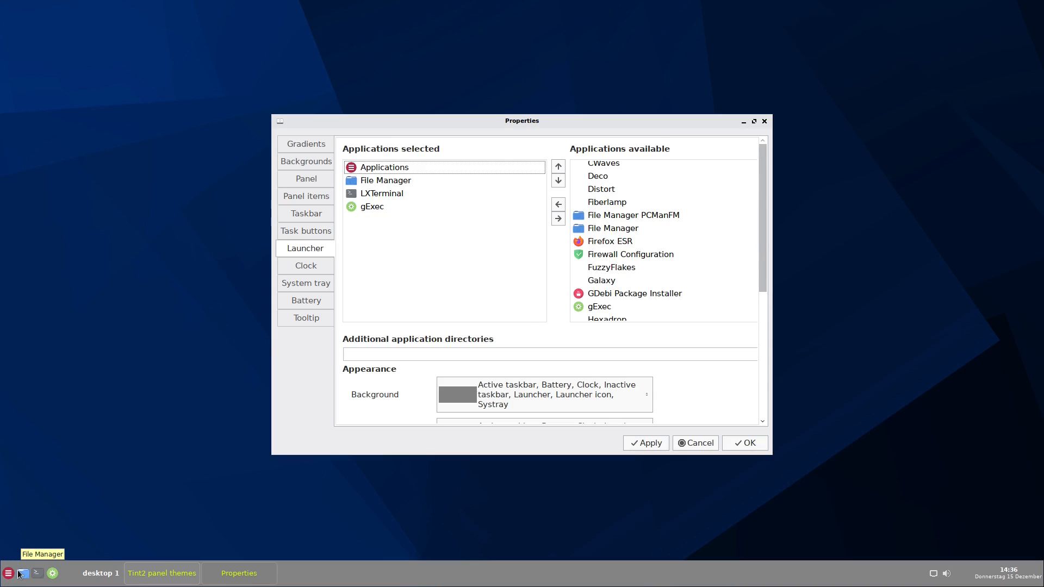
mouse_move(36, 573)
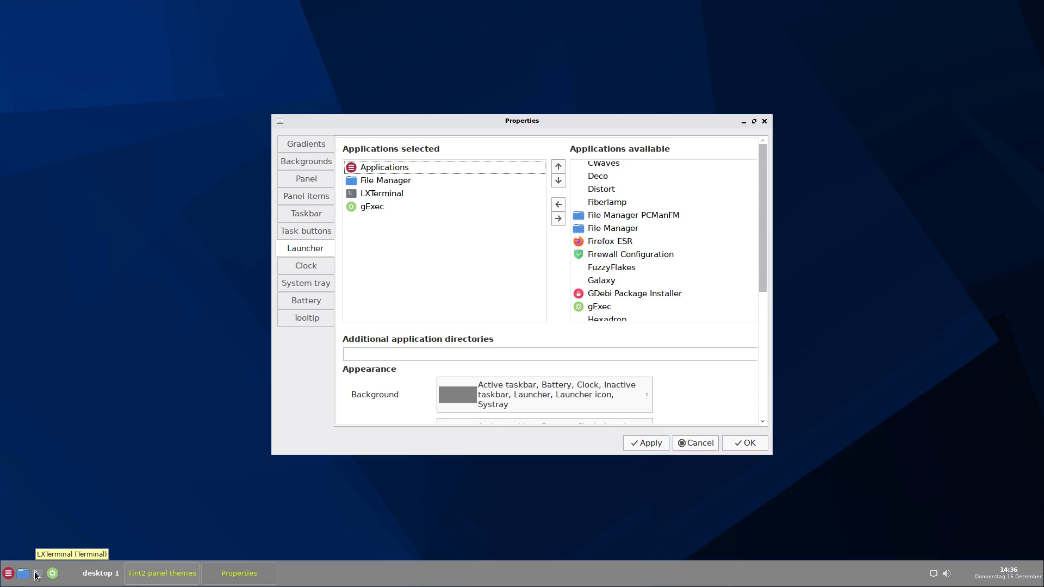
mouse_move(53, 573)
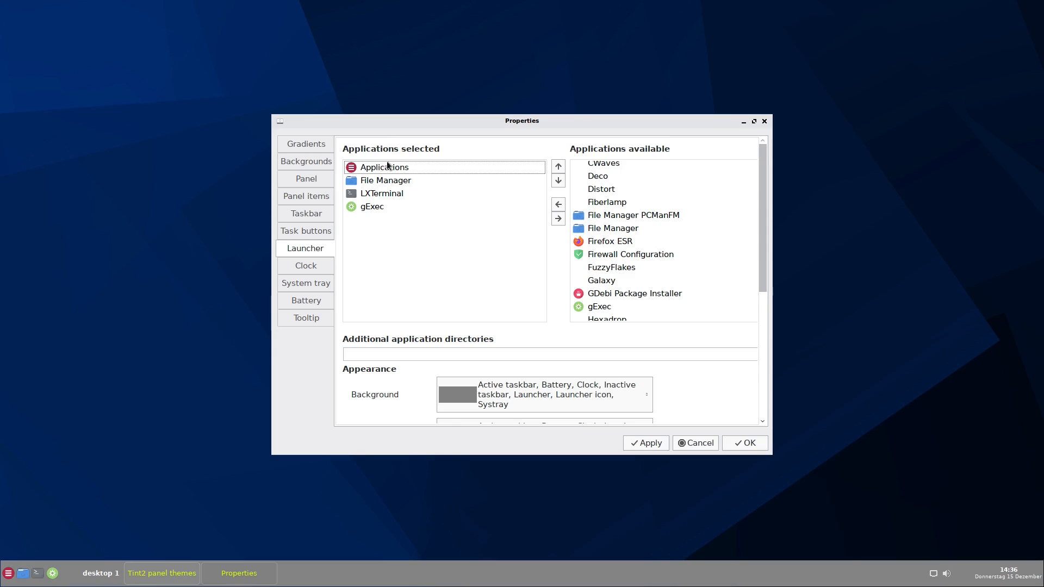
mouse_move(415, 150)
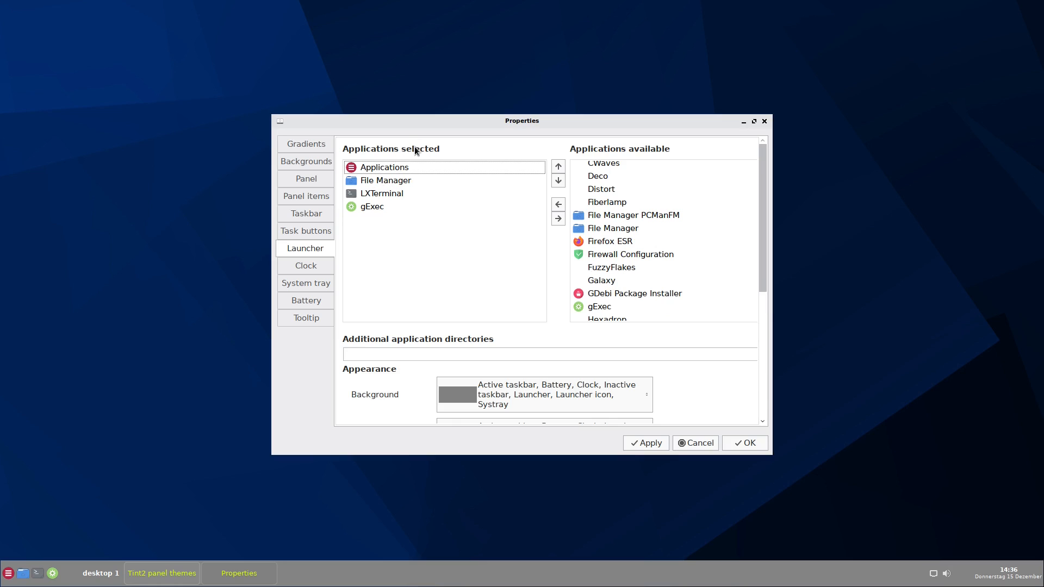
mouse_move(136, 463)
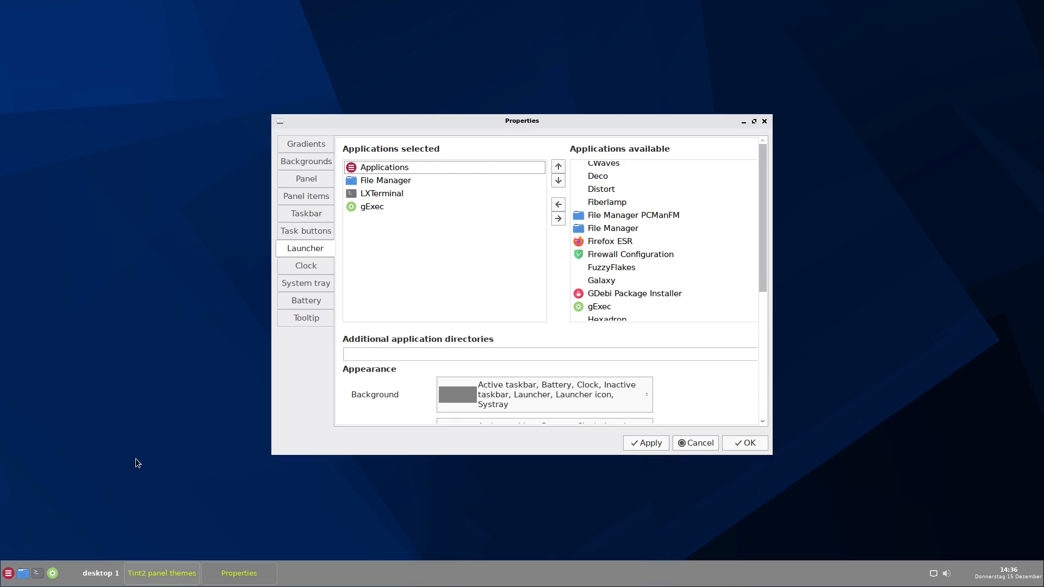
mouse_move(653, 183)
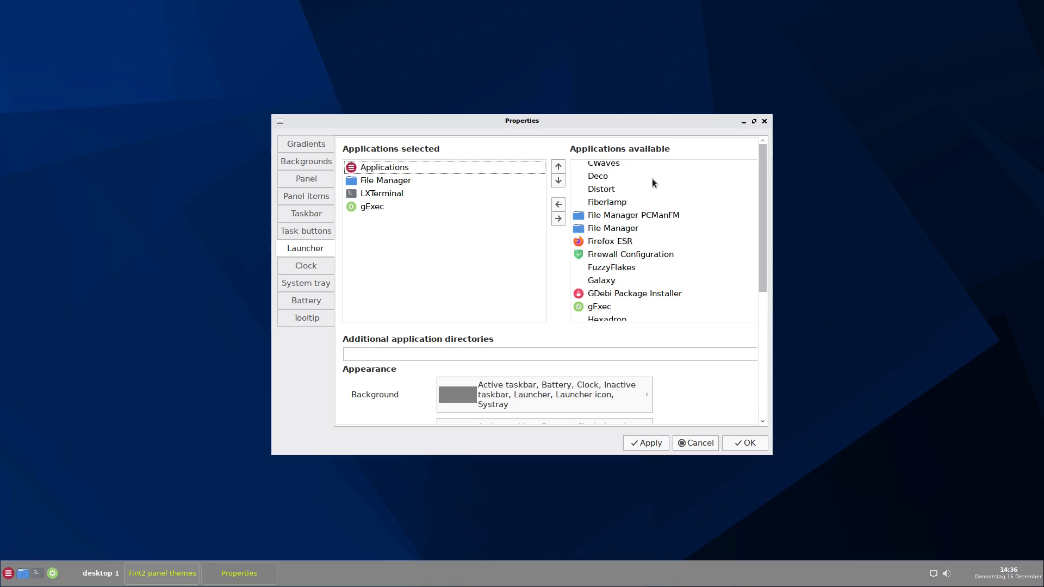
mouse_move(623, 145)
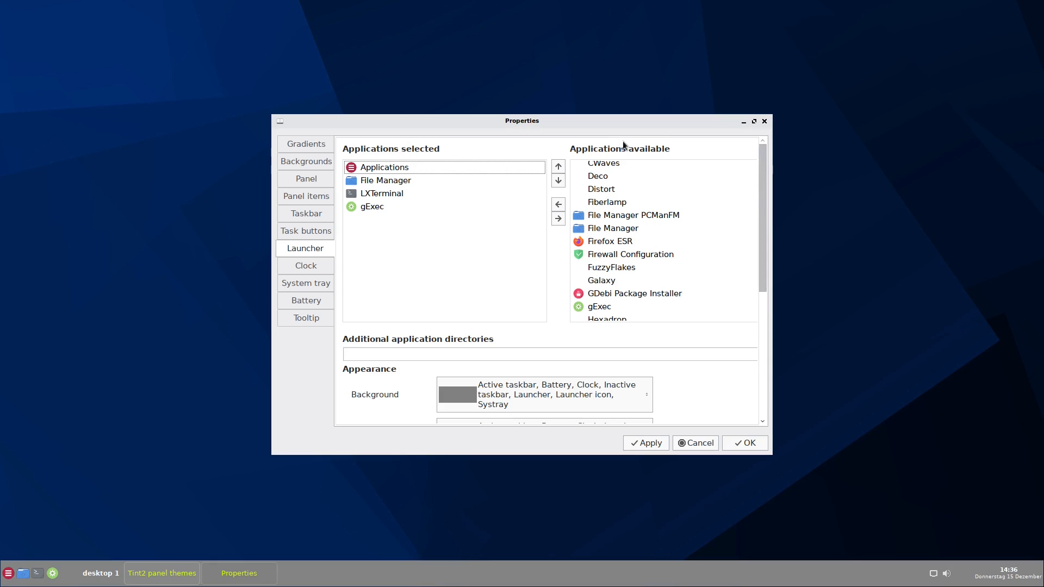
mouse_move(558, 204)
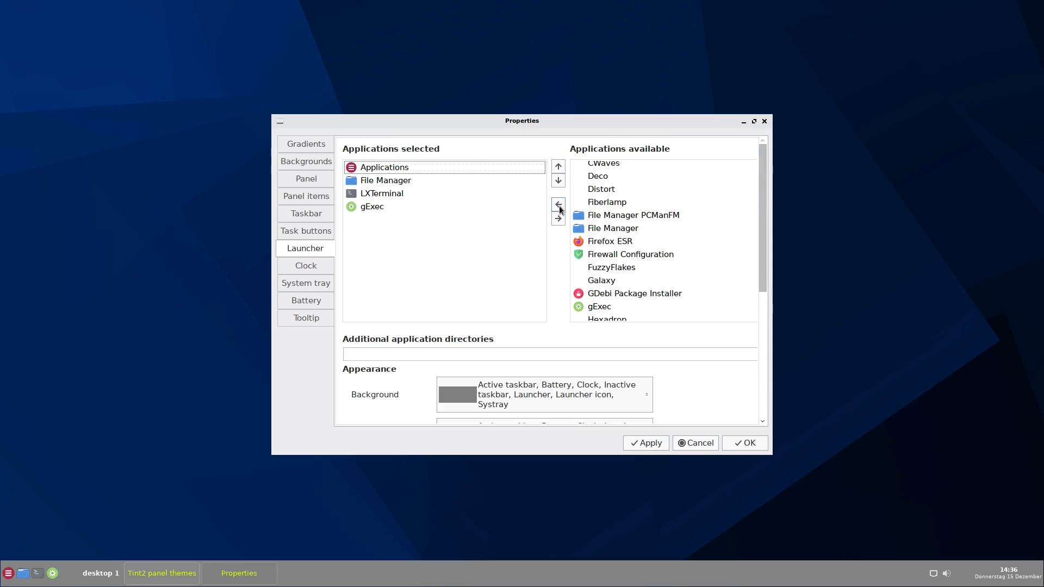
scroll(down, 3)
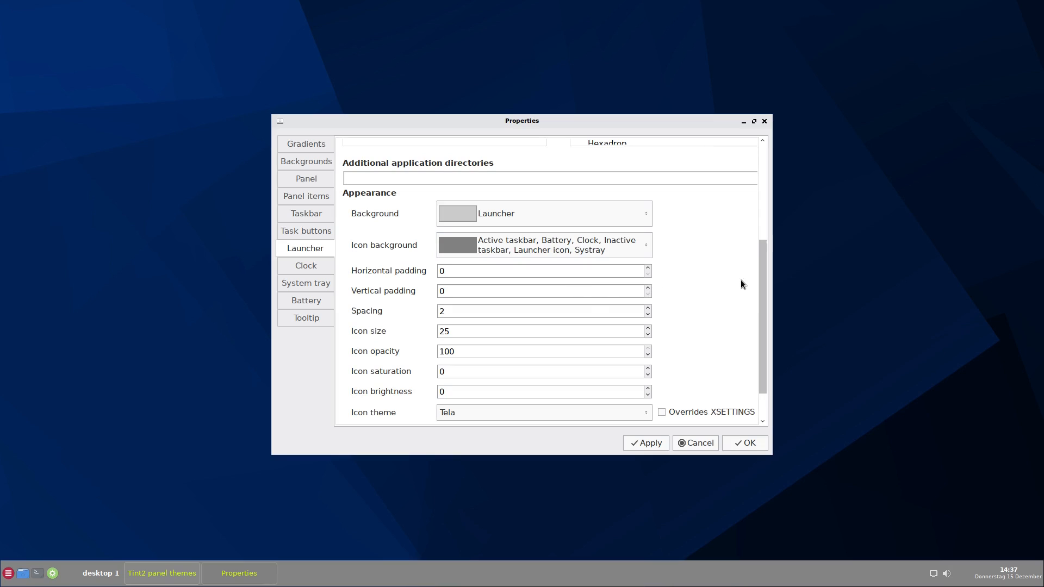
mouse_move(347, 342)
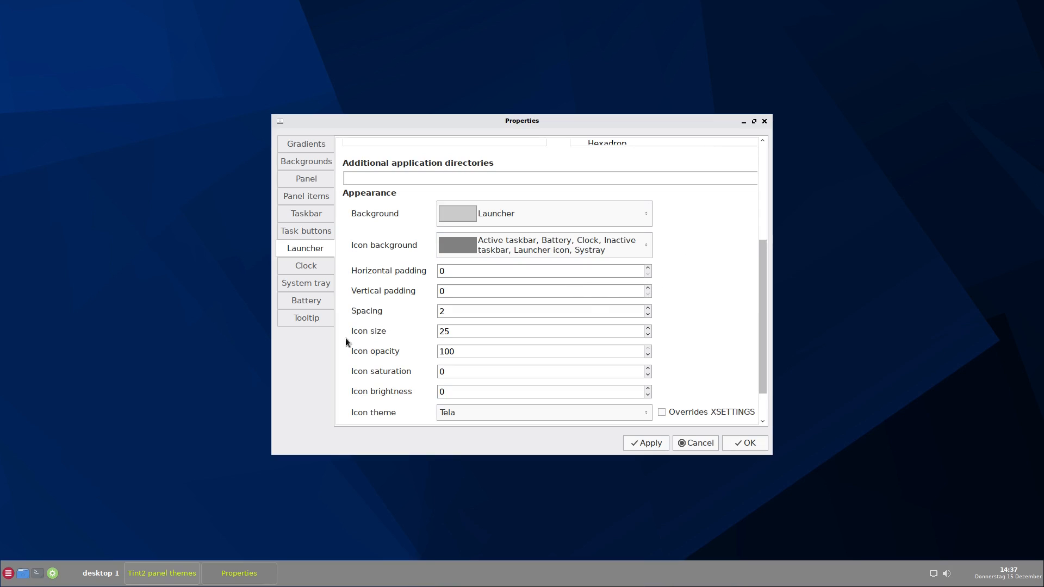
mouse_move(38, 573)
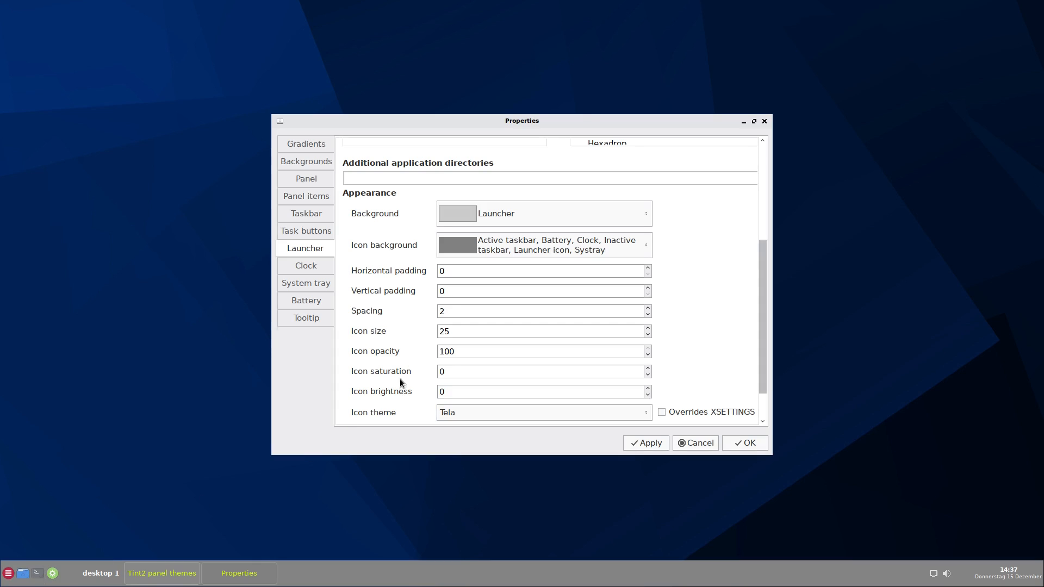
Step: Select the current launcher Icon size value of 25
triple_click(519, 331)
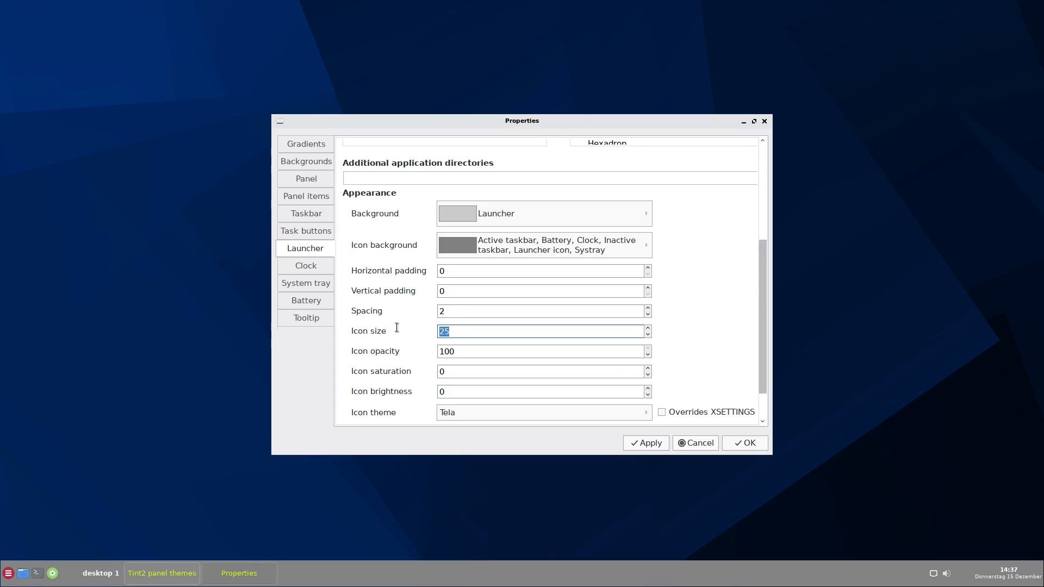
mouse_move(638, 383)
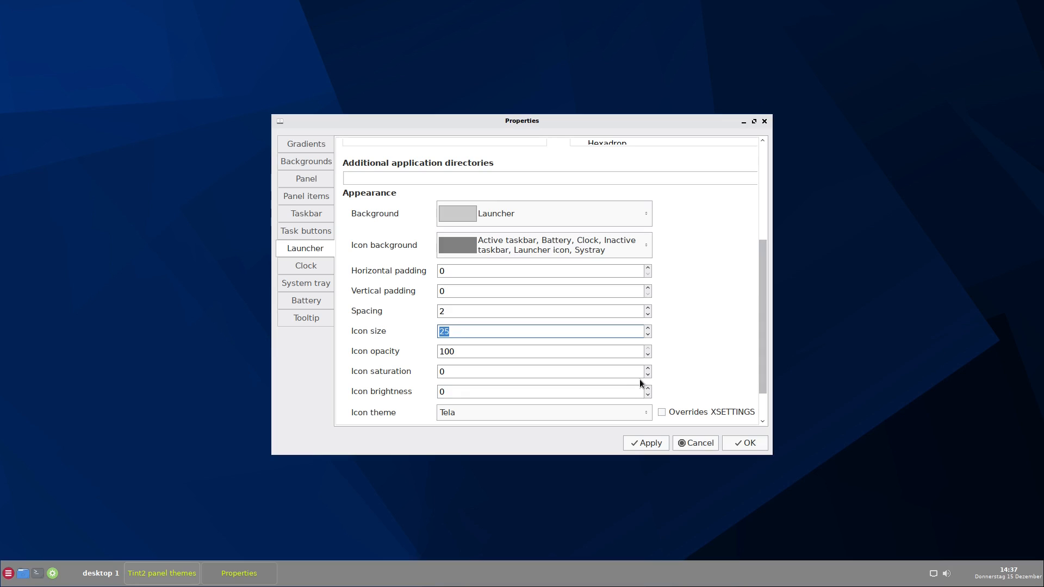
mouse_move(468, 350)
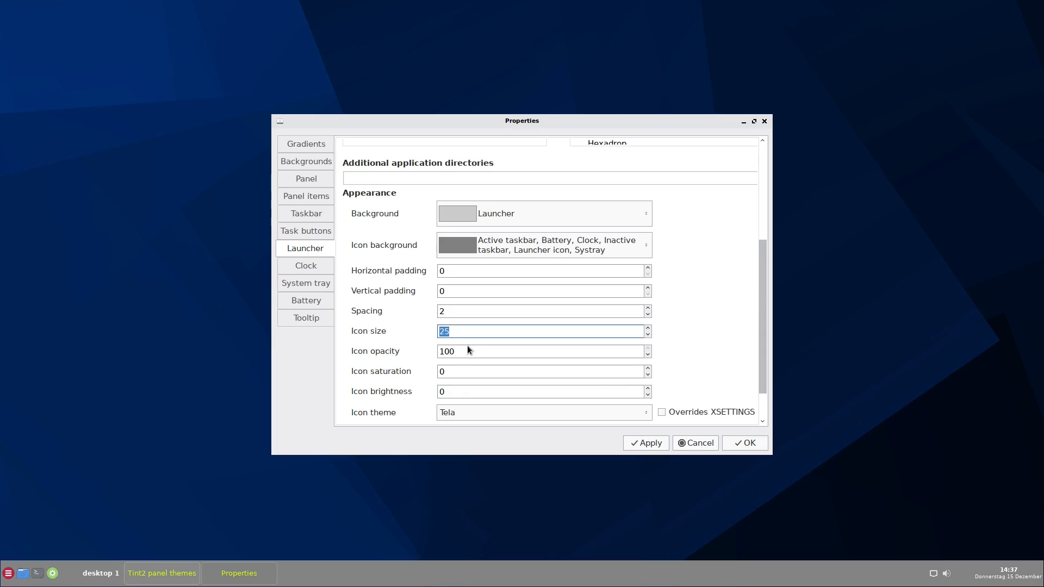
mouse_move(340, 331)
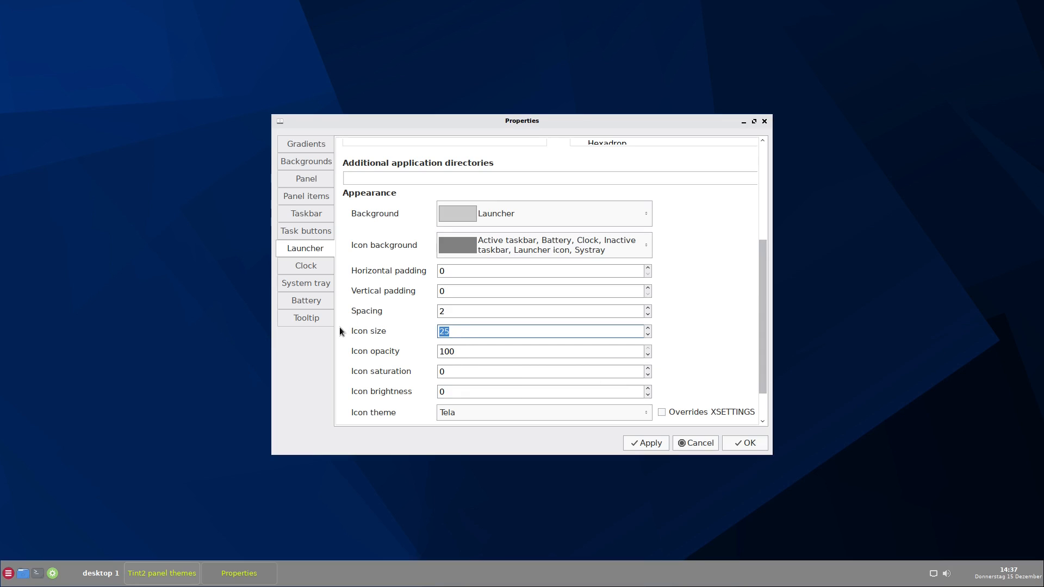
mouse_move(369, 331)
text(40)
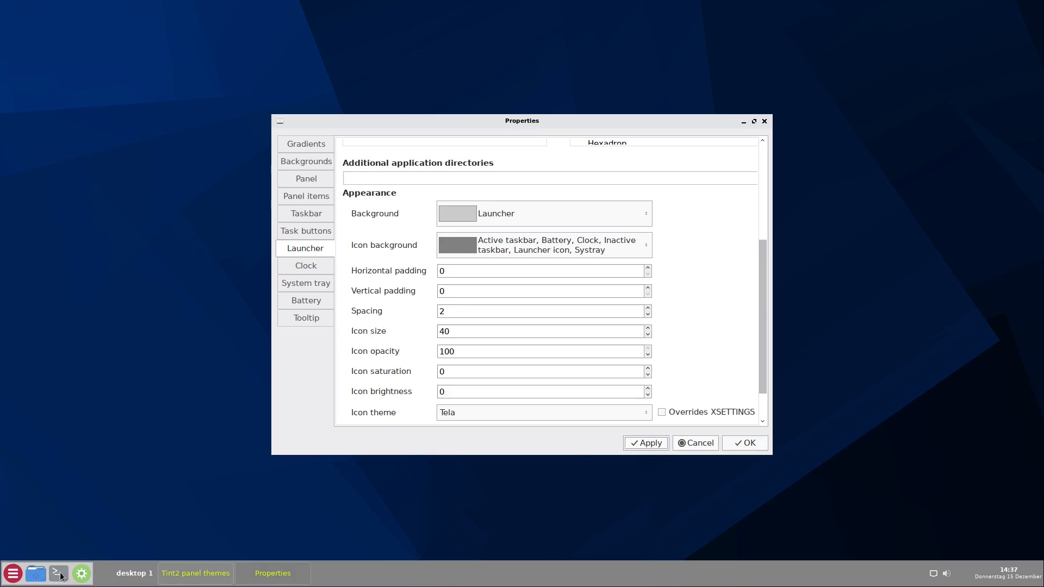
mouse_move(36, 573)
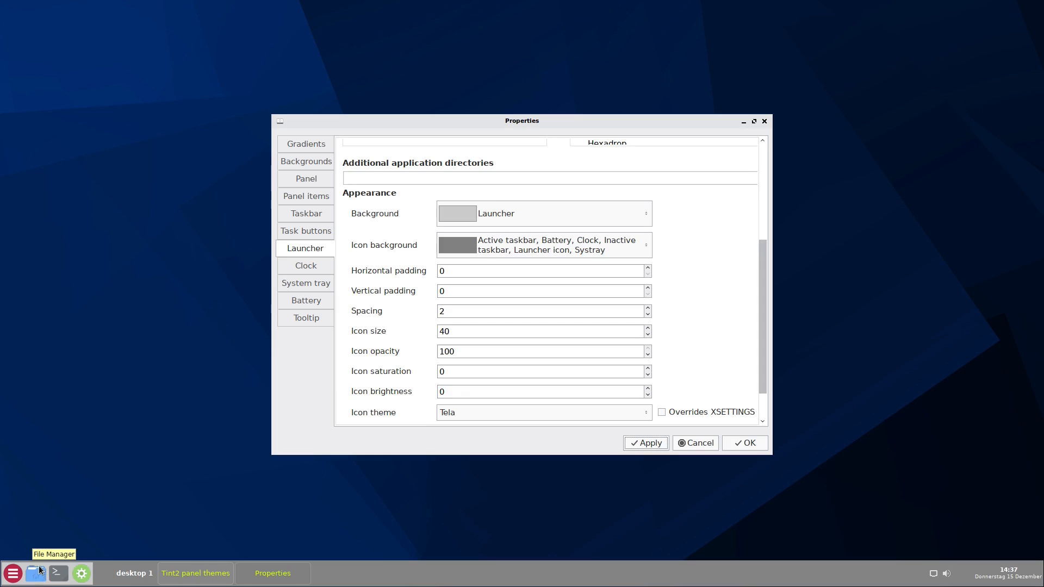
mouse_move(487, 561)
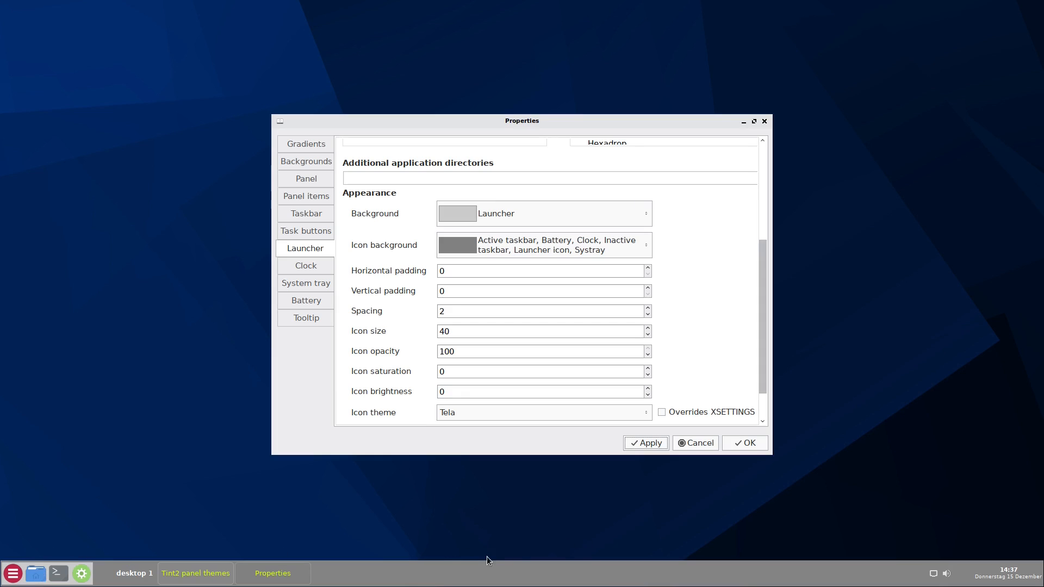
mouse_move(489, 561)
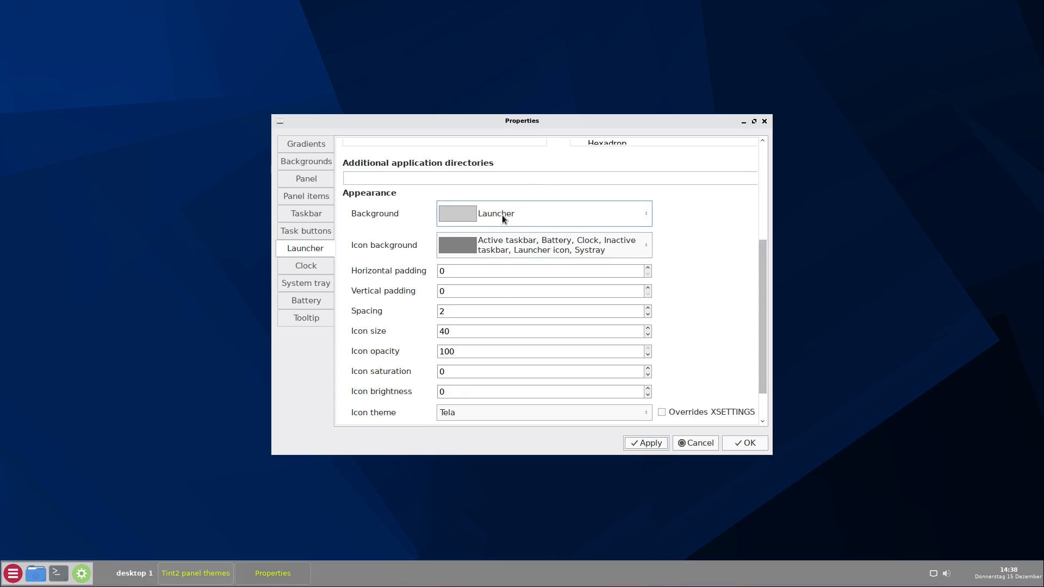
mouse_move(501, 546)
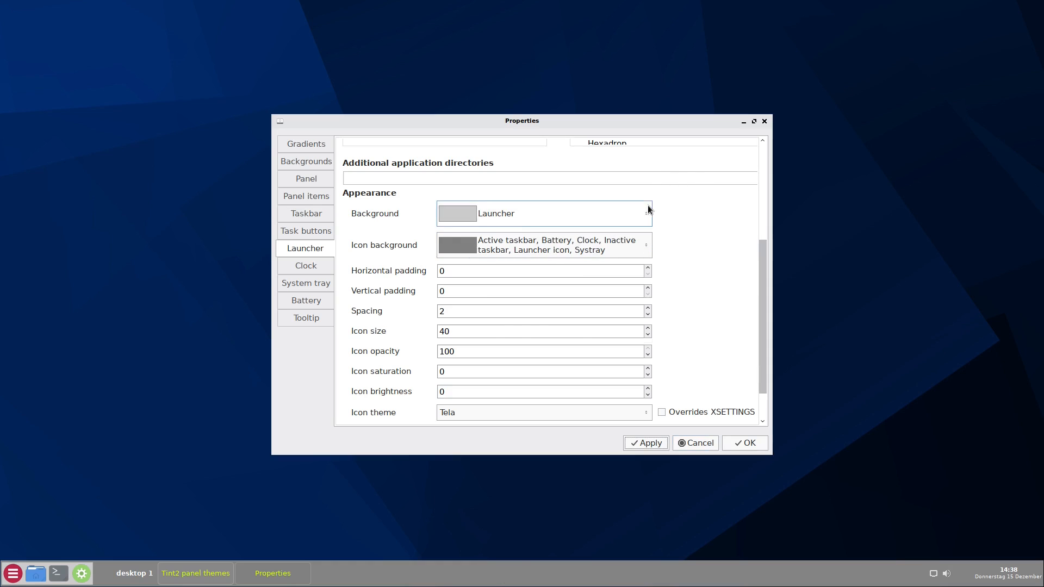
Step: Open the launcher Background dropdown to choose 'Inactive desktop name, Launcher'
click(646, 213)
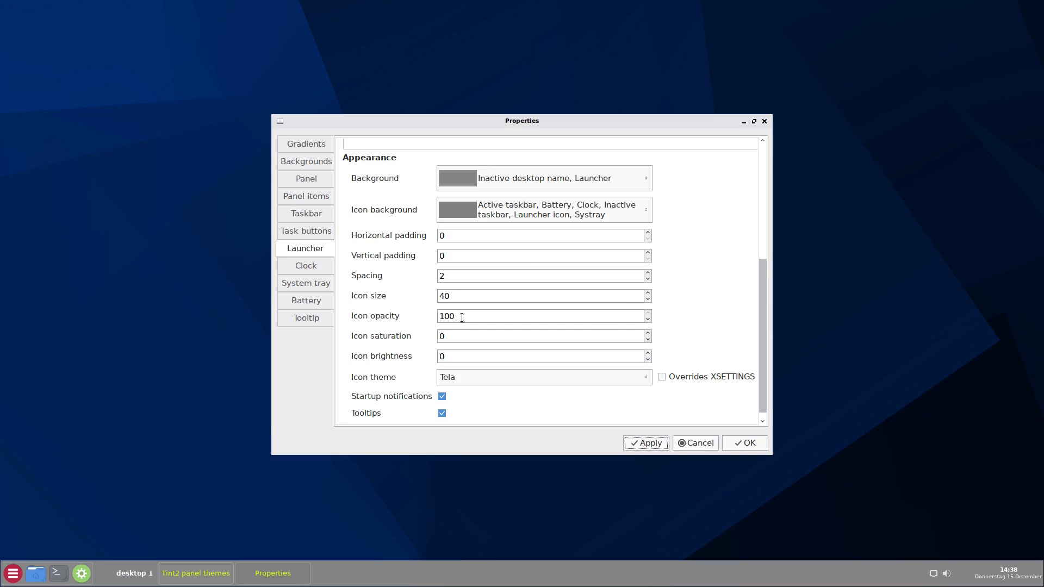
Step: Restore launcher icon opacity from 42 to 100 and apply
click(647, 319)
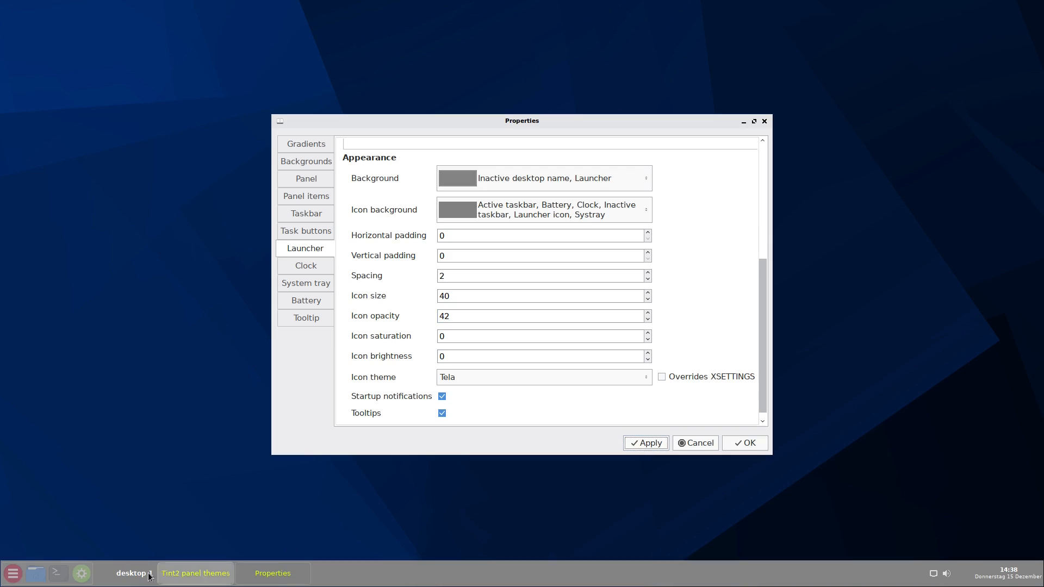
mouse_move(59, 573)
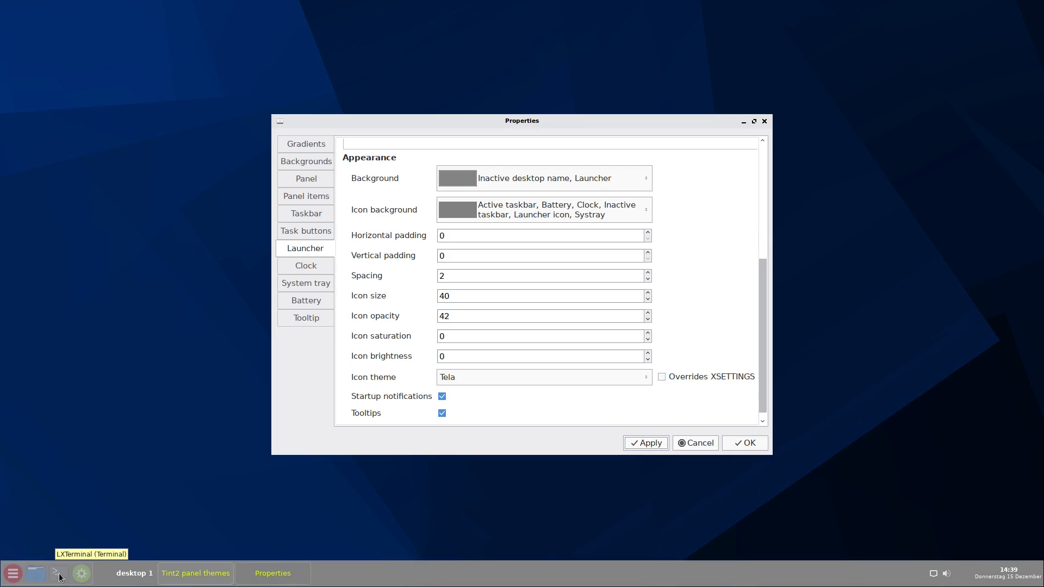
mouse_move(785, 273)
text(1)
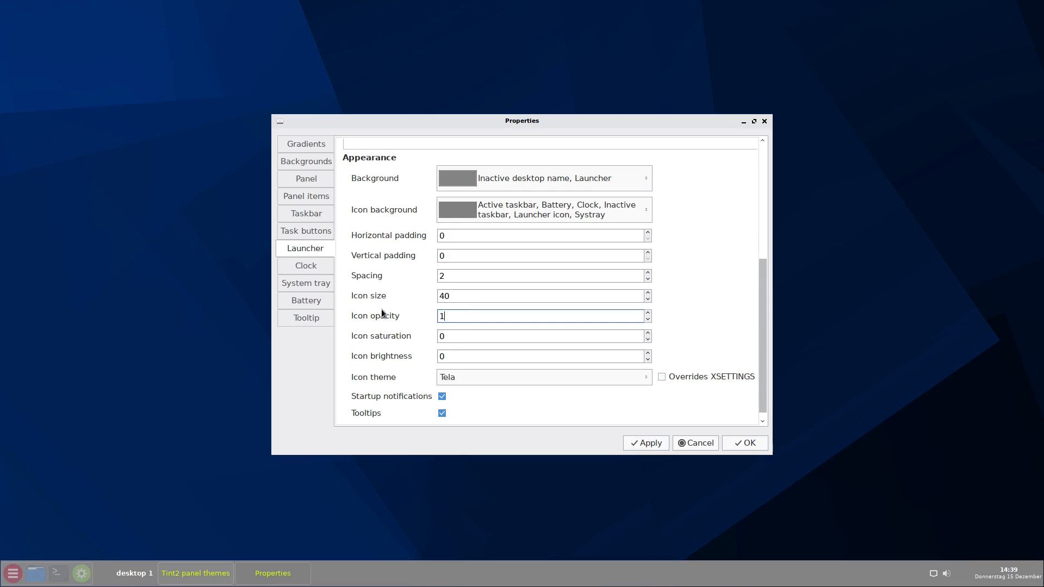
text(00)
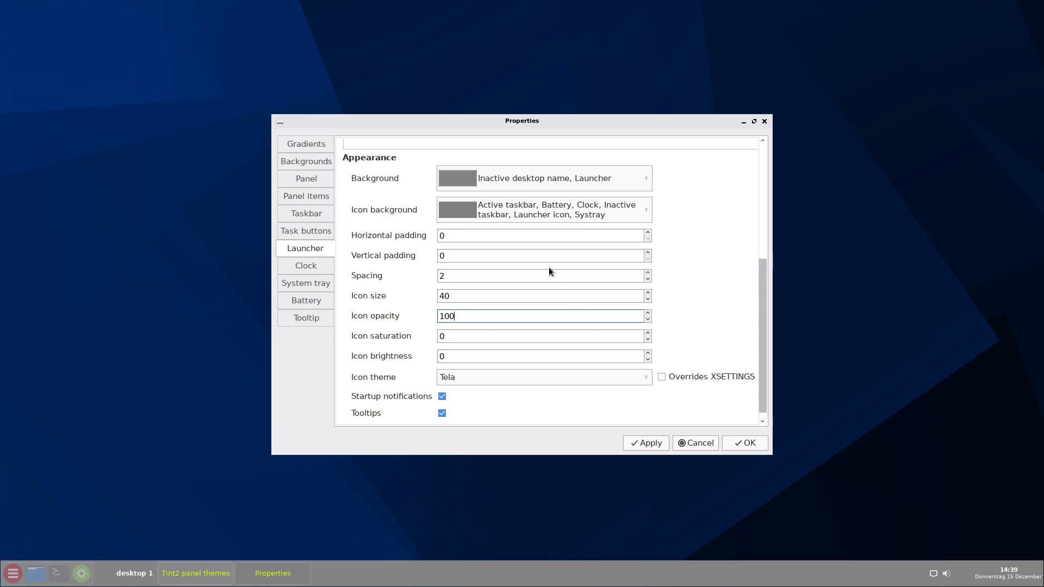
mouse_move(652, 265)
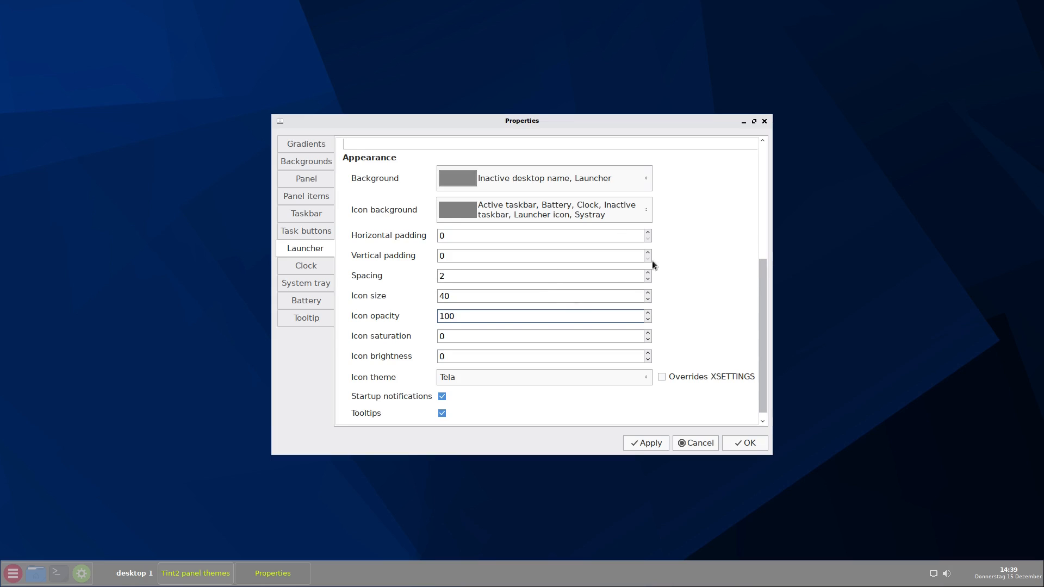
click(541, 316)
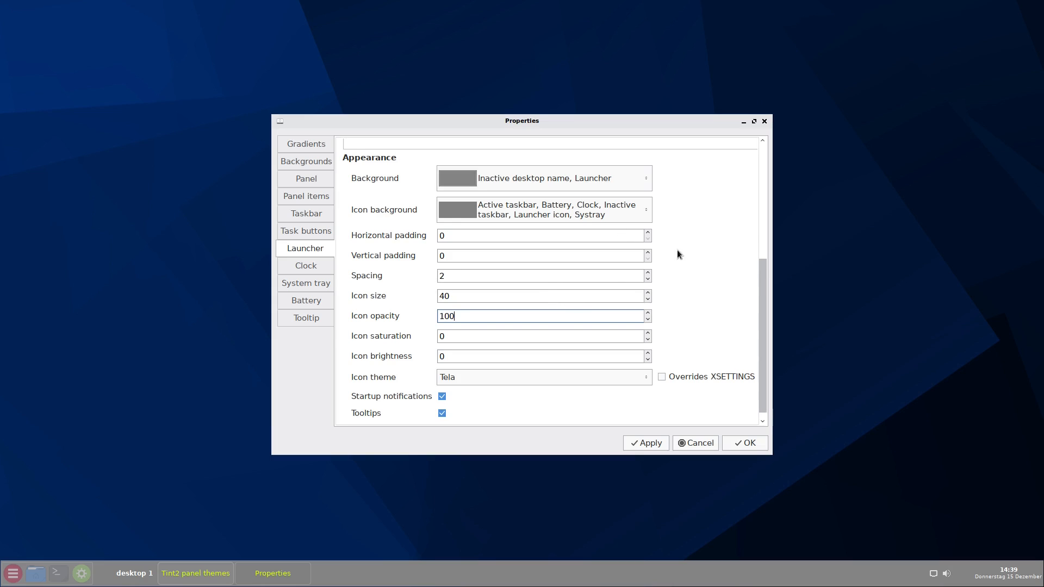
click(644, 443)
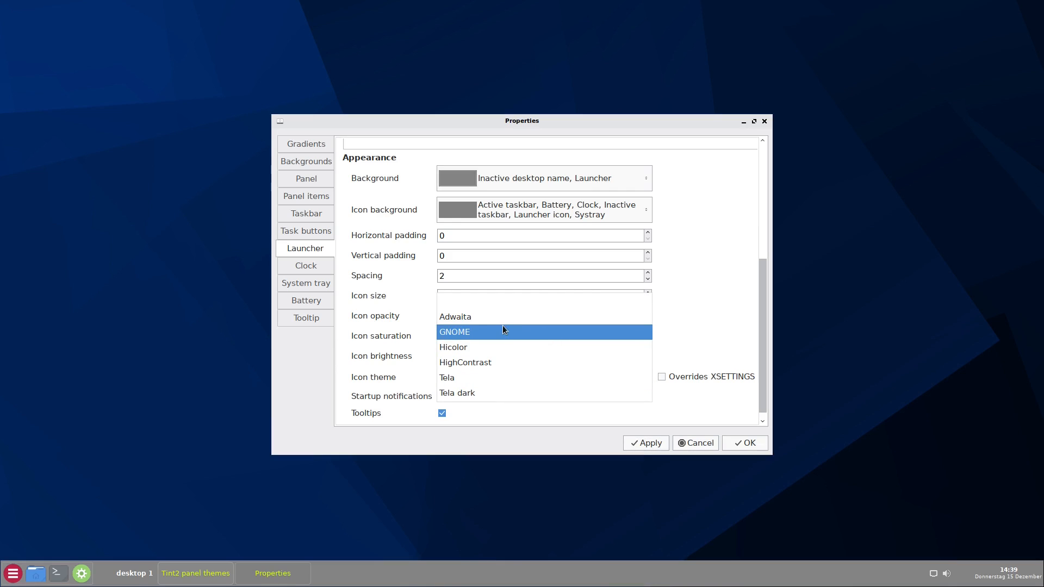
mouse_move(463, 332)
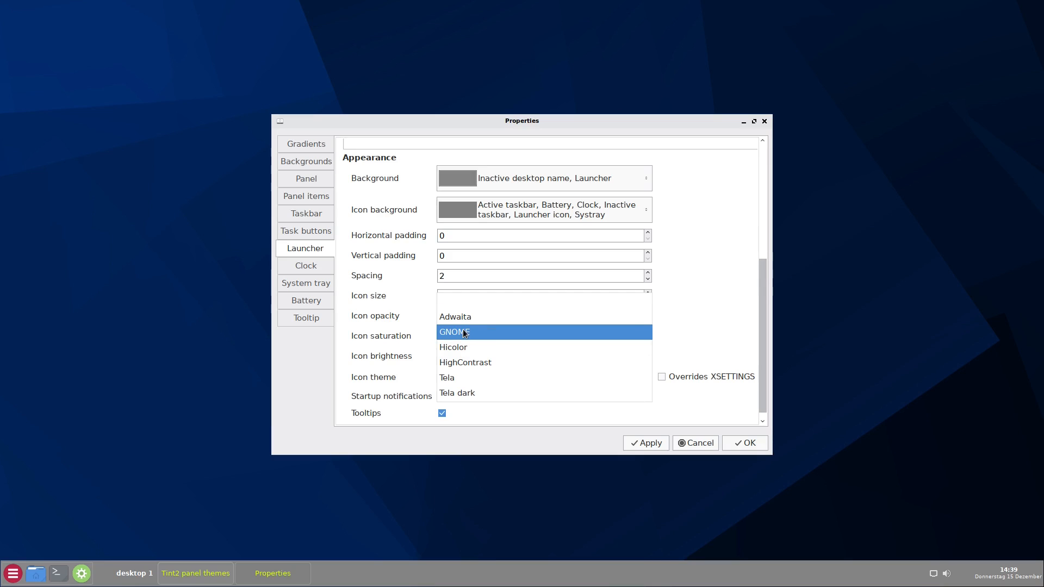
click(446, 377)
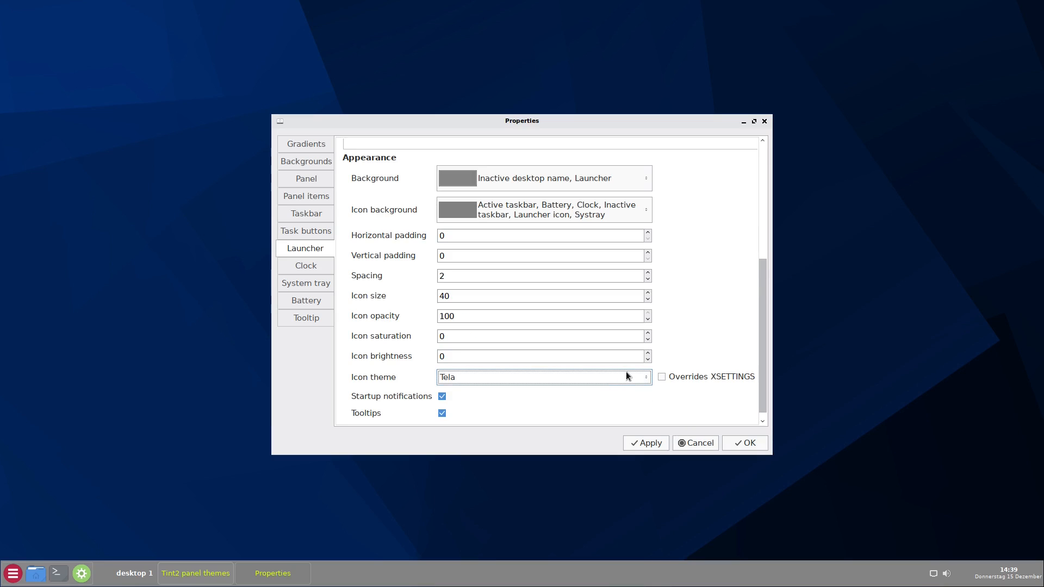
mouse_move(699, 326)
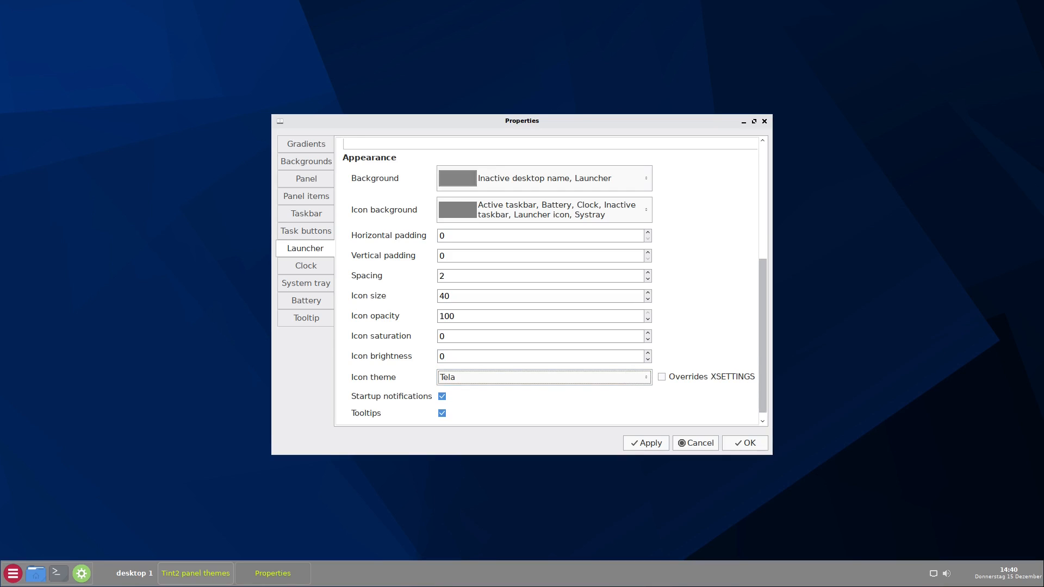
mouse_move(801, 466)
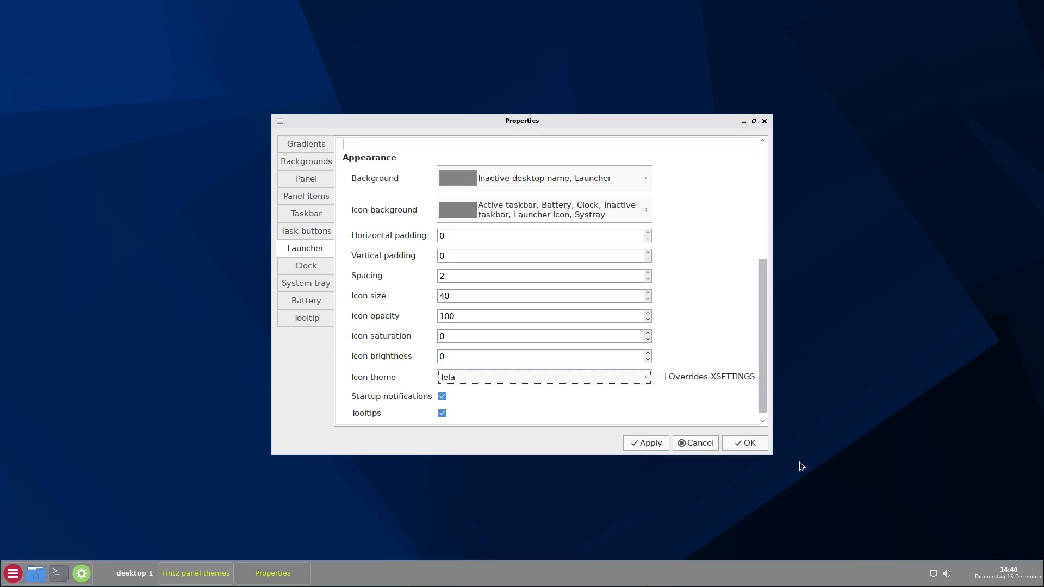
mouse_move(1022, 575)
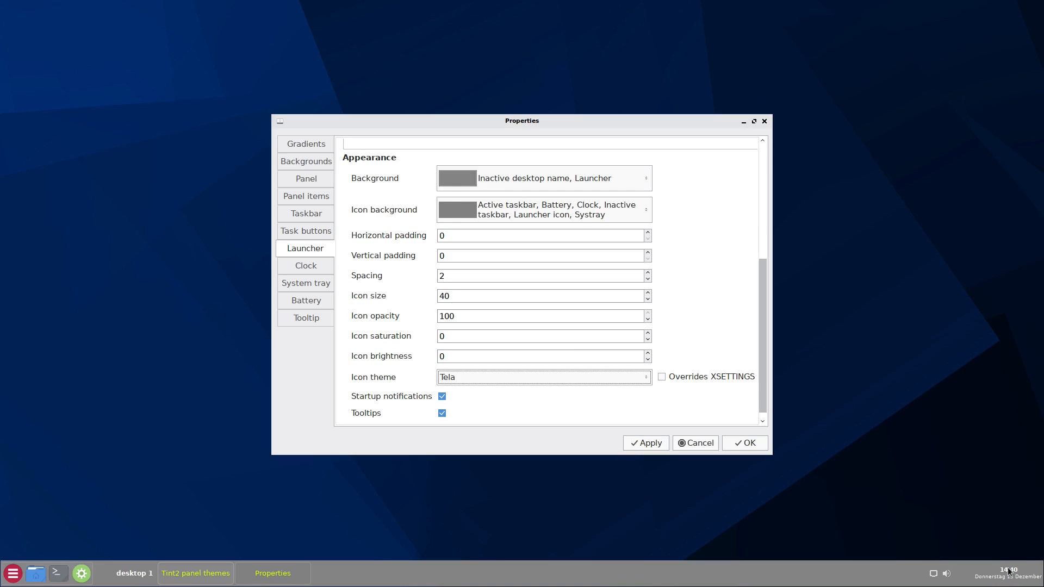
mouse_move(1007, 581)
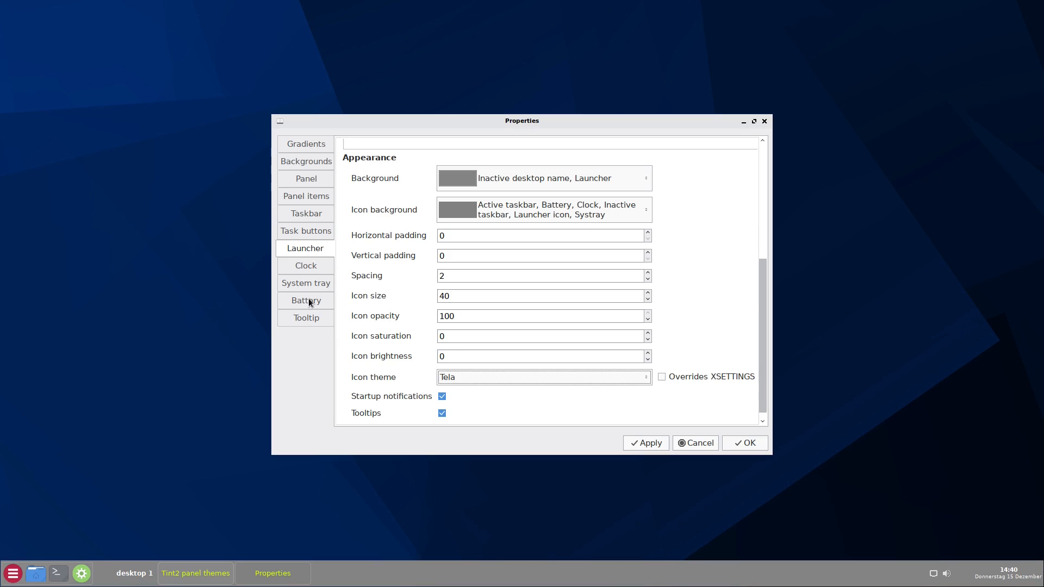
Step: Open the Clock page showing formats %H:%M and %A %d %B and font options
click(305, 266)
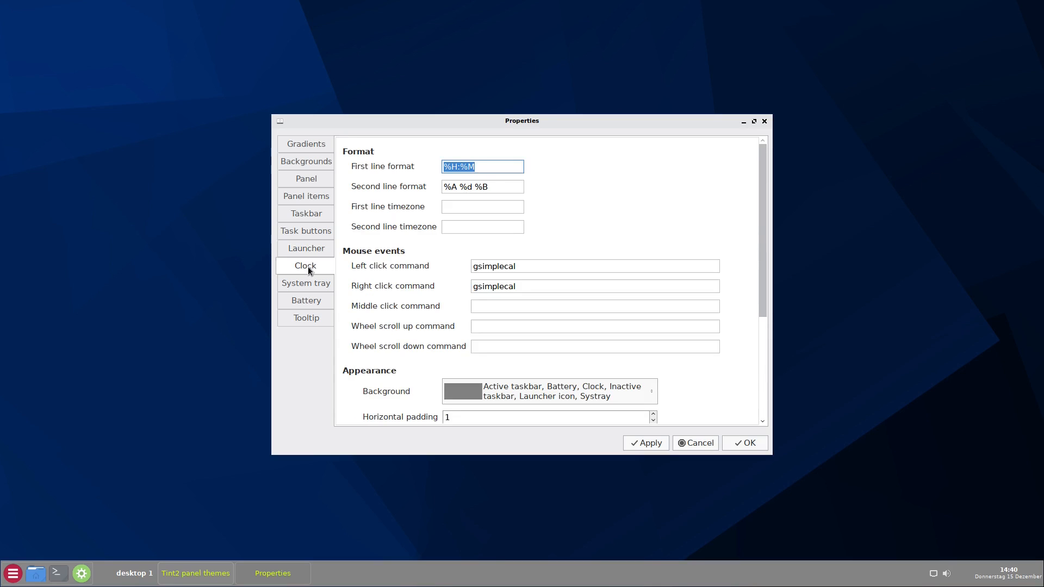
mouse_move(437, 175)
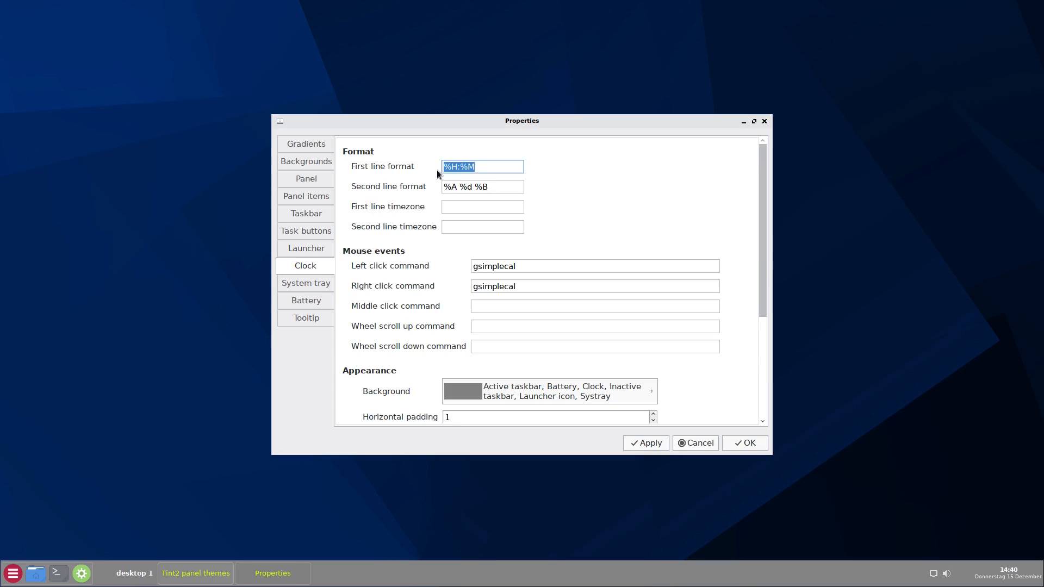
mouse_move(1040, 521)
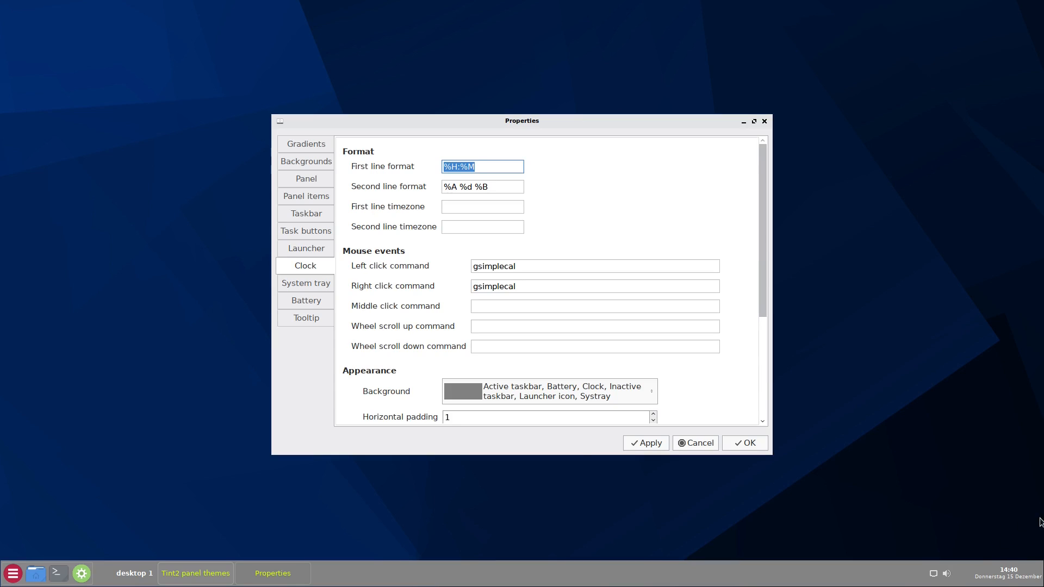
mouse_move(409, 195)
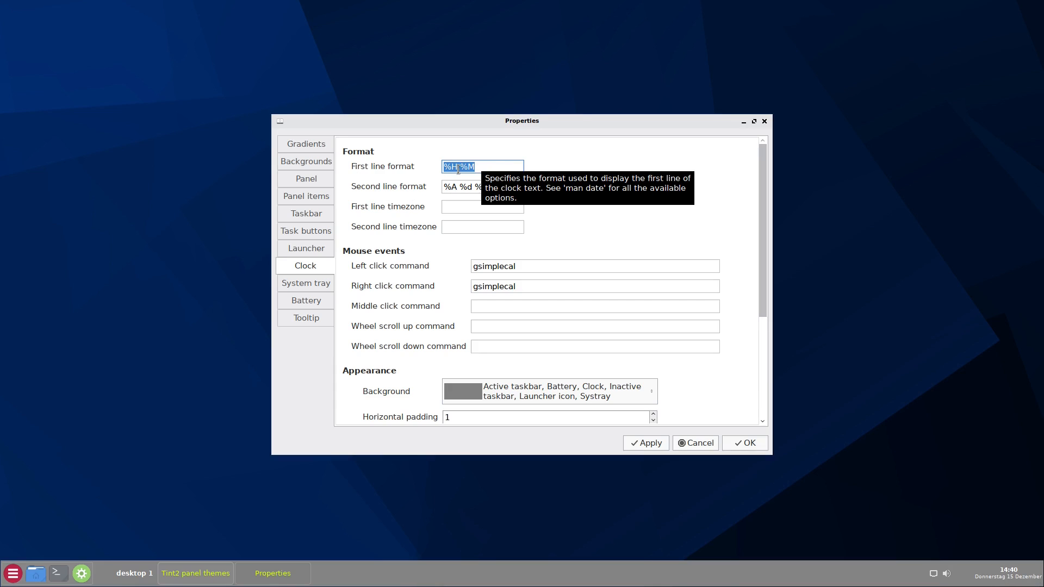
text(:)
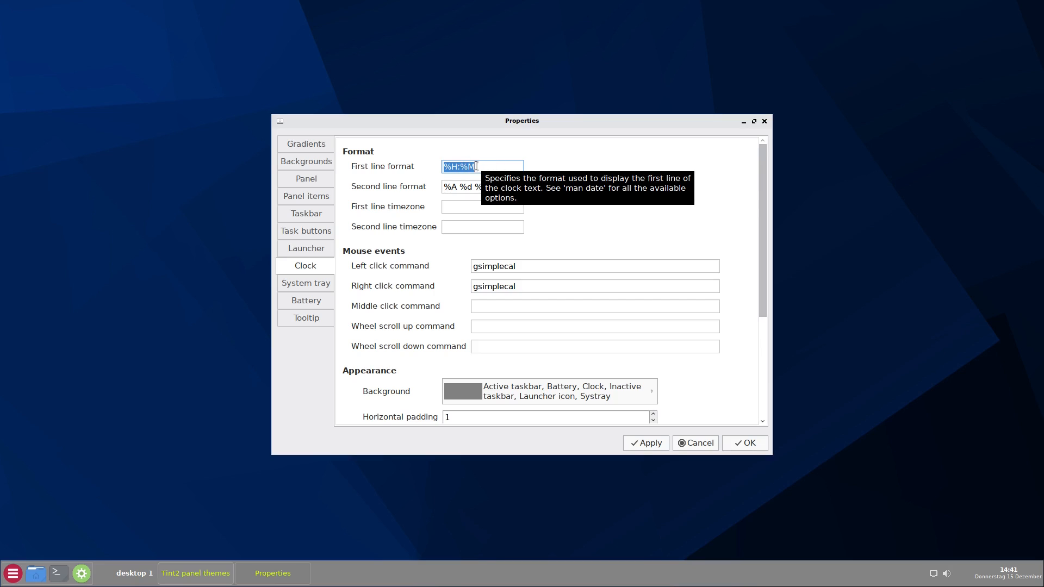
mouse_move(988, 584)
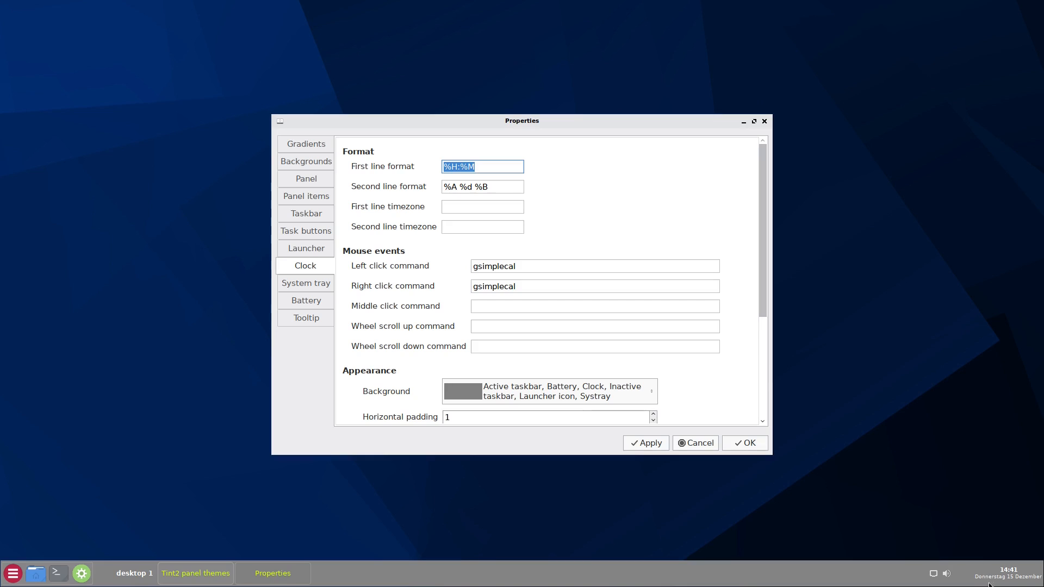
mouse_move(730, 271)
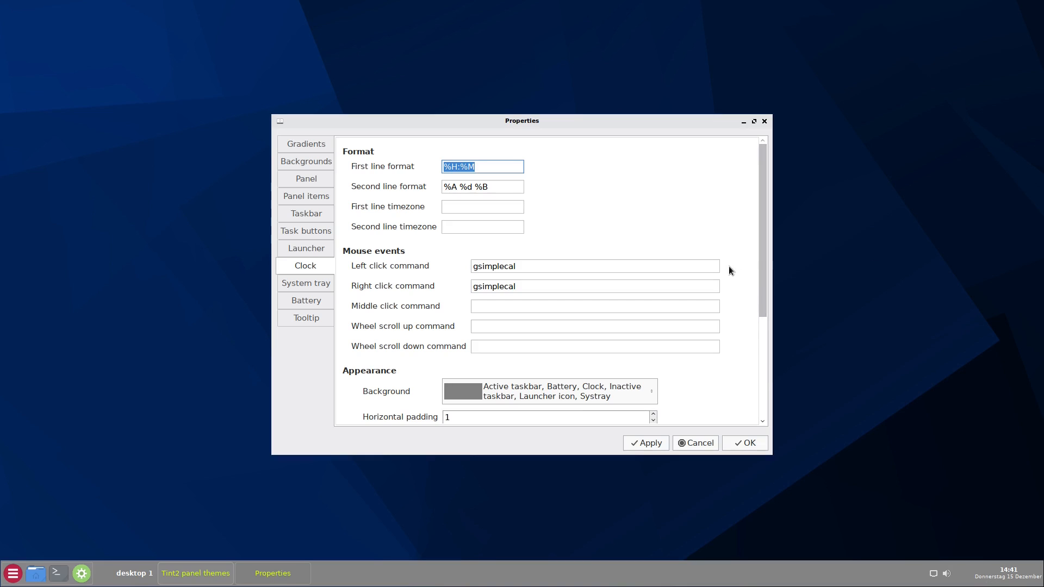
mouse_move(763, 238)
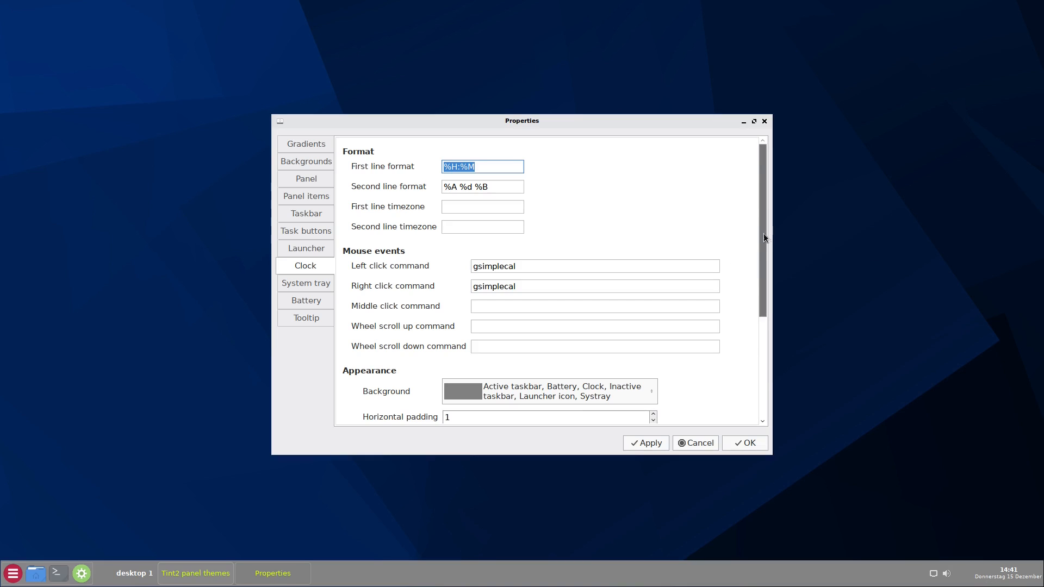
scroll(down, 3)
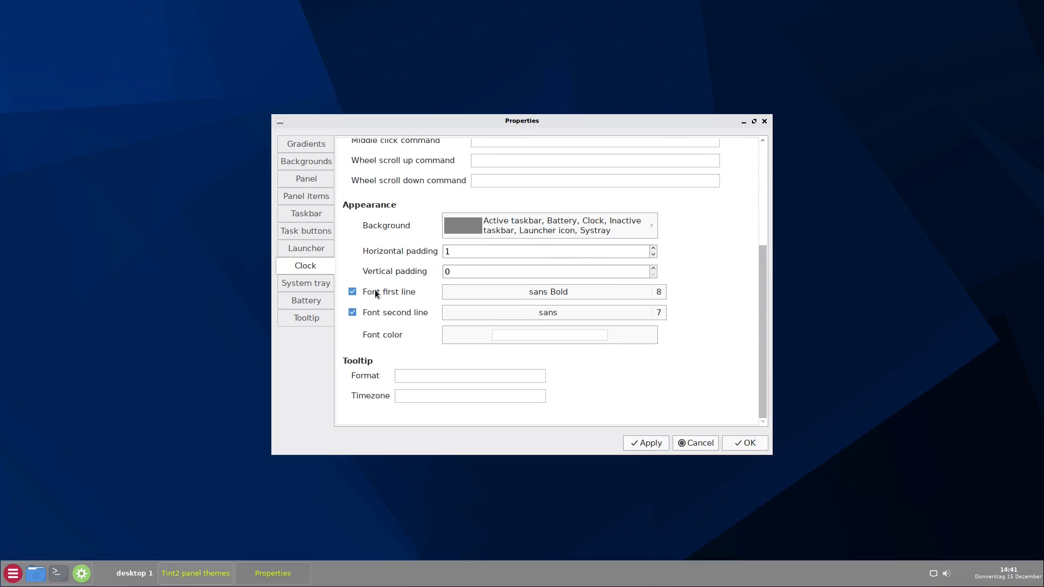
mouse_move(674, 299)
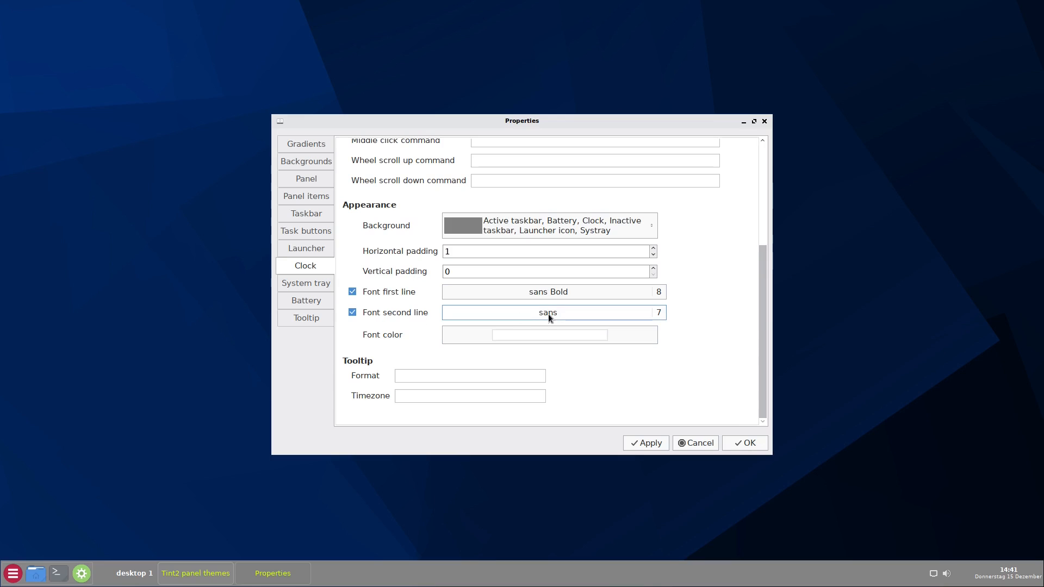
mouse_move(567, 323)
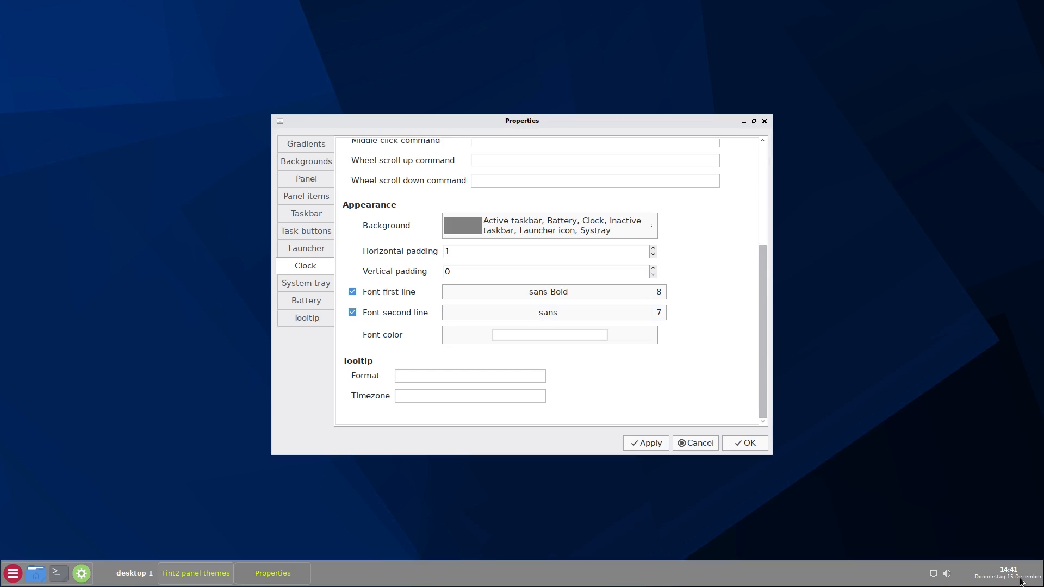
mouse_move(656, 359)
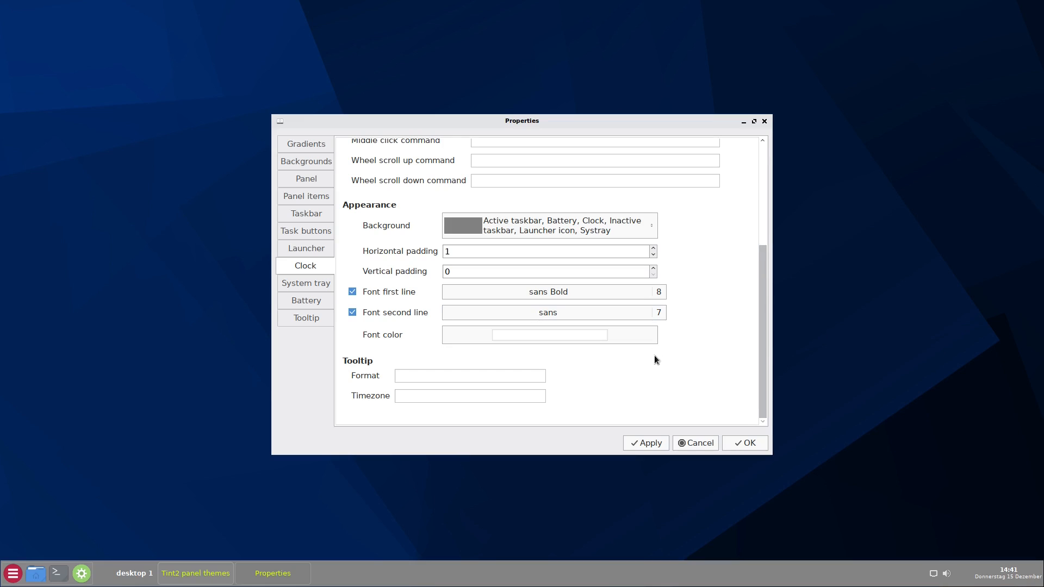
Step: Set the clock's second-line date font to Sans 10 in the font picker and confirm
click(553, 312)
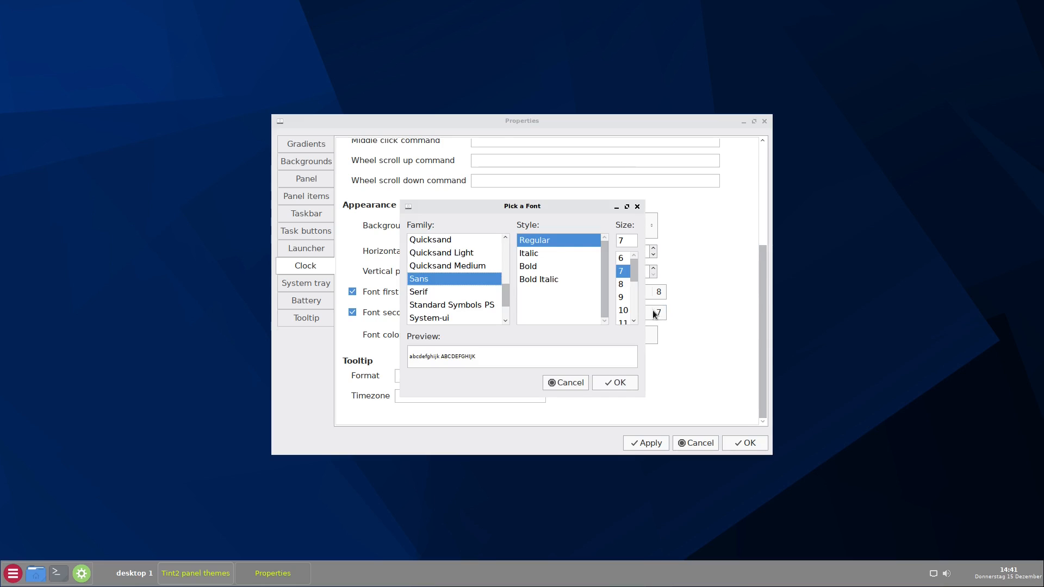
click(622, 310)
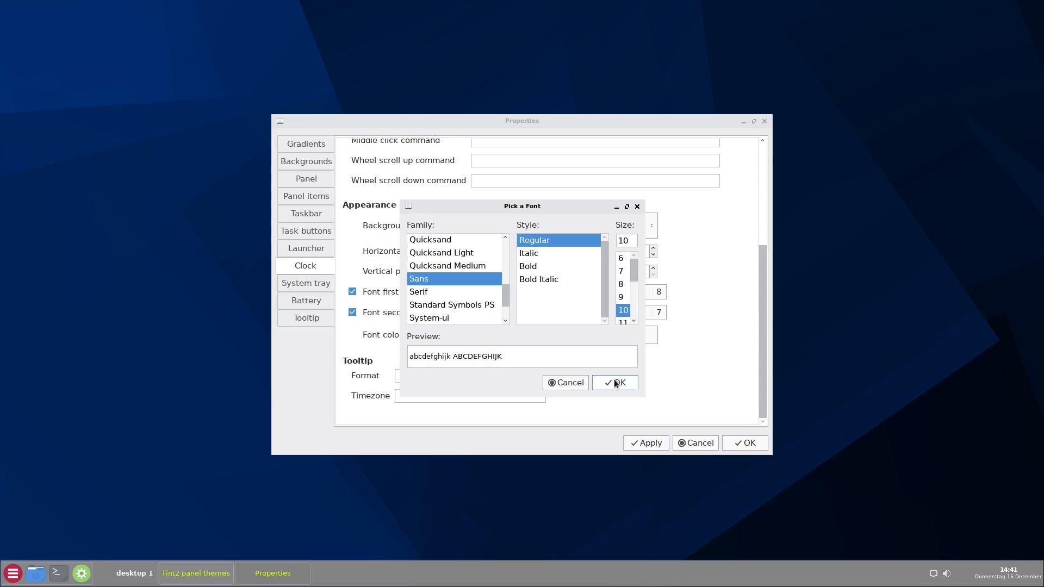
click(613, 382)
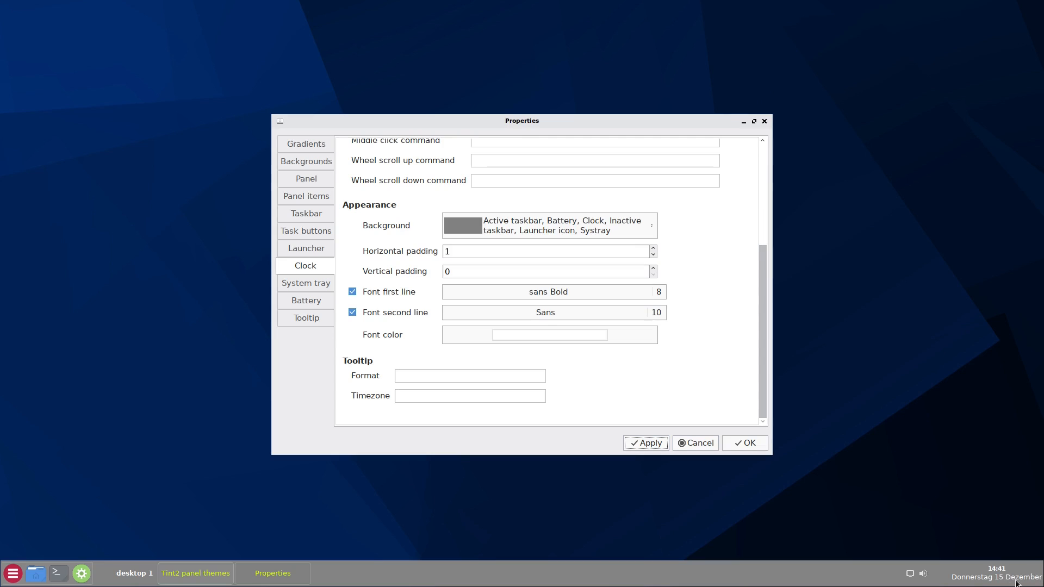
mouse_move(1005, 547)
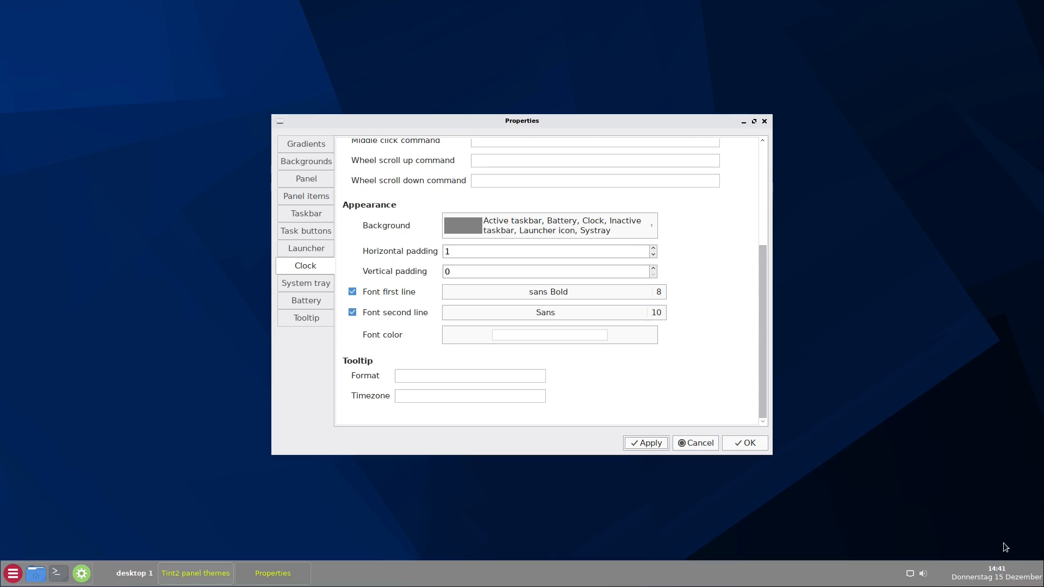